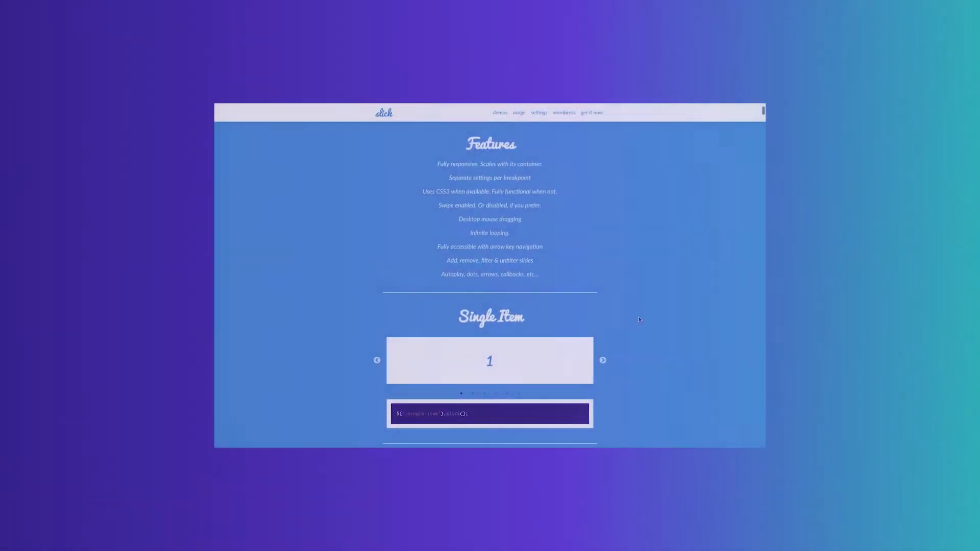
Scroll through the Slick.js demos and advance the synced carousel to its next slide.
scroll("down", 3)
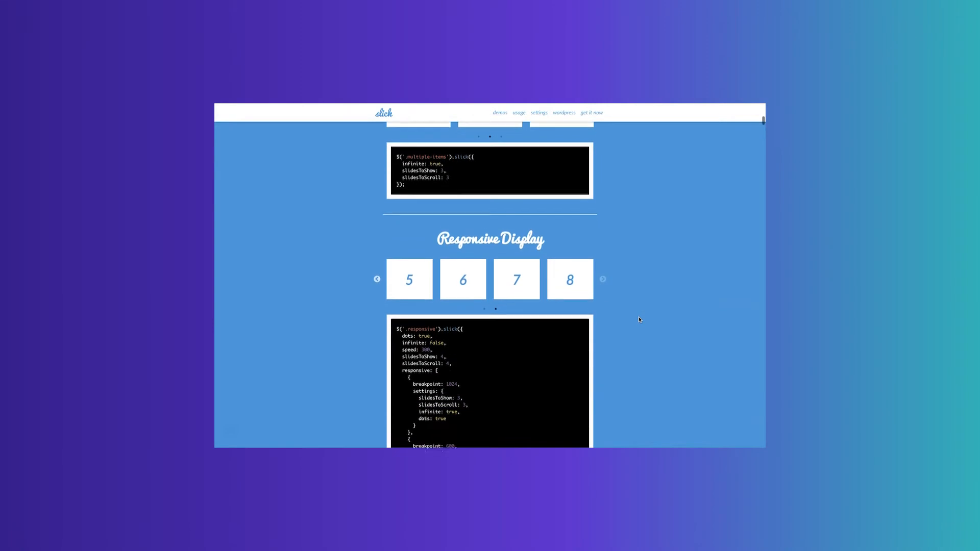
scroll("down", 3)
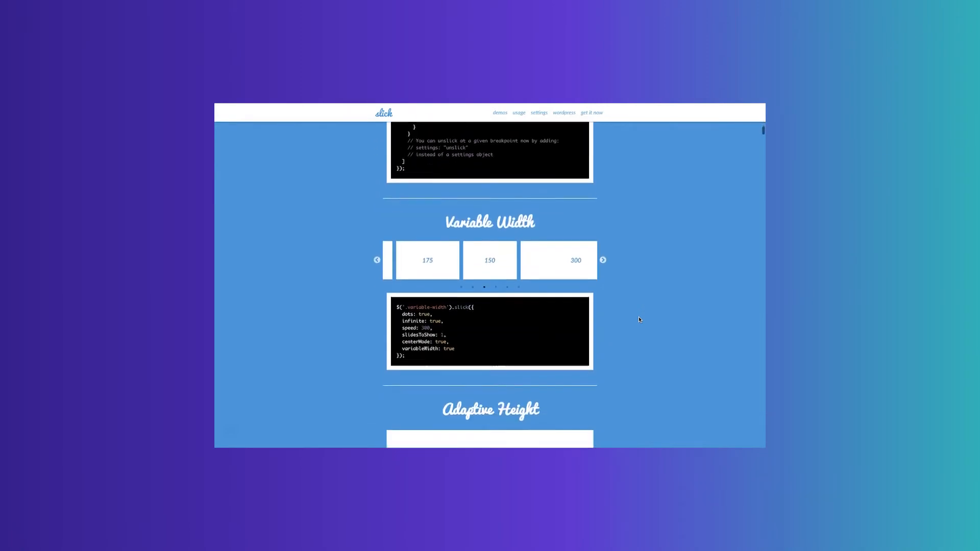
scroll("down", 3)
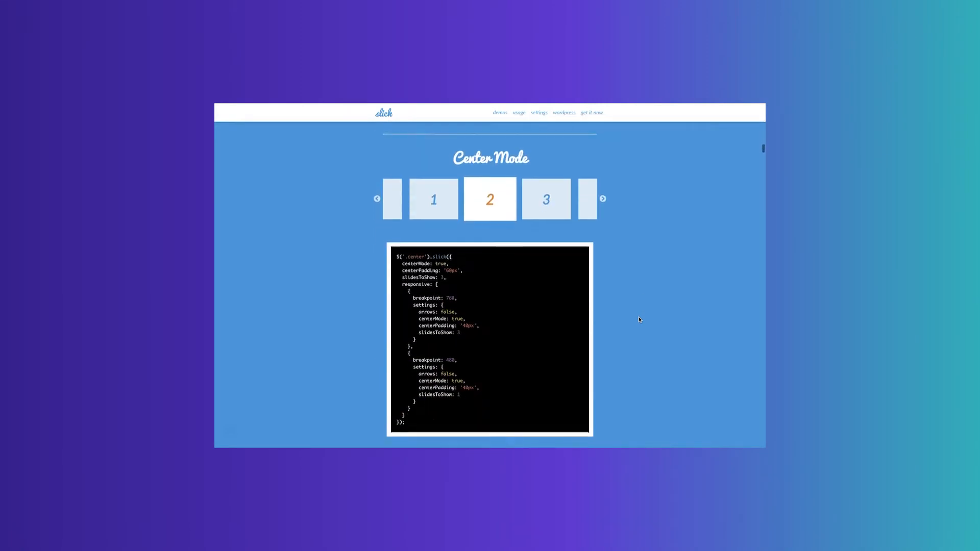
scroll("down", 3)
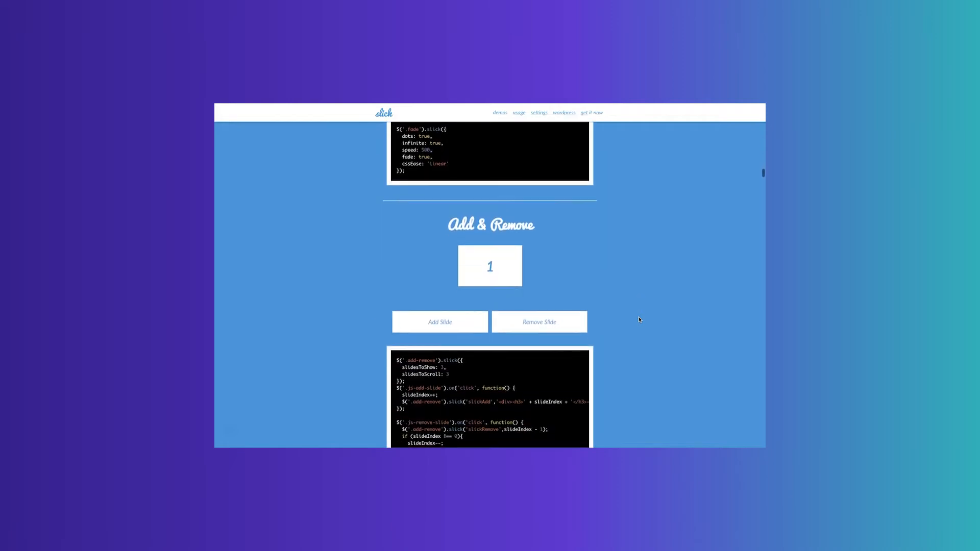
scroll("down", 3)
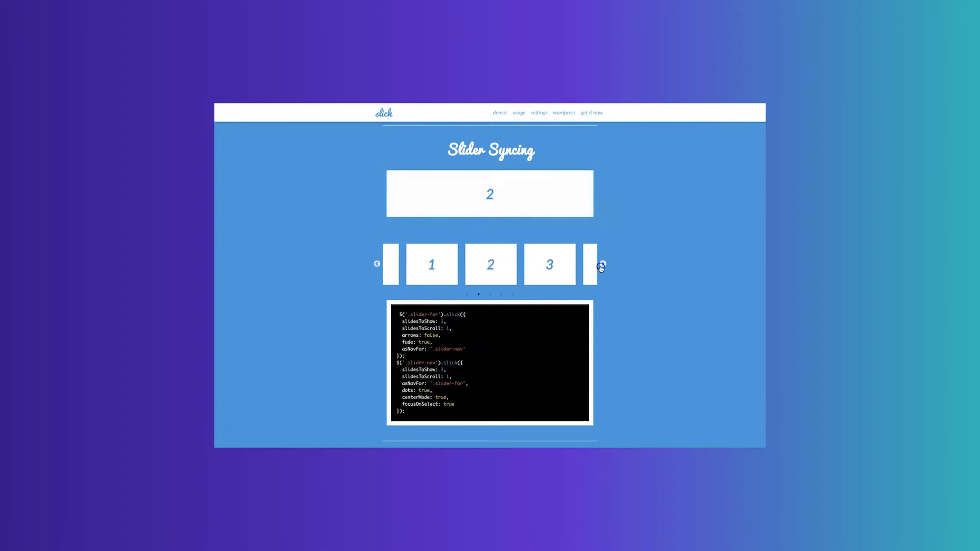
left_click(602, 261)
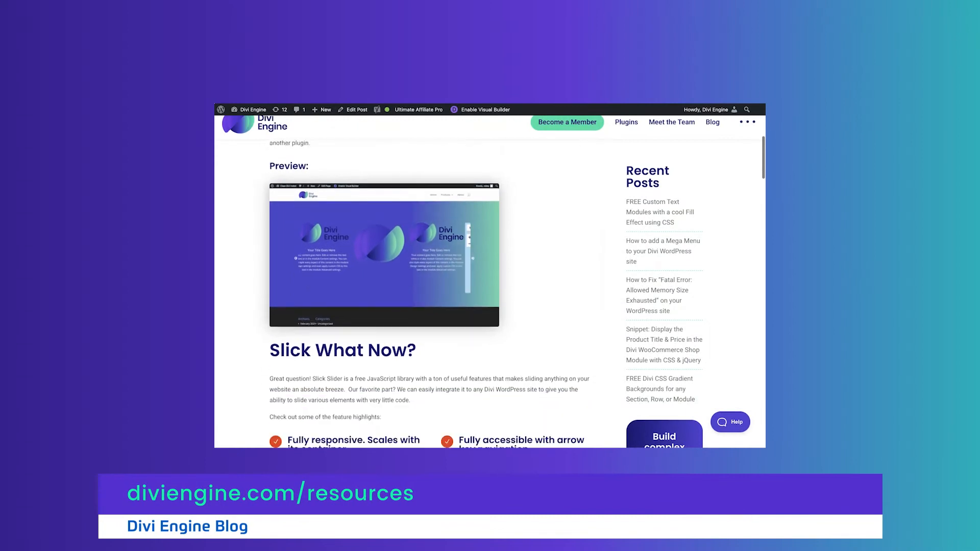
Jump to the 'get it now' section and request the slick-1.8.1.zip download.
scroll("up", 3)
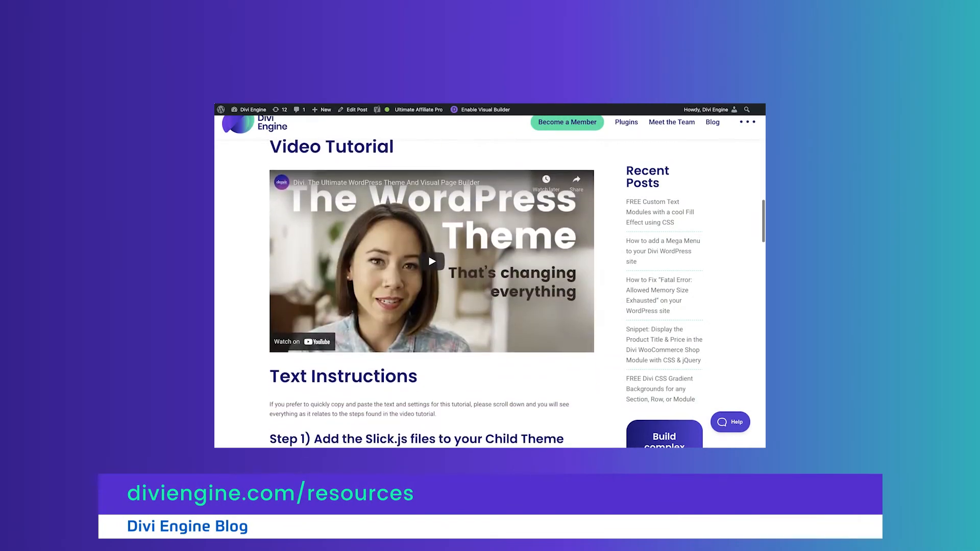
scroll("down", 3)
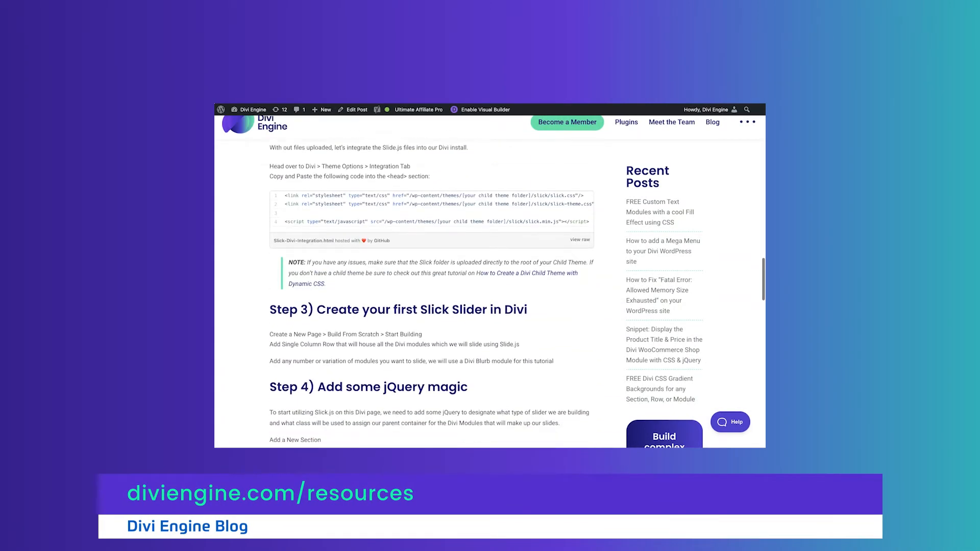
scroll("down", 3)
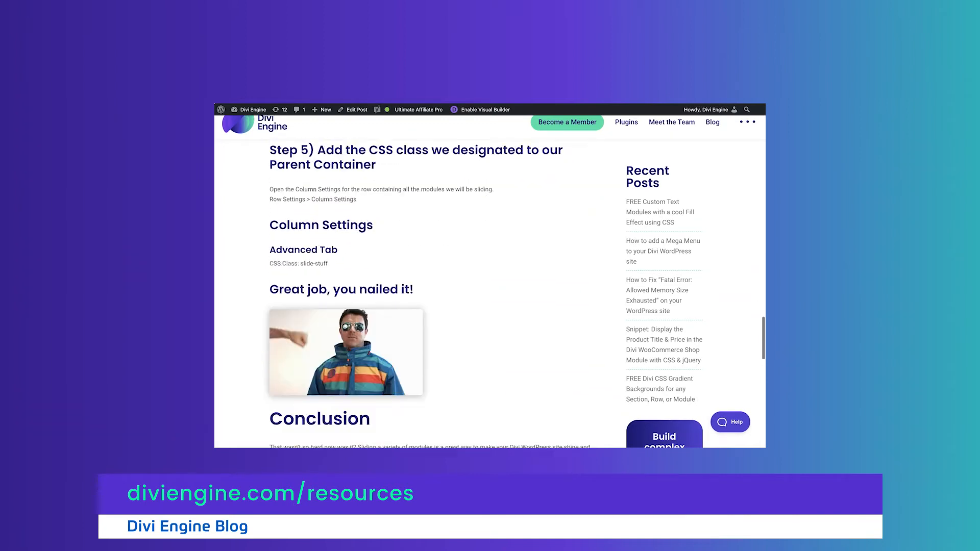
scroll("down", 3)
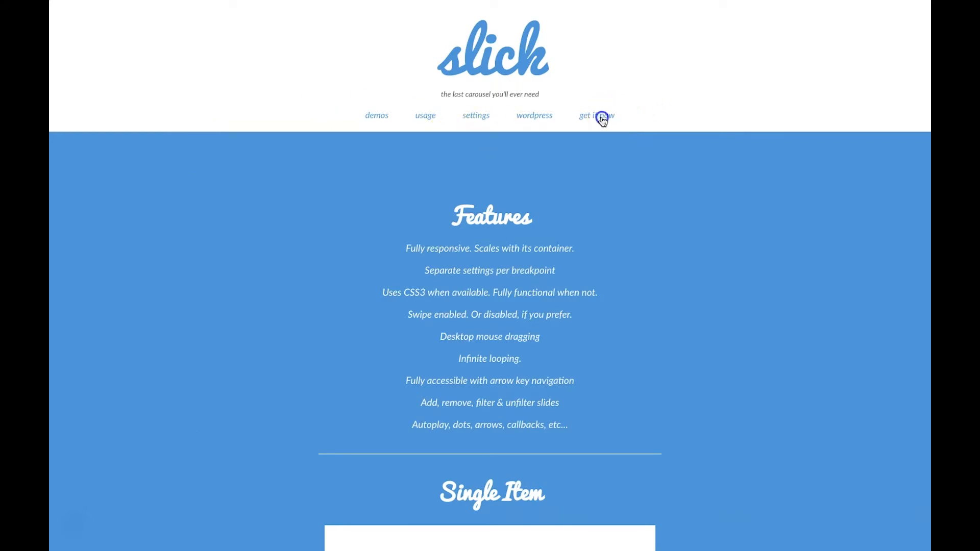
left_click(595, 115)
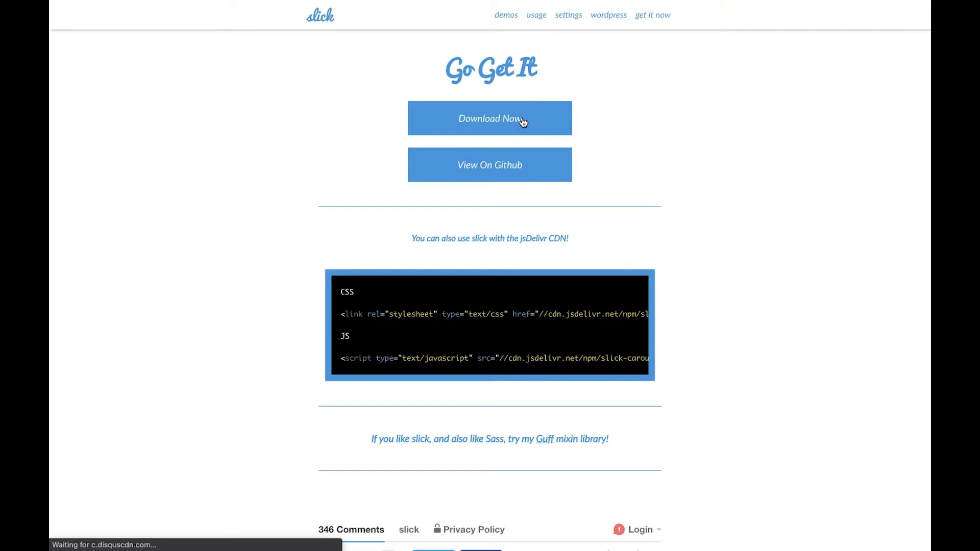
left_click(490, 118)
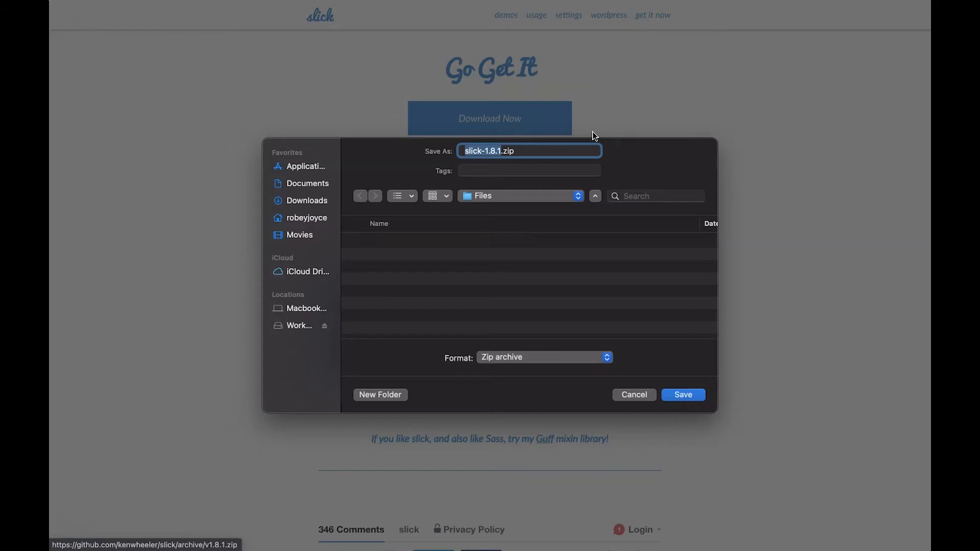
mouse_move(605, 170)
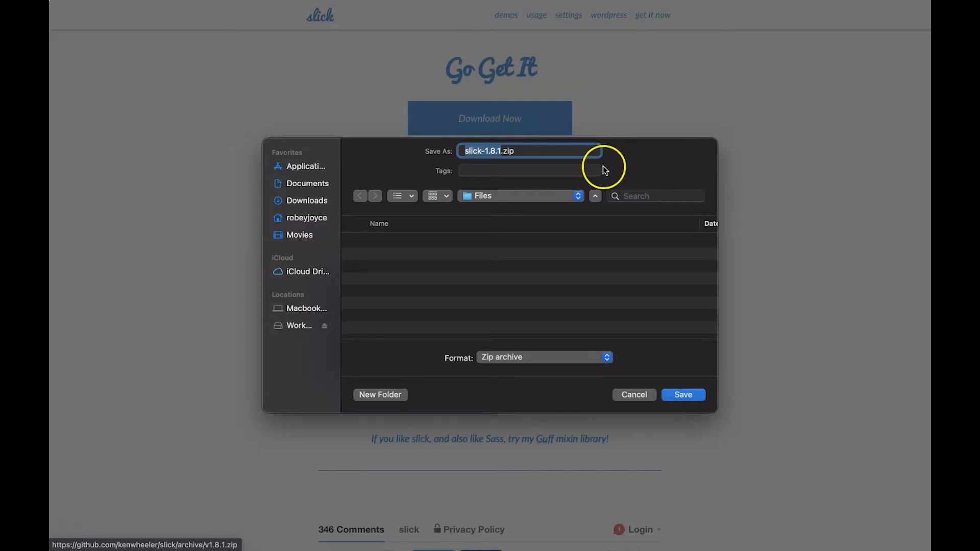
Save slick-1.8.1.zip, extract it, and select the inner slick folder.
left_click(683, 394)
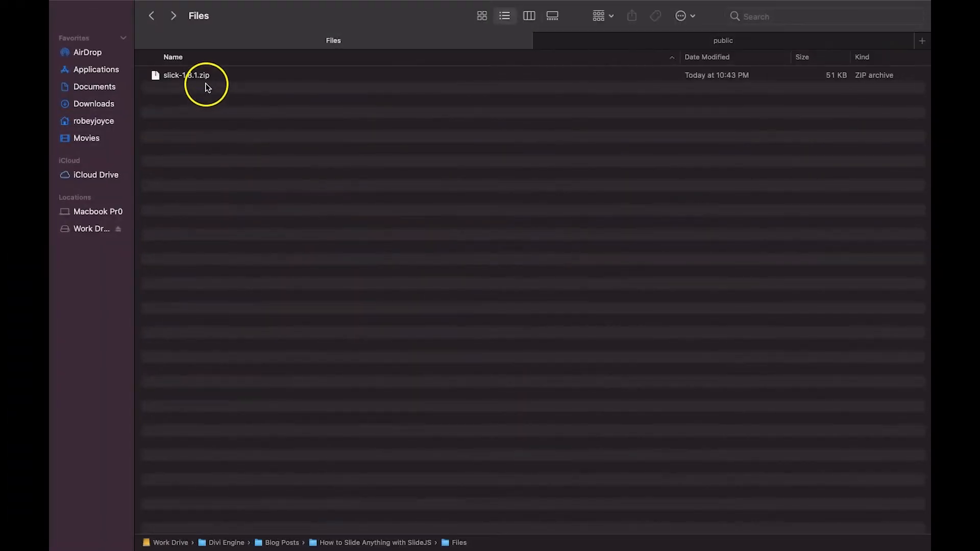
left_click(187, 75)
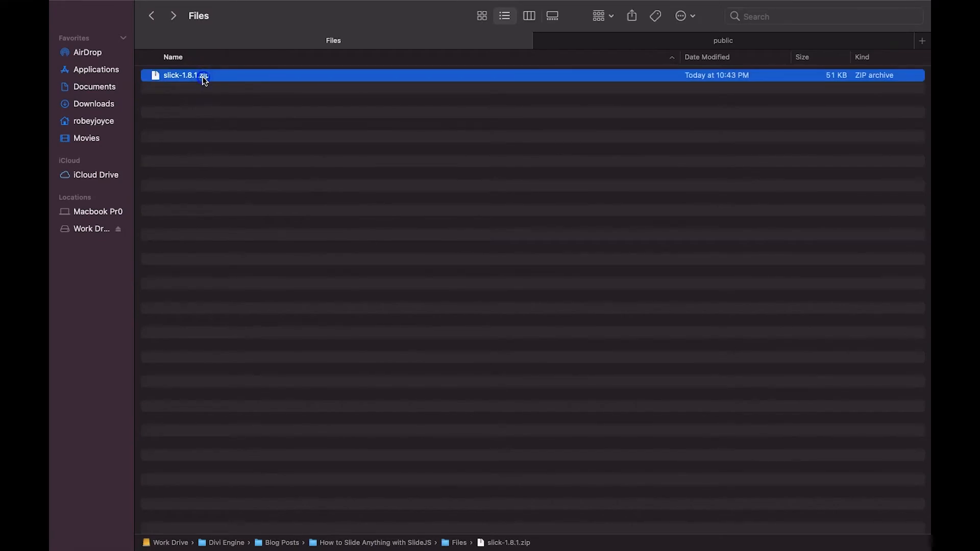
double_click(187, 75)
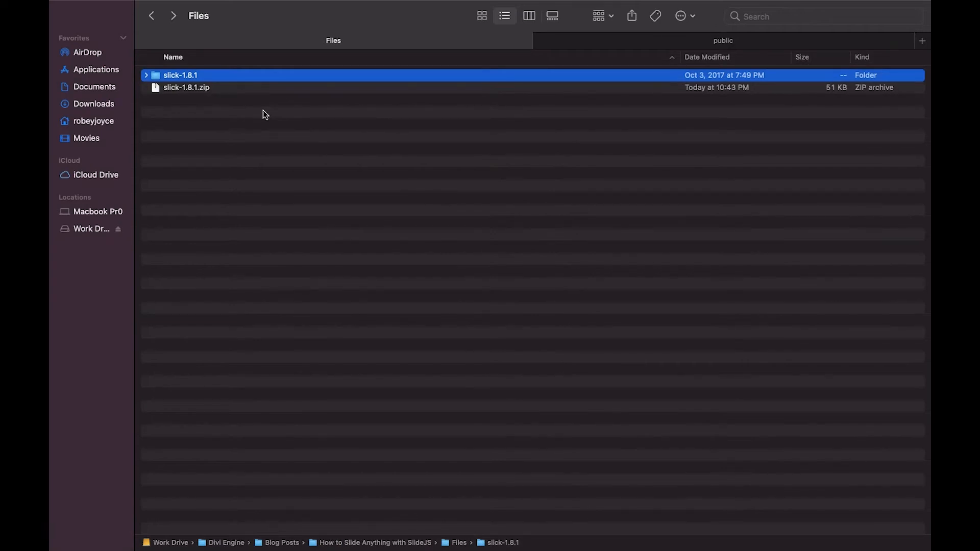
double_click(180, 75)
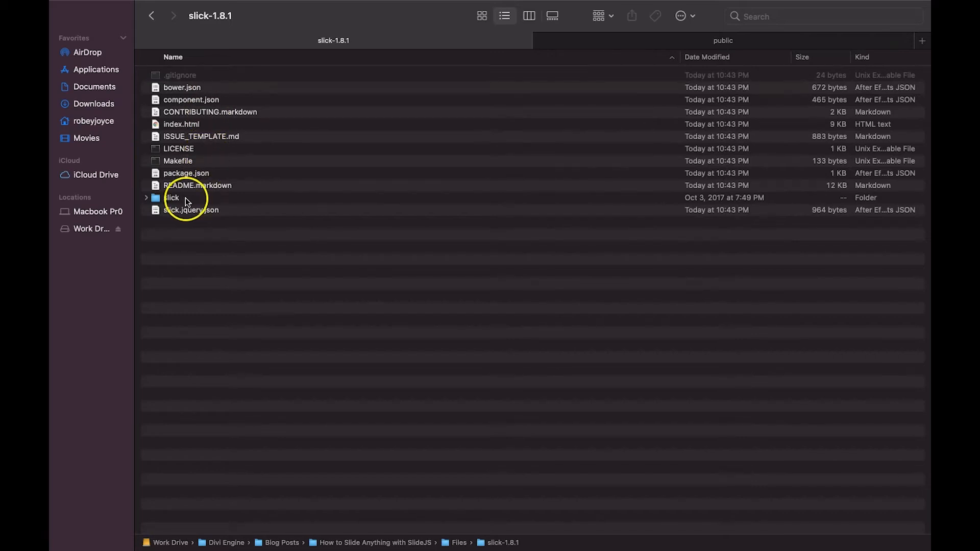
left_click(187, 198)
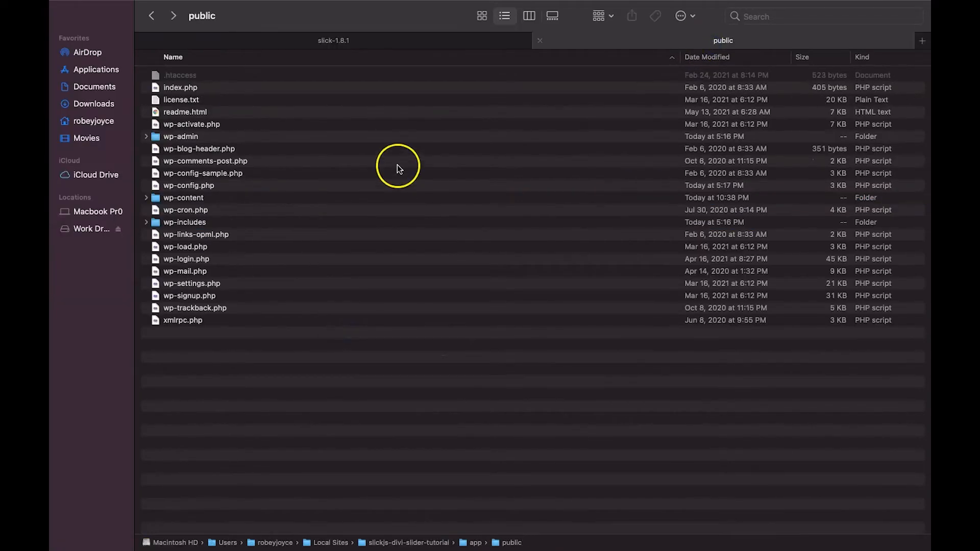
mouse_move(254, 140)
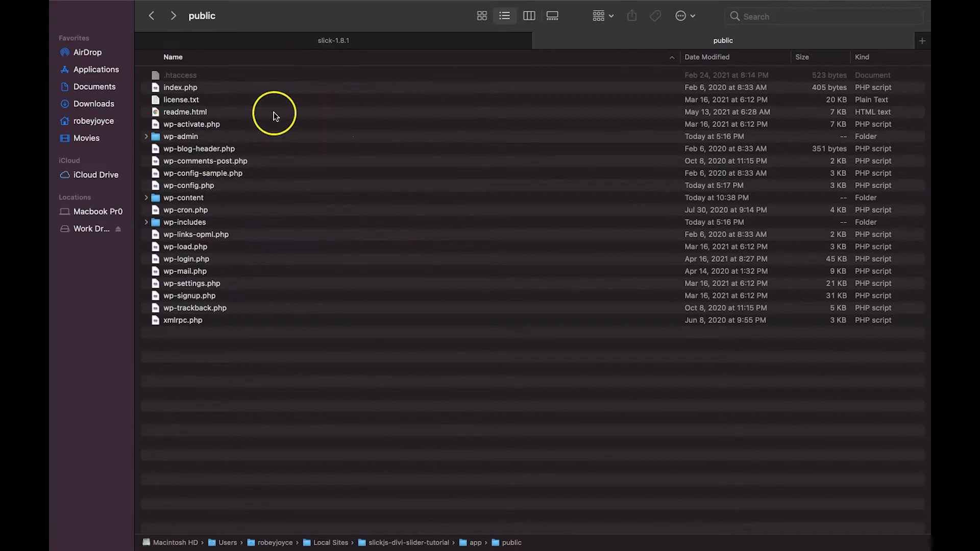
Go through wp-content > themes into the Divi Engine - Child Theme folder and create a new folder.
left_click(184, 198)
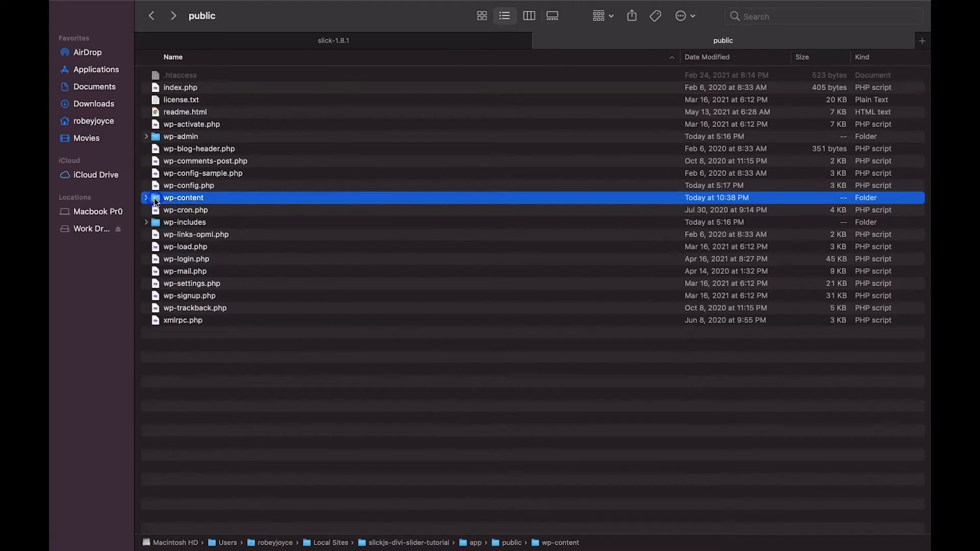
double_click(183, 198)
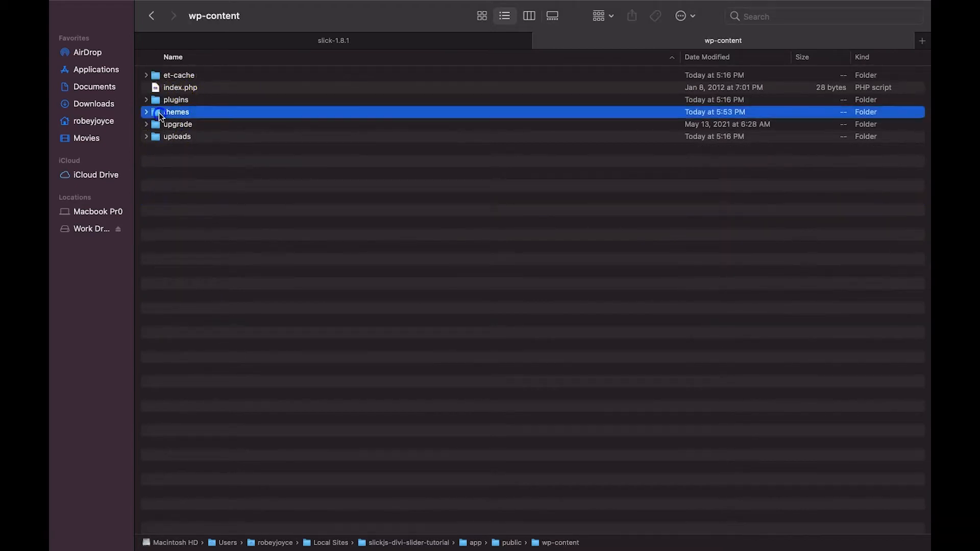
double_click(177, 112)
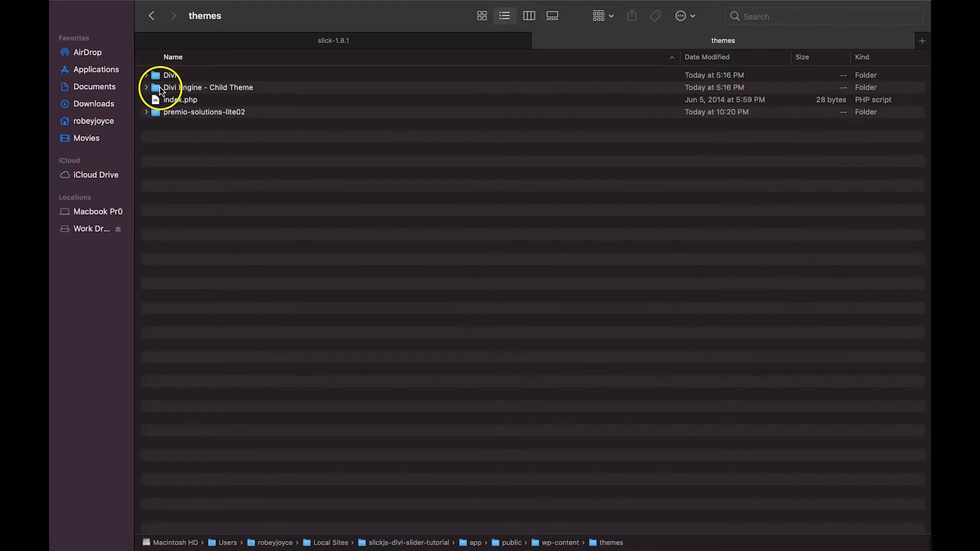
right_click(238, 169)
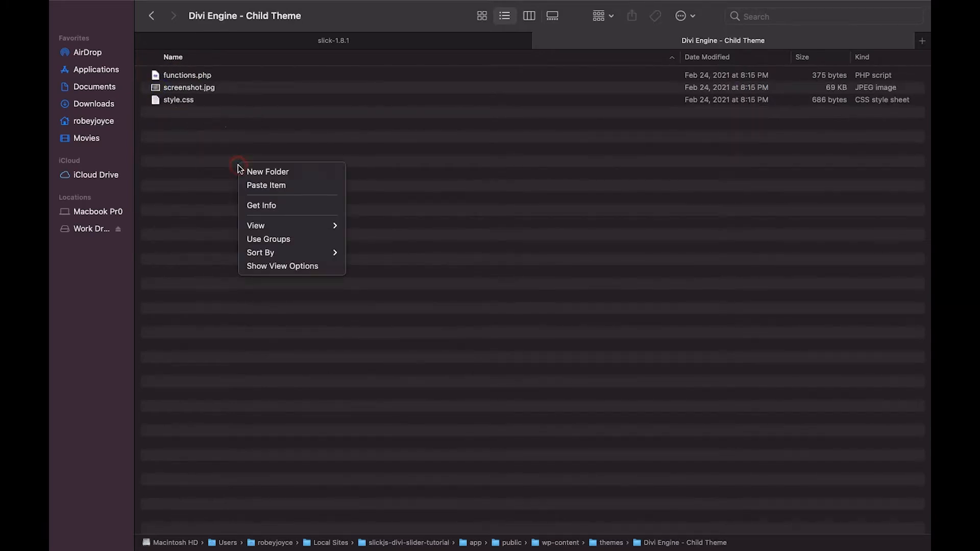
left_click(265, 185)
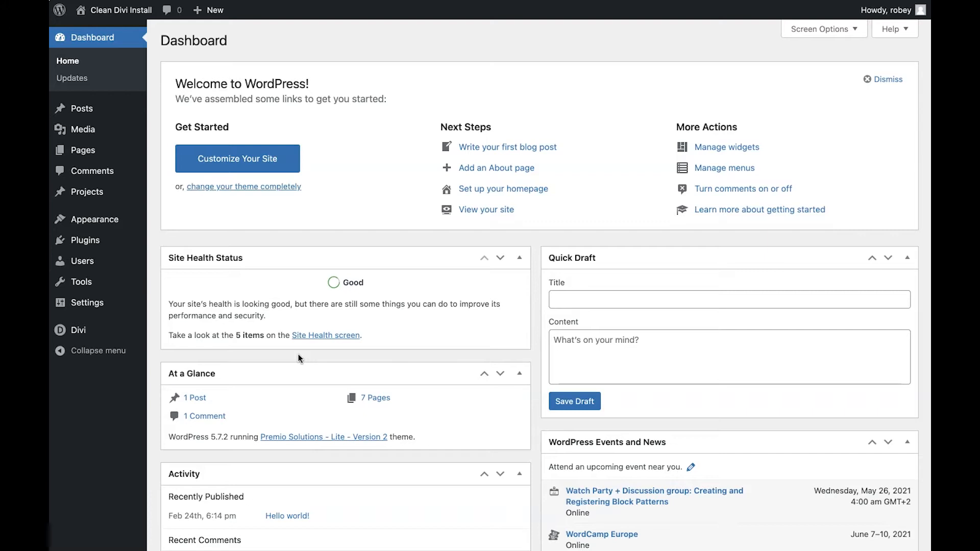
mouse_move(78, 330)
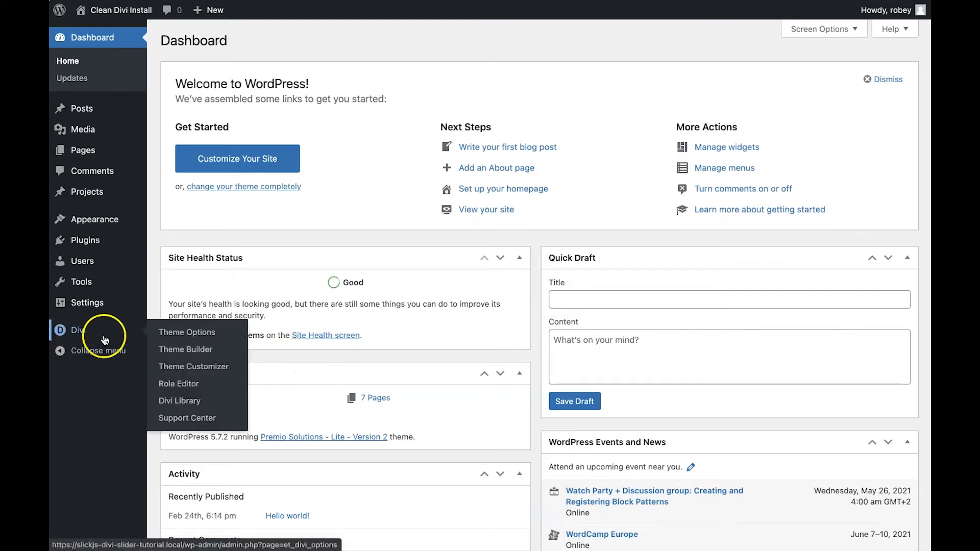
Open Divi Theme Options, then bring up the Divi Engine Slick.js tutorial.
left_click(187, 332)
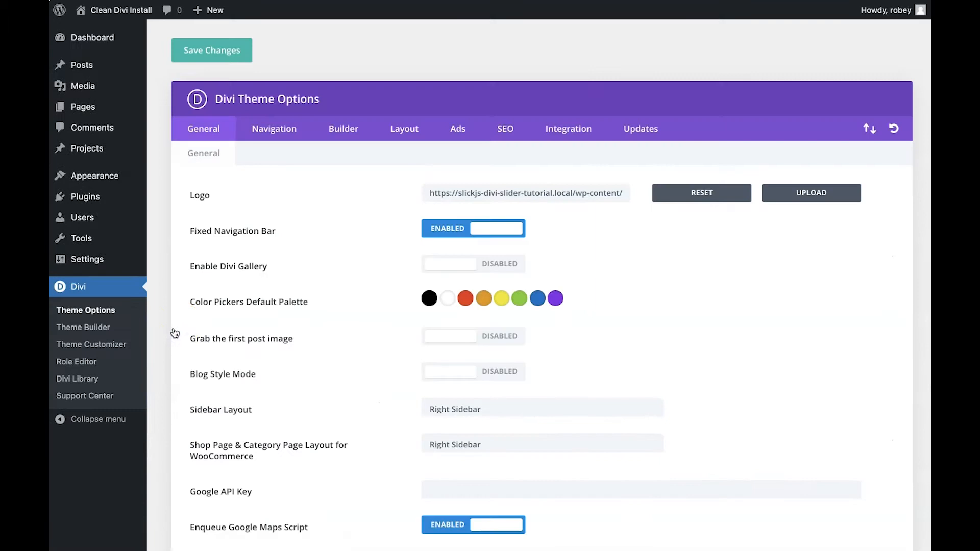
left_click(568, 129)
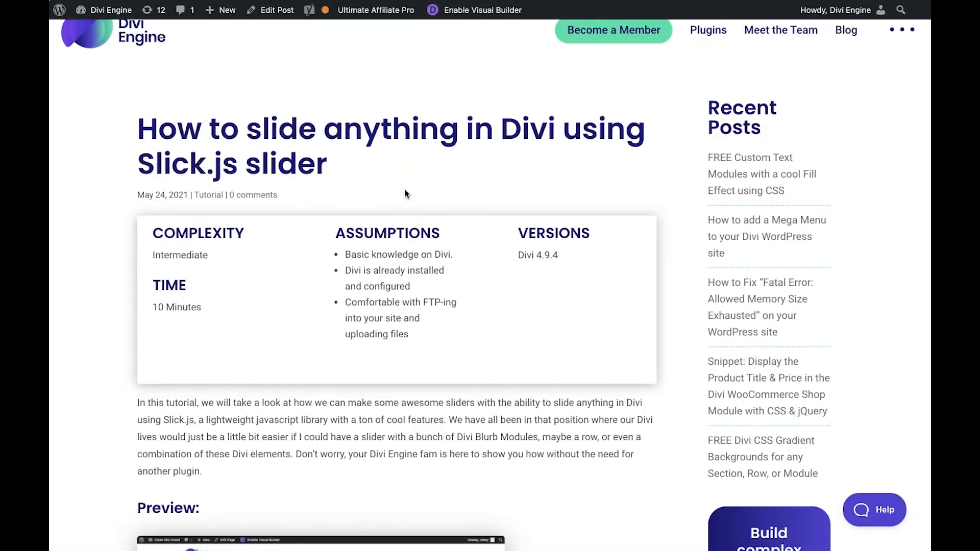
Scroll the tutorial to Step 2 and select the '[your child theme folder]' placeholder in its code.
scroll("down", 3)
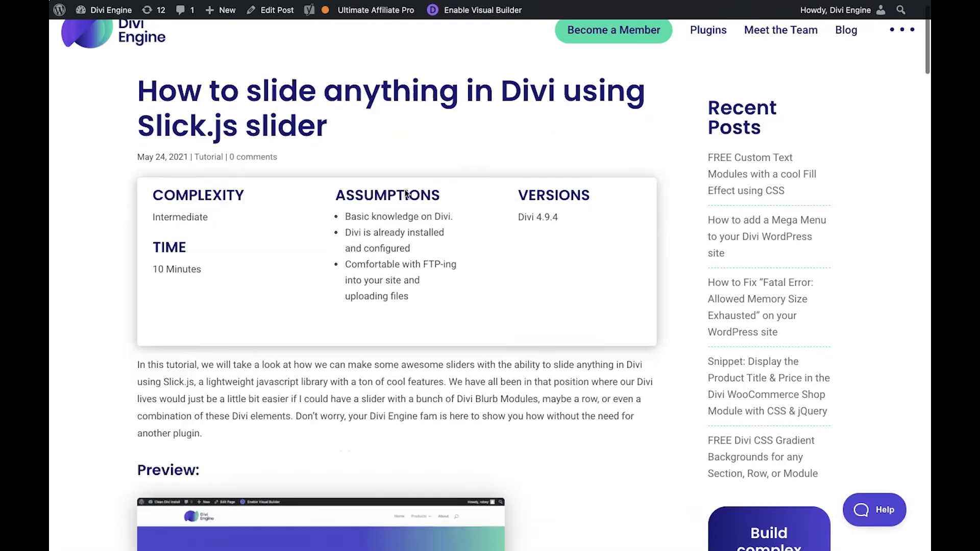
scroll("down", 3)
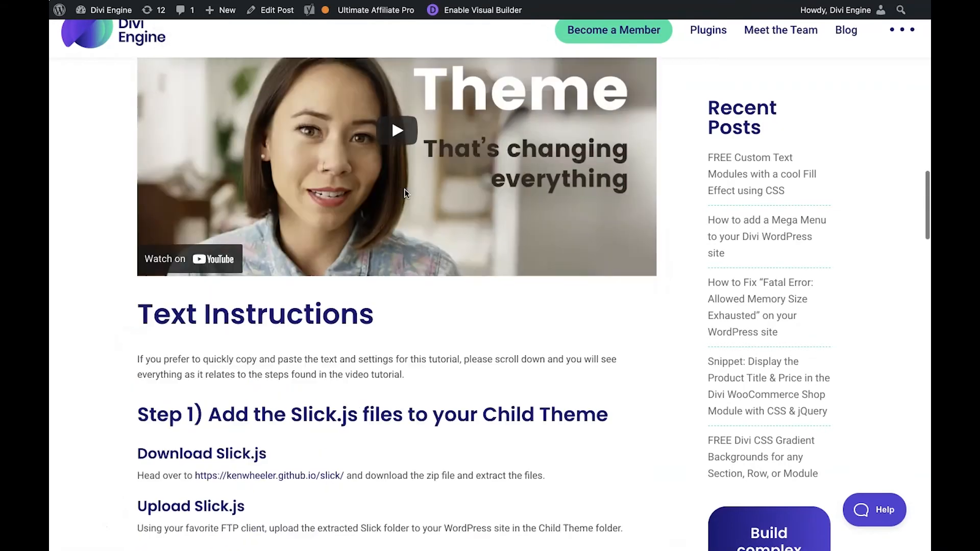
scroll("down", 3)
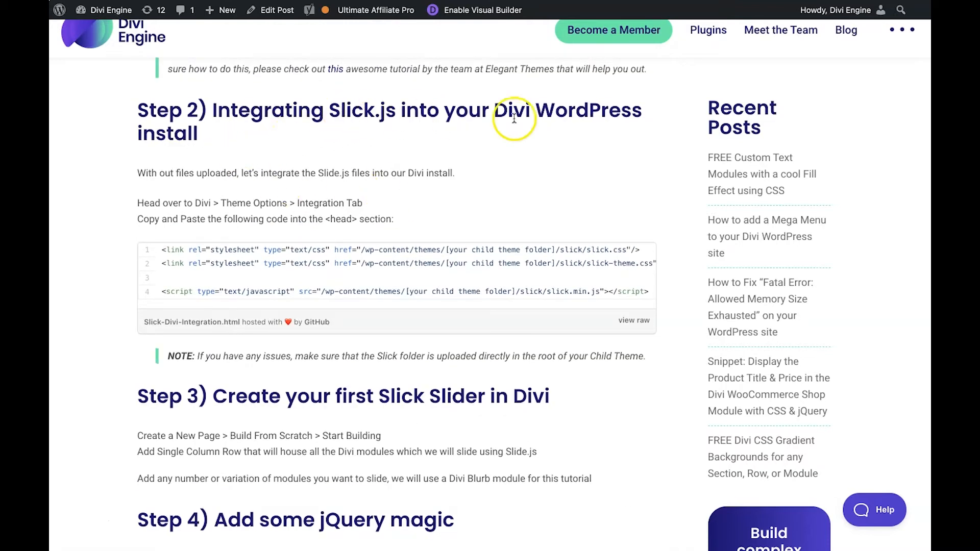
mouse_move(366, 197)
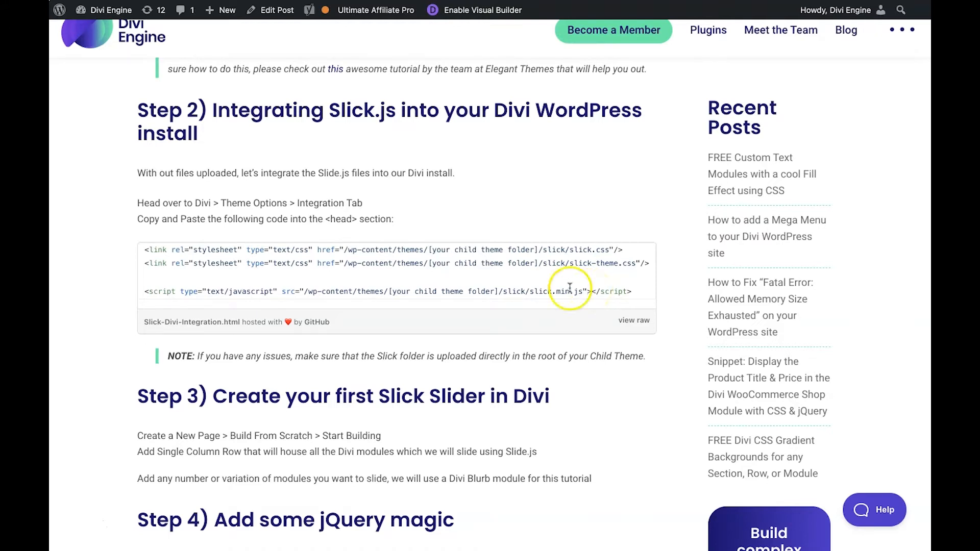
double_click(456, 250)
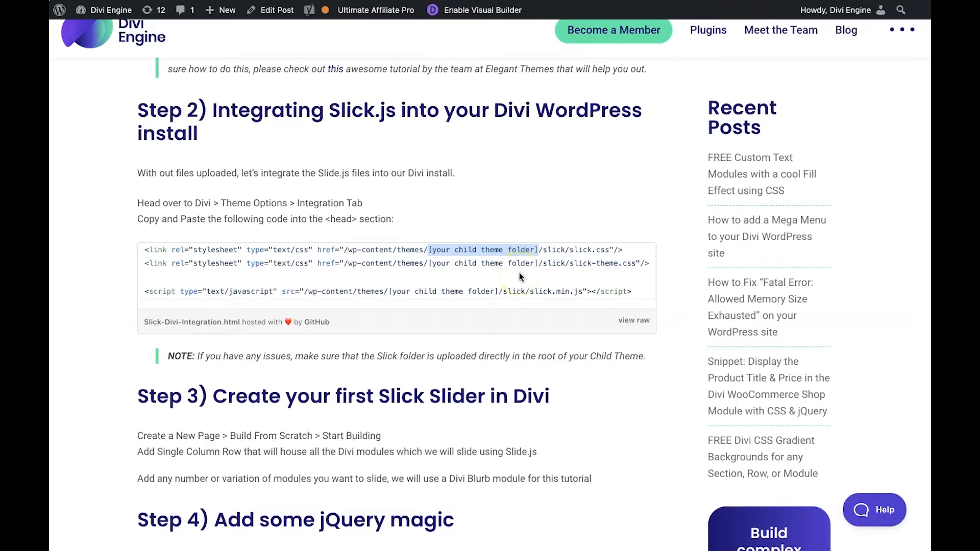
double_click(552, 250)
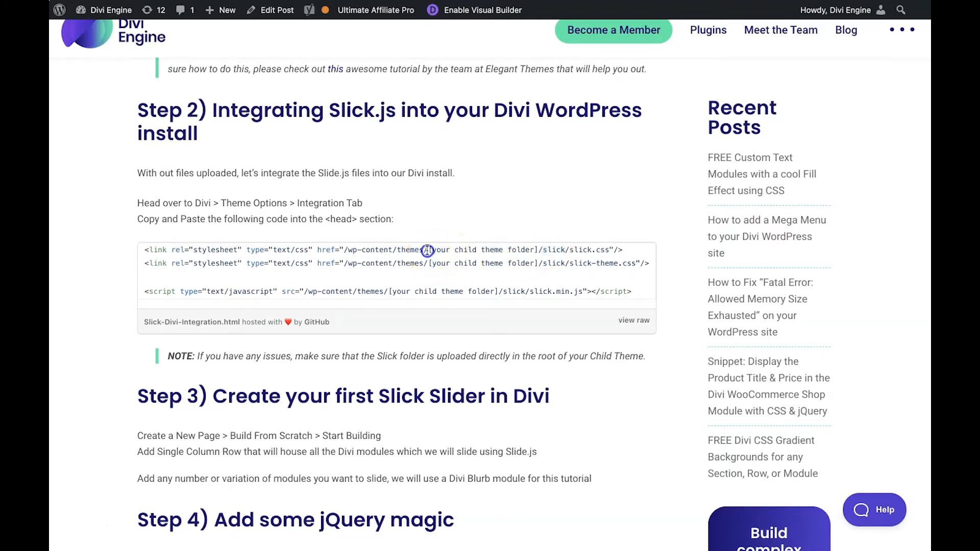
left_click_drag(427, 250, 537, 249)
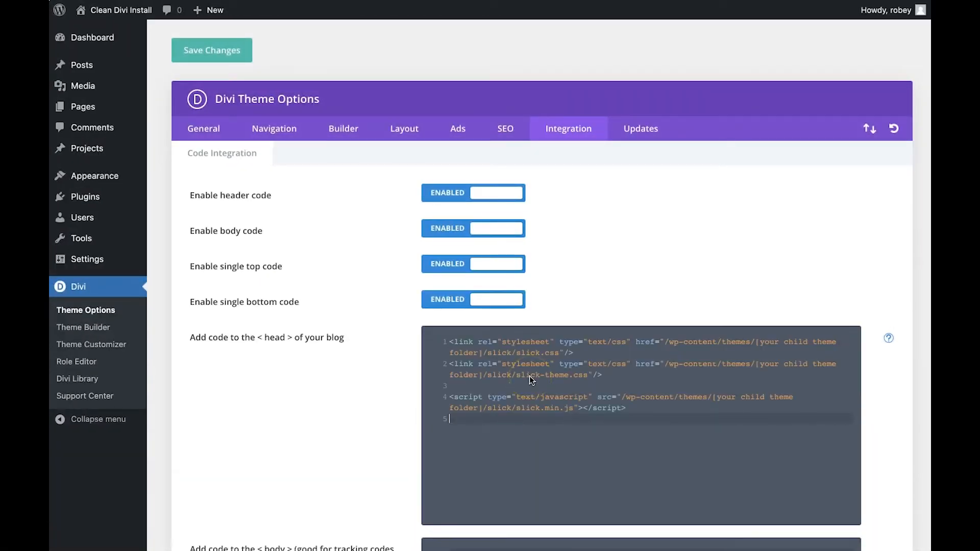
mouse_move(764, 340)
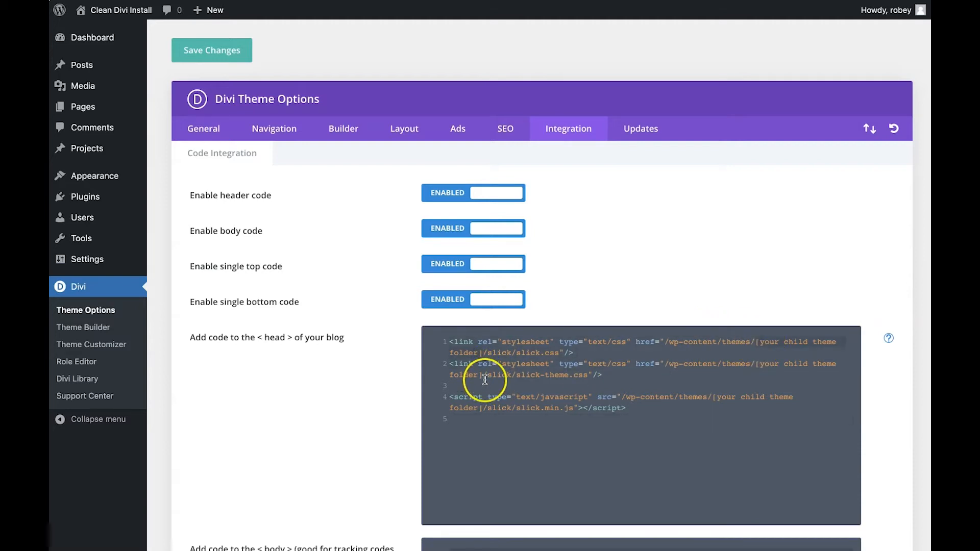
Replace each Slick.js path placeholder with 'Divi Engine - Child Theme', save, and return to the dashboard.
type("Divi")
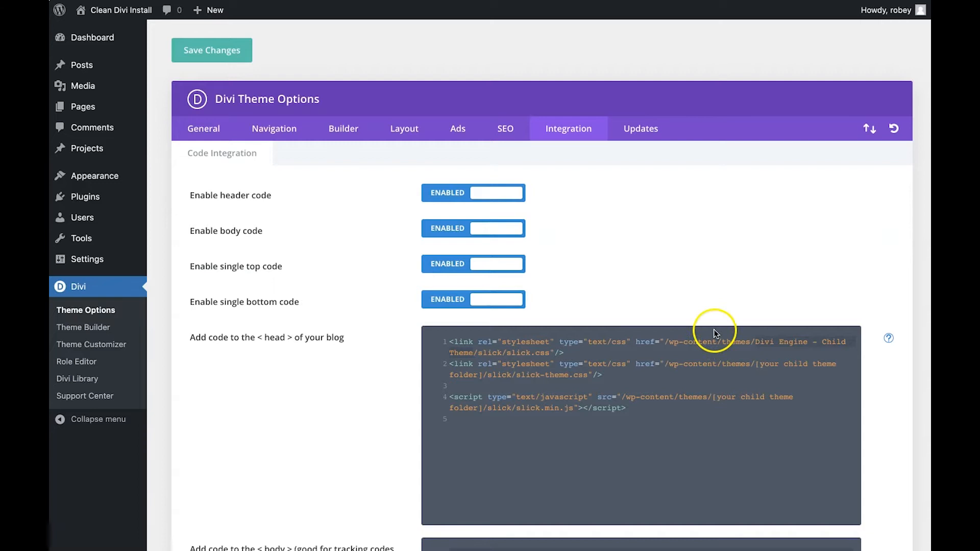
left_click(711, 381)
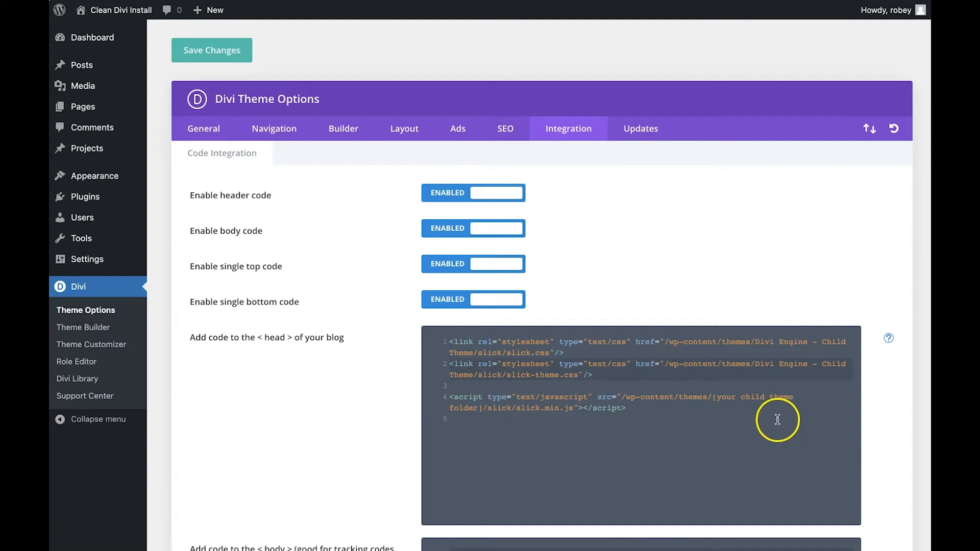
double_click(724, 396)
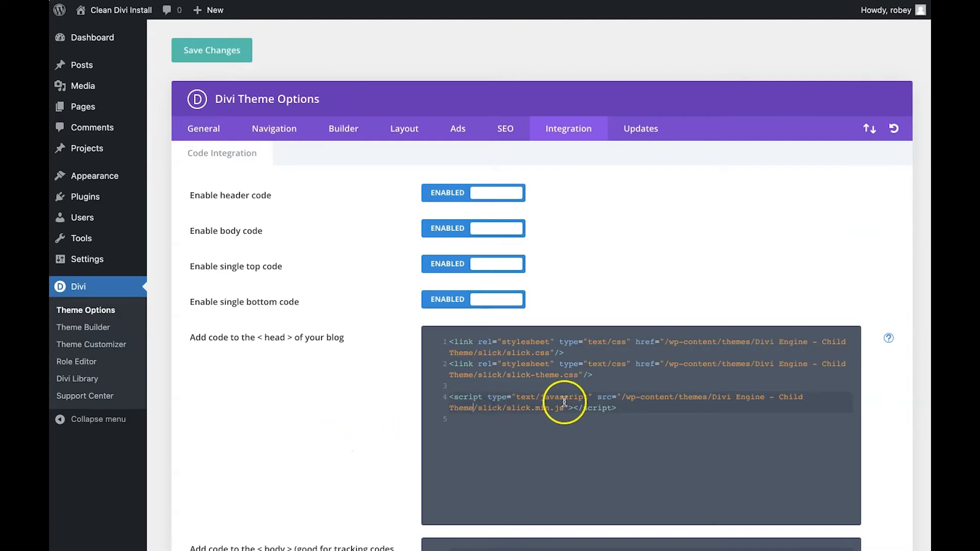
left_click(212, 50)
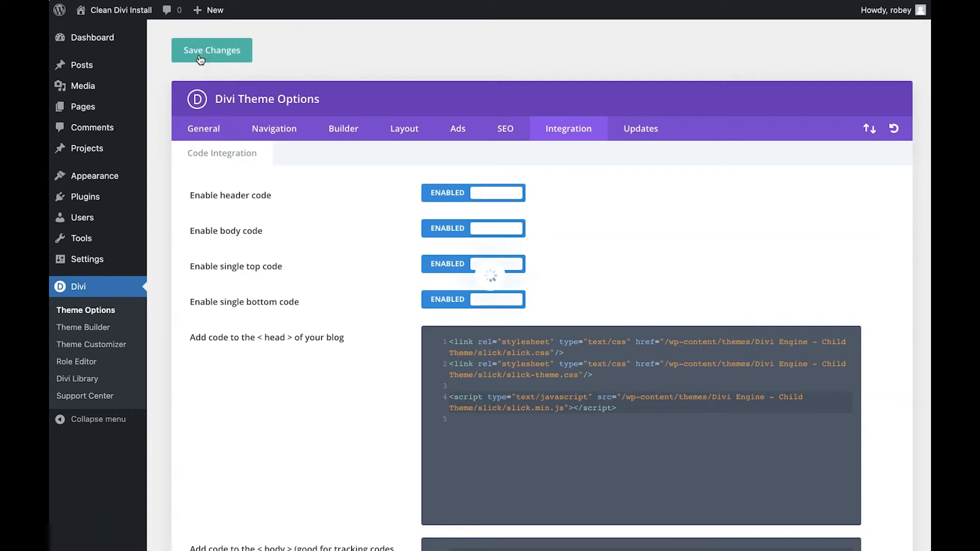
left_click(212, 50)
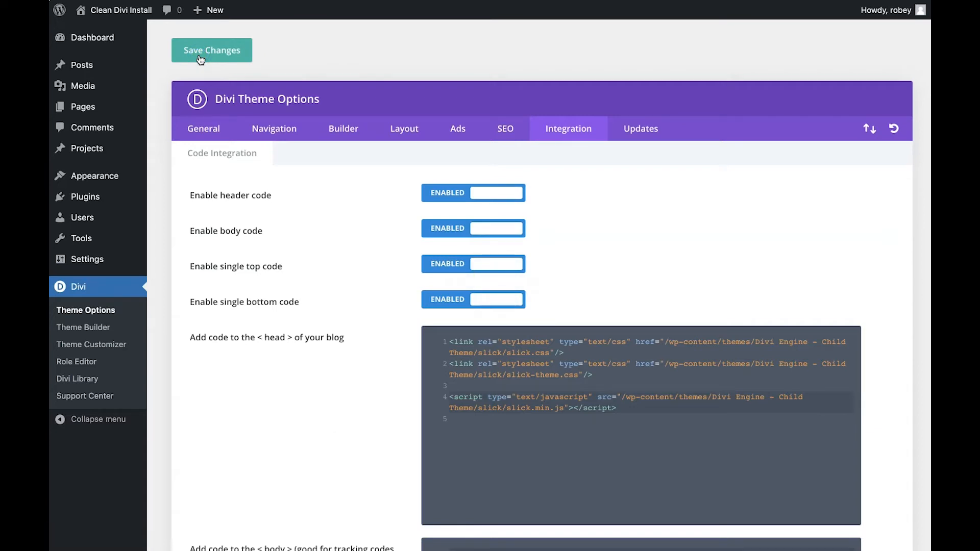
left_click(92, 37)
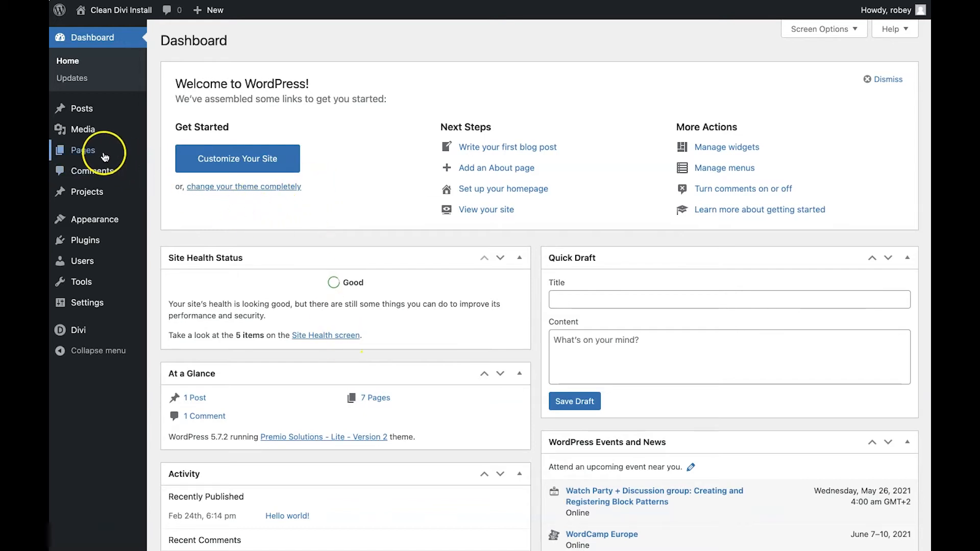
mouse_move(82, 150)
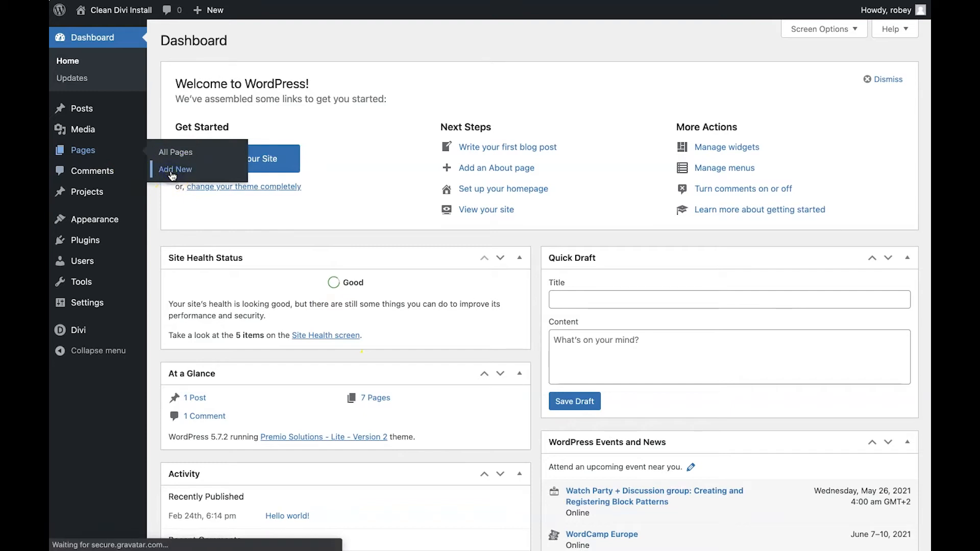
Add a new page titled 'Slide.js Example'.
left_click(176, 169)
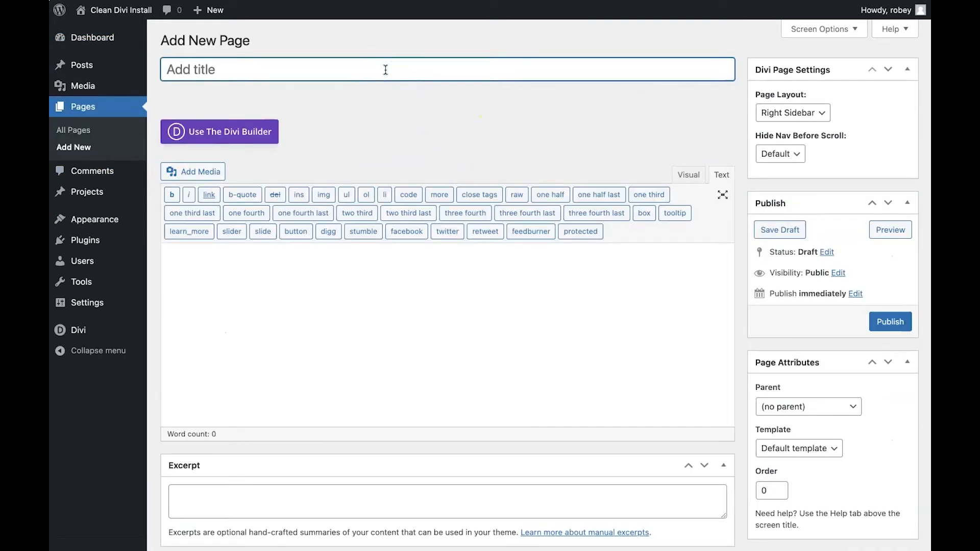
type("Slide")
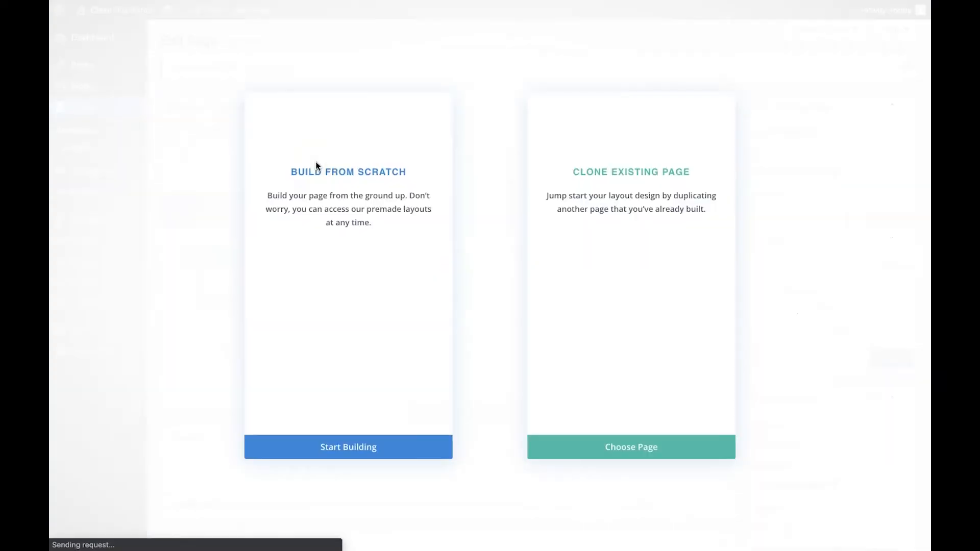
Build from scratch, add a one-column row, and open that row's module choices.
left_click(349, 447)
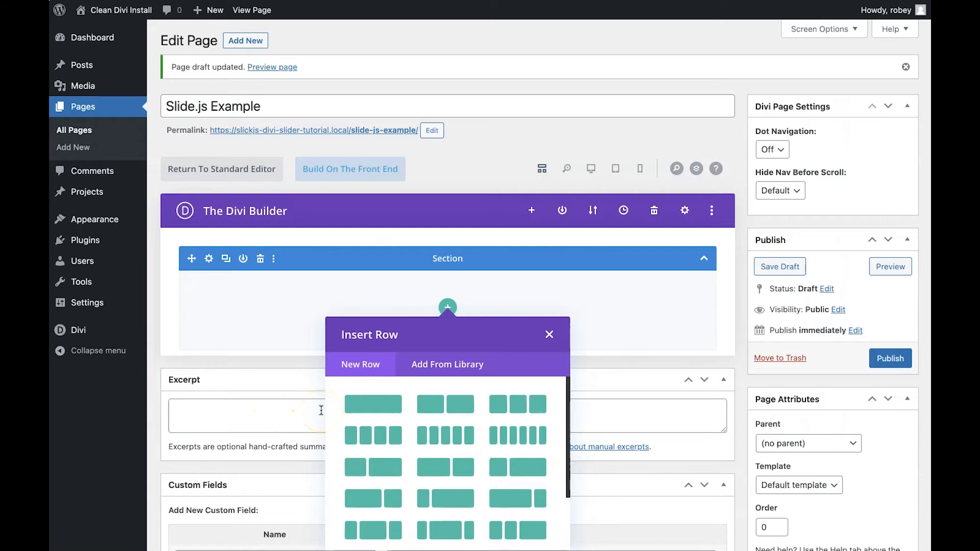
left_click(373, 404)
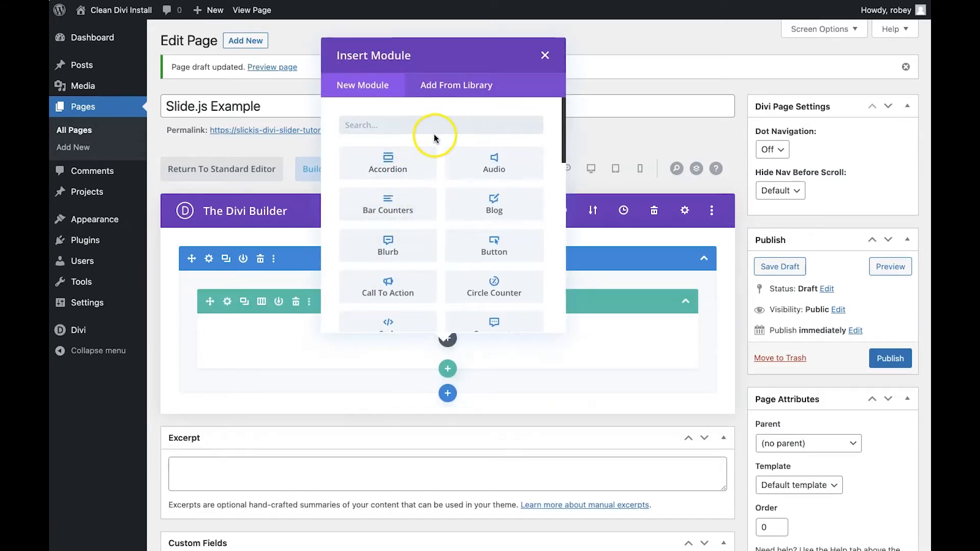
left_click(545, 55)
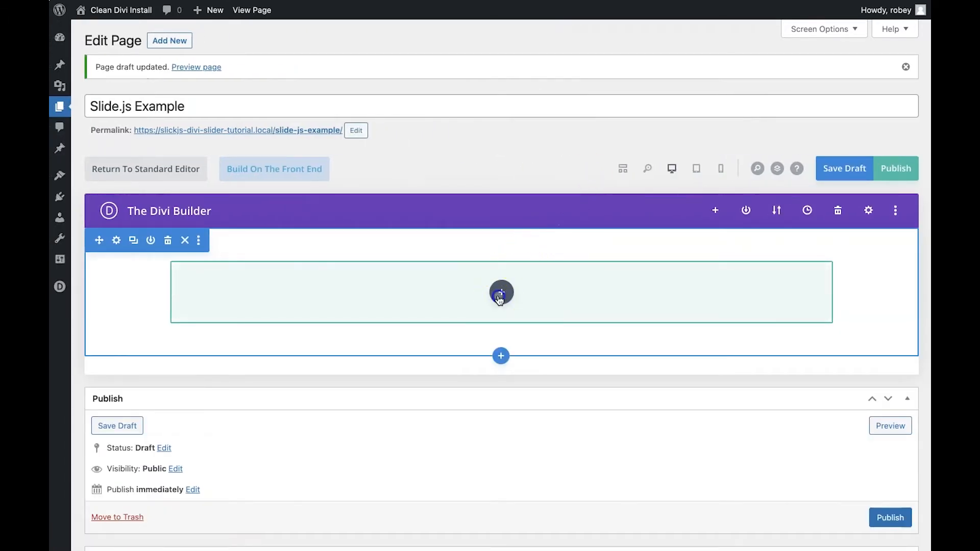
left_click(500, 292)
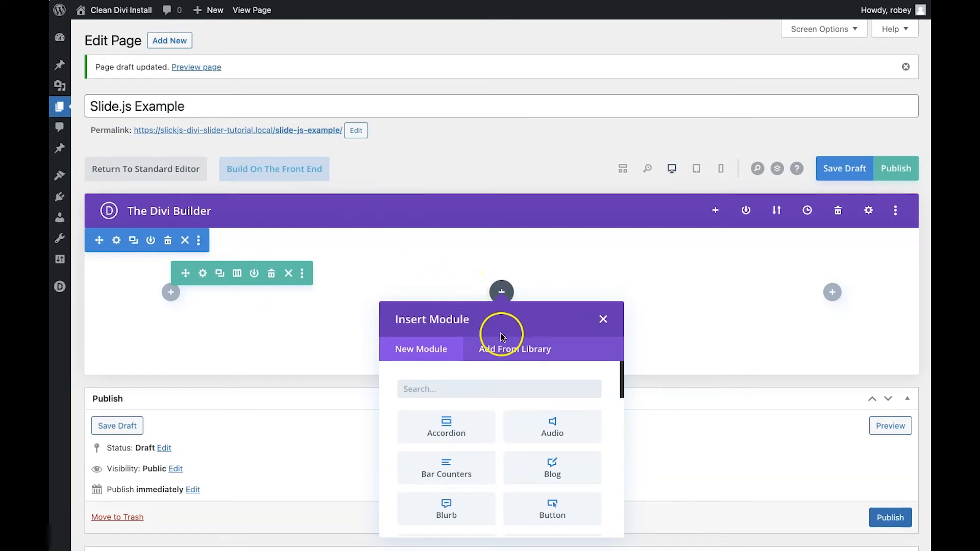
Add a Blurb module and number the first two blurb titles.
type("b")
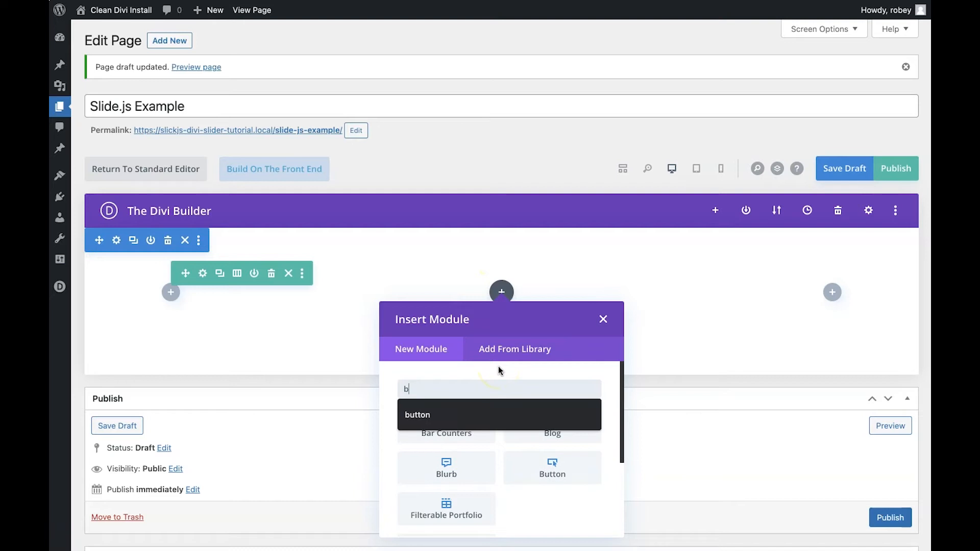
left_click(446, 468)
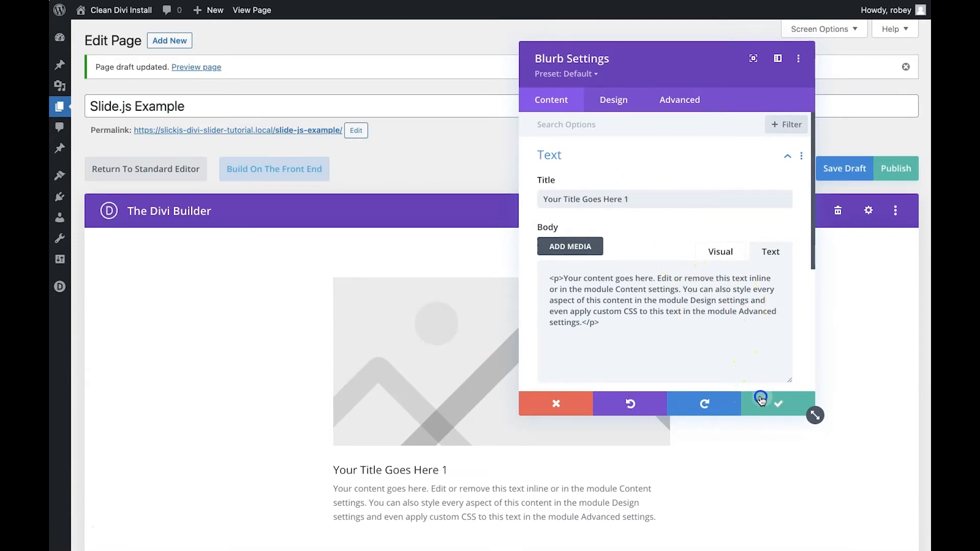
left_click(777, 404)
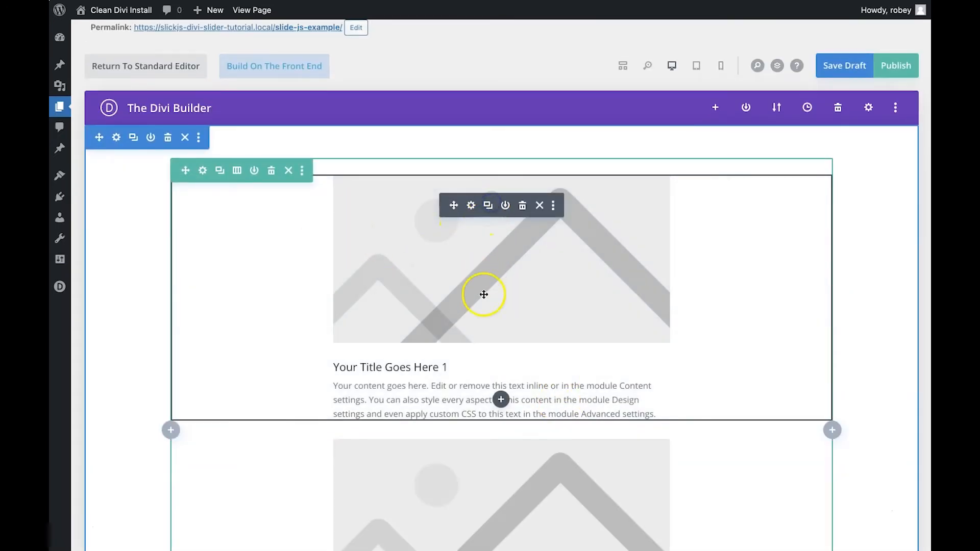
scroll("down", 3)
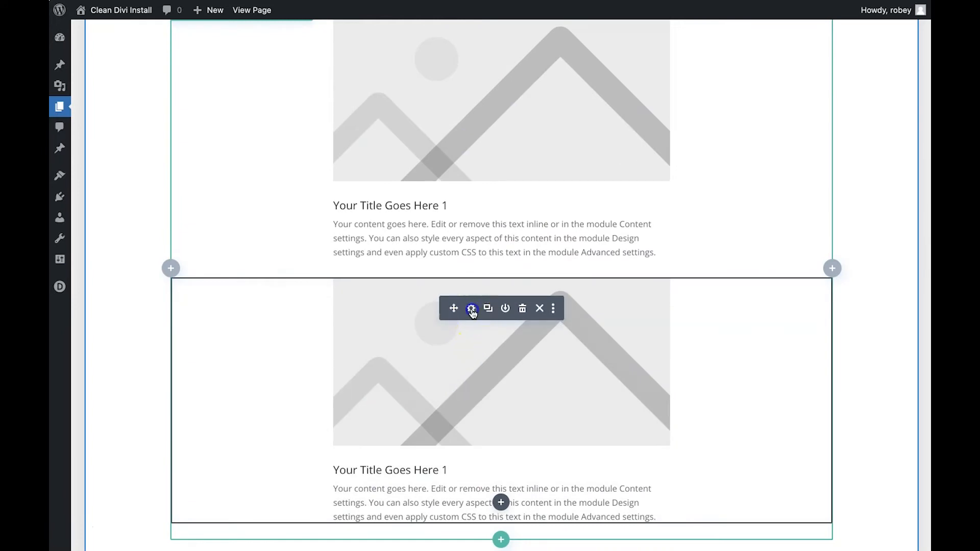
left_click(471, 308)
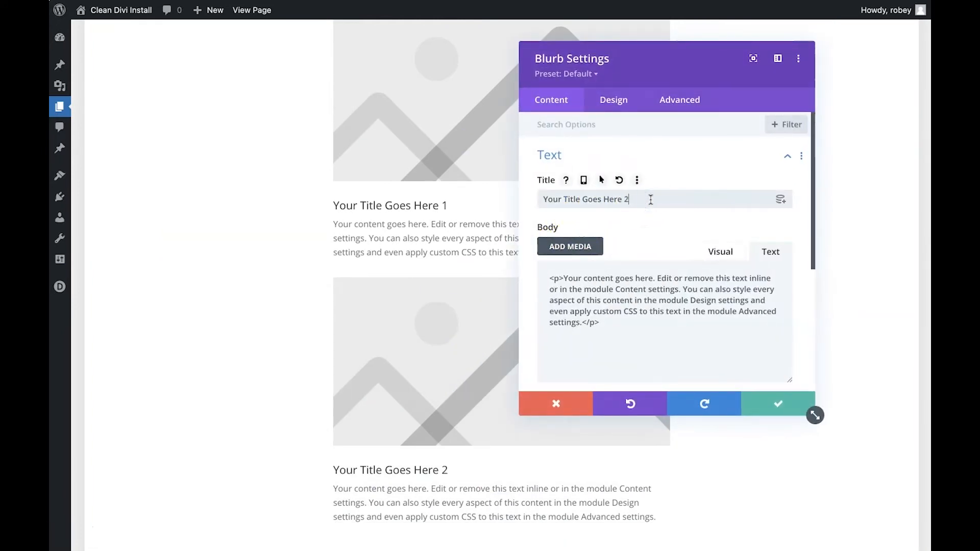
left_click(777, 403)
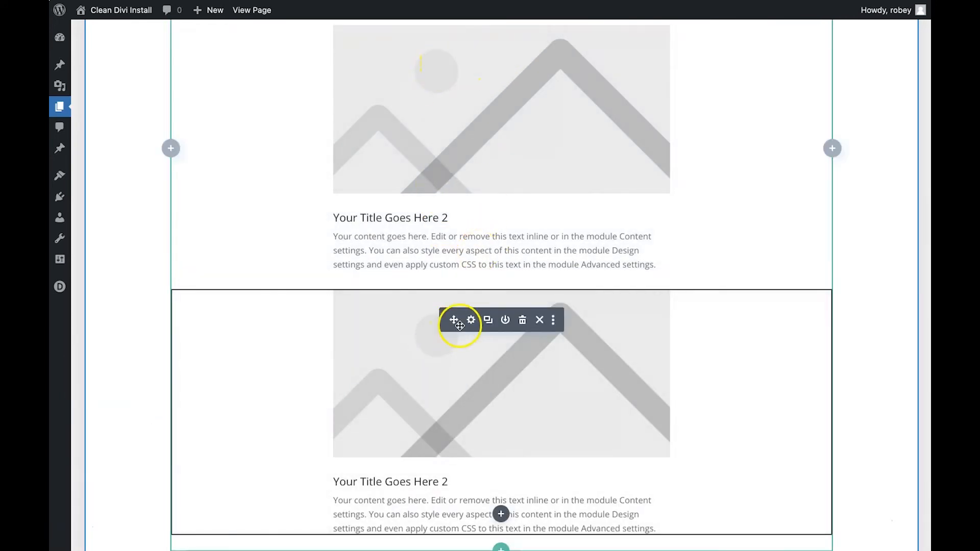
Number the remaining blurb titles down to the bottom blurb.
left_click(471, 320)
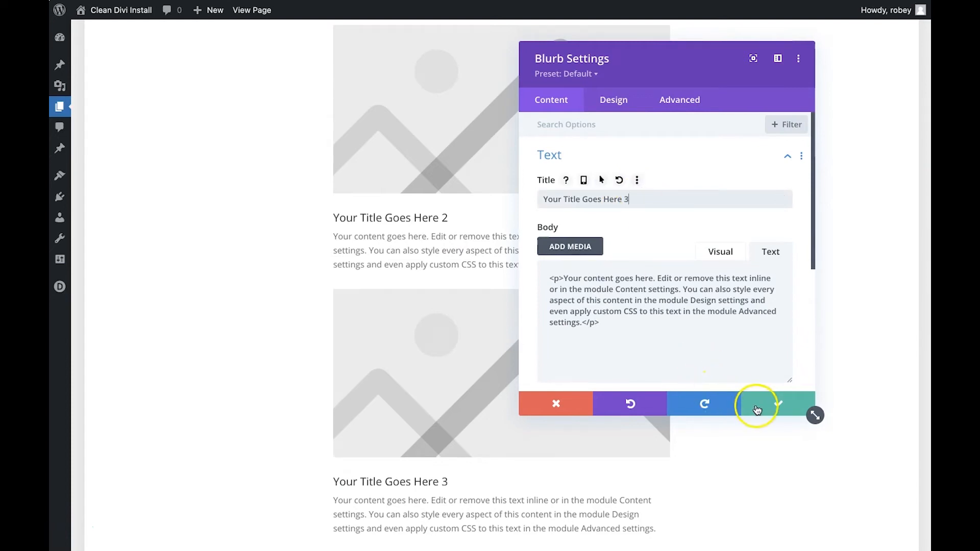
left_click(757, 404)
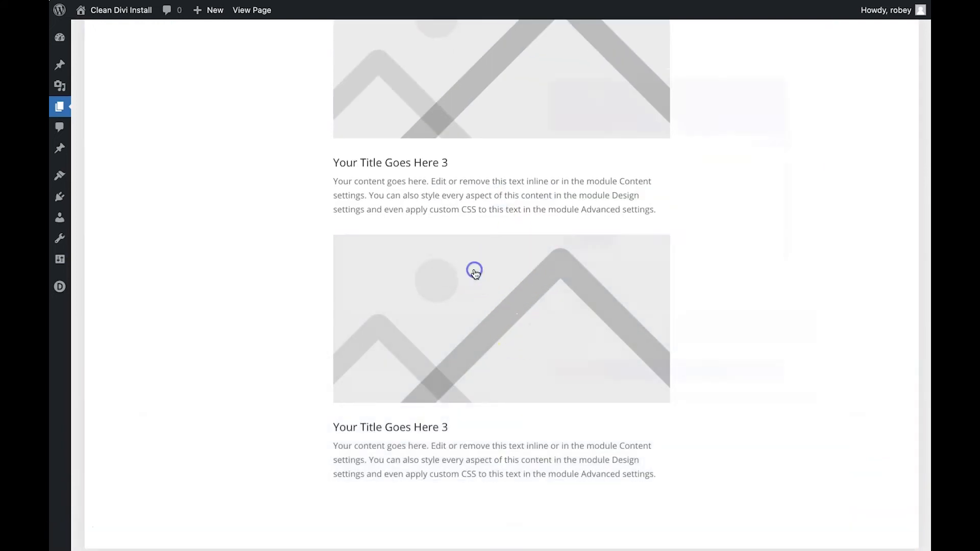
left_click(474, 273)
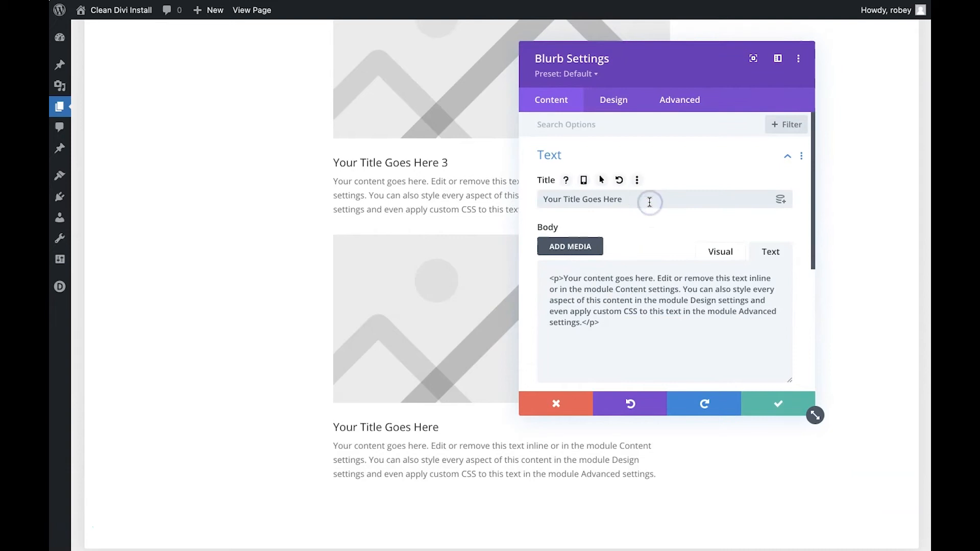
left_click(778, 404)
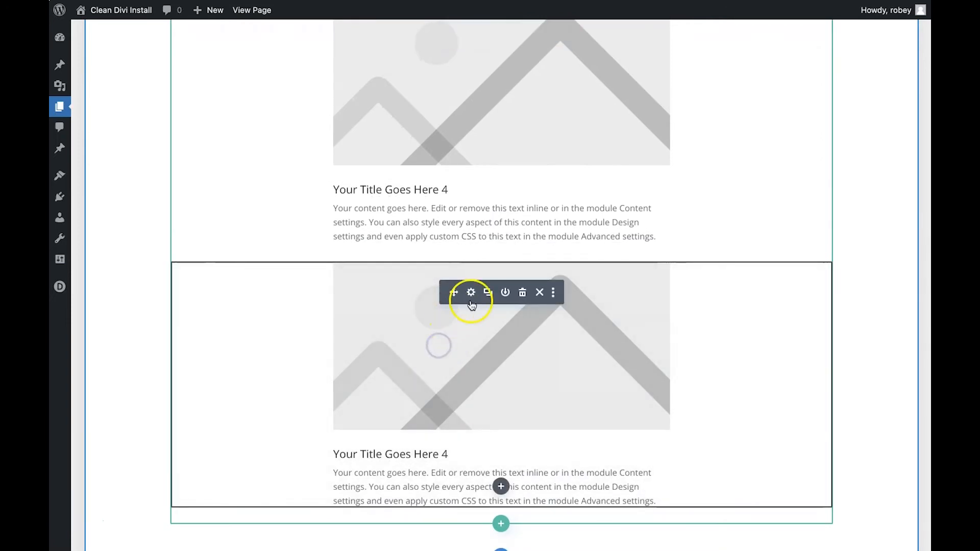
left_click(471, 292)
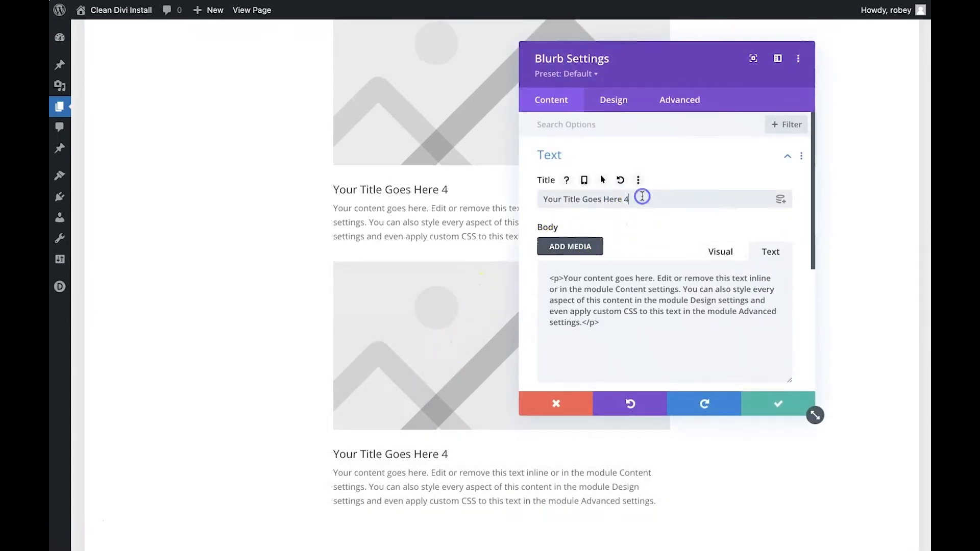
left_click(777, 403)
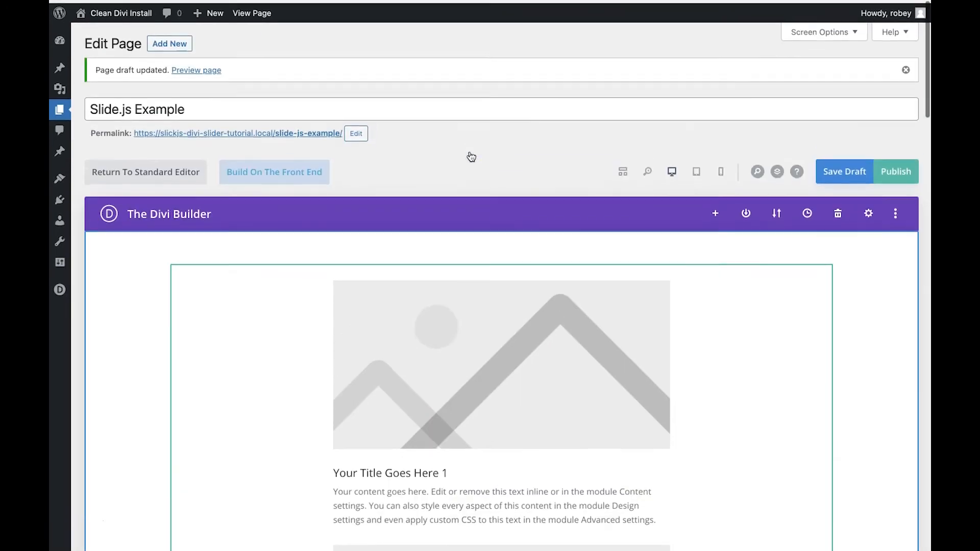
scroll("down", 3)
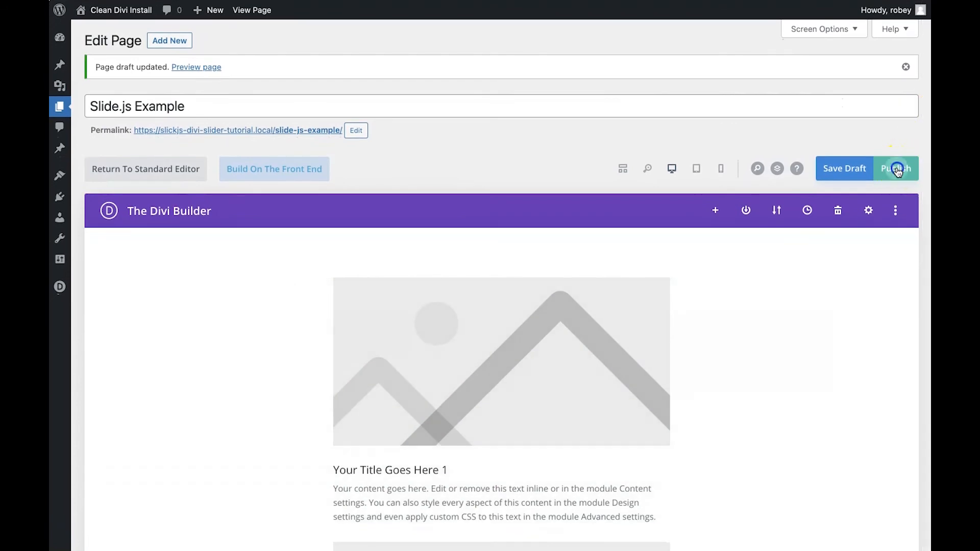
Publish the Slide.js Example page and wait for the Page published notice.
left_click(896, 168)
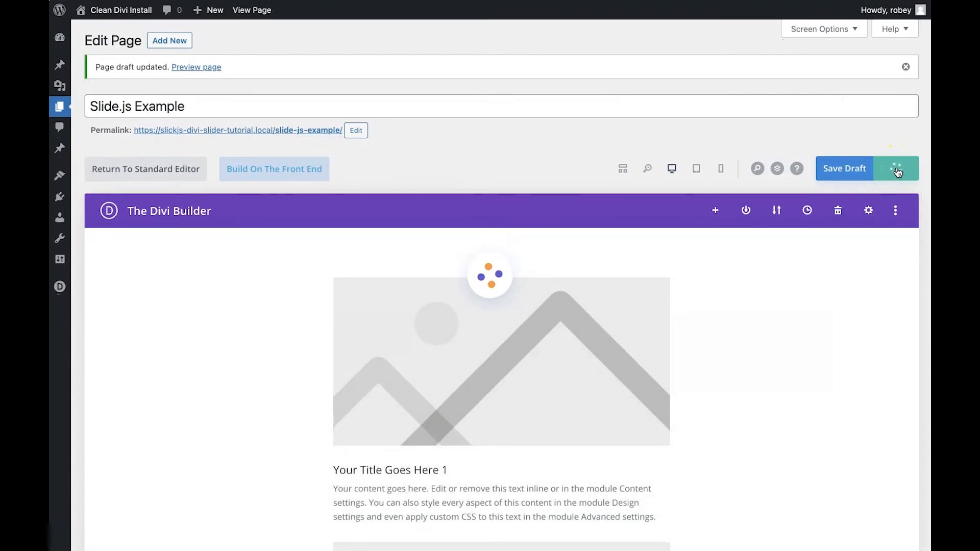
left_click(897, 168)
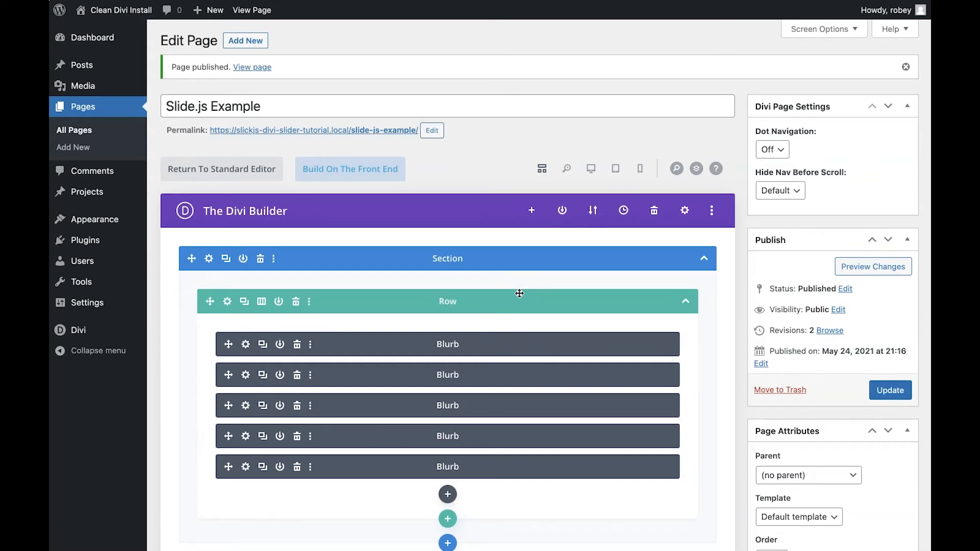
mouse_move(375, 364)
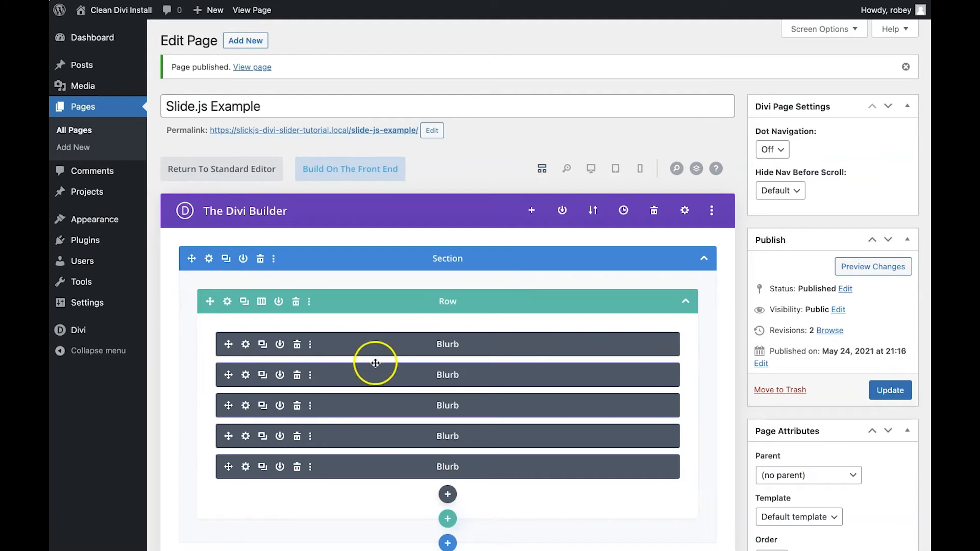
mouse_move(245, 436)
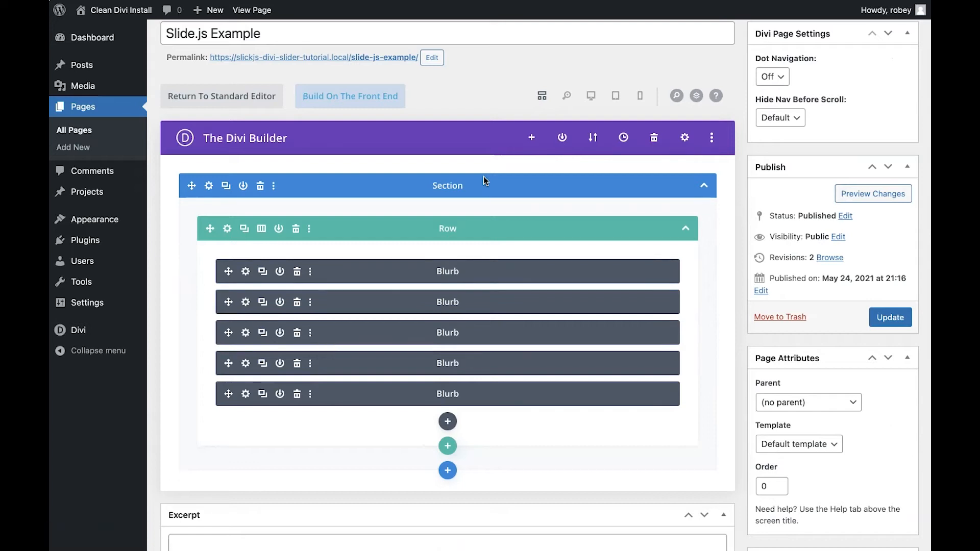
mouse_move(353, 451)
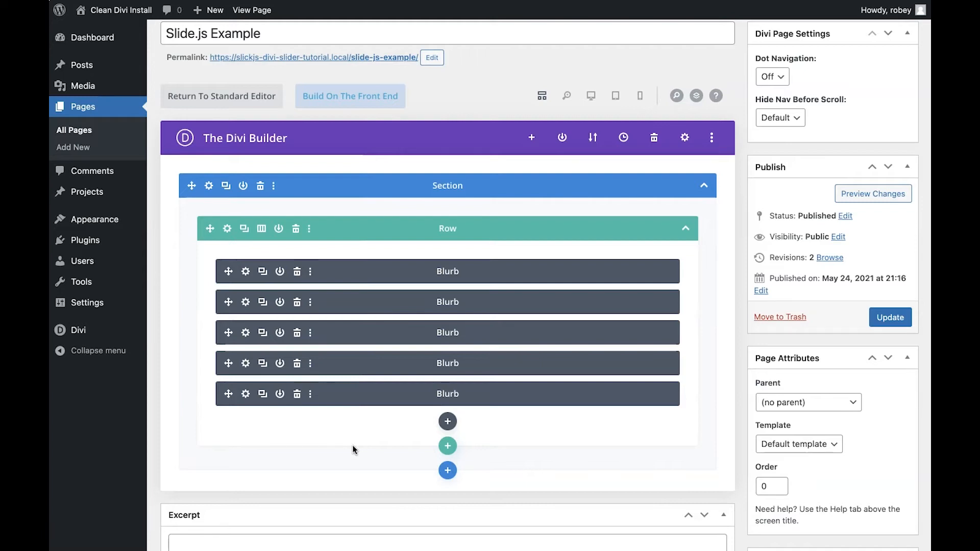
Add a new section with a one-column row and insert a Code module found by searching 'code'.
left_click(448, 471)
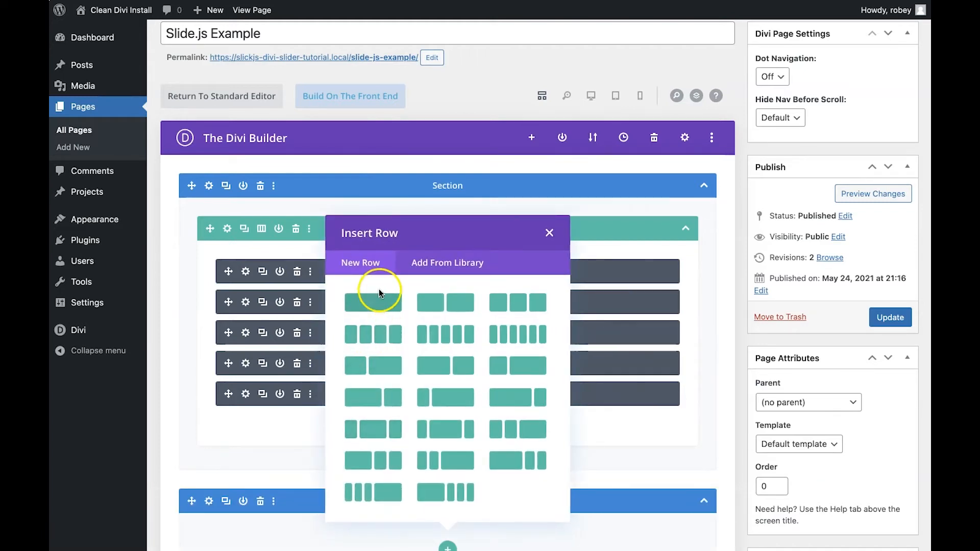
left_click(373, 302)
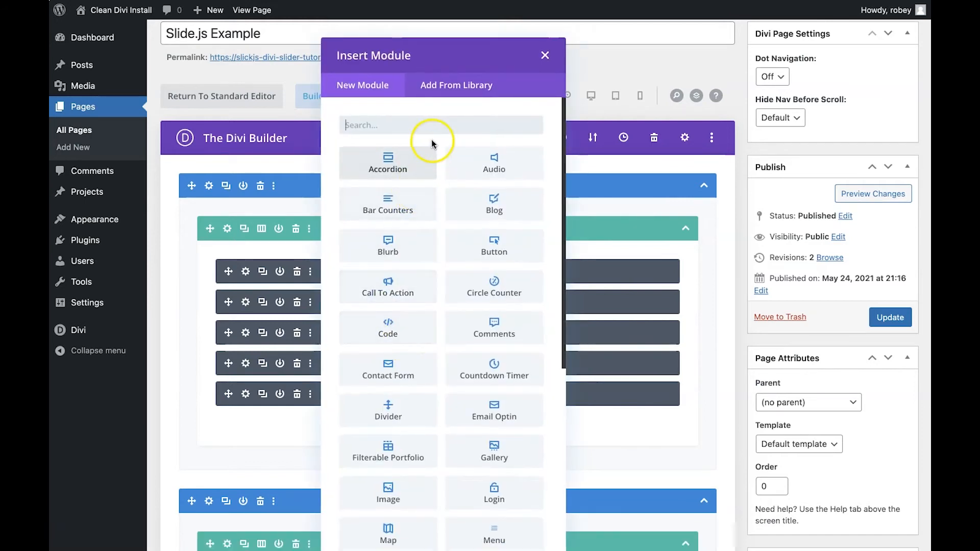
type("code")
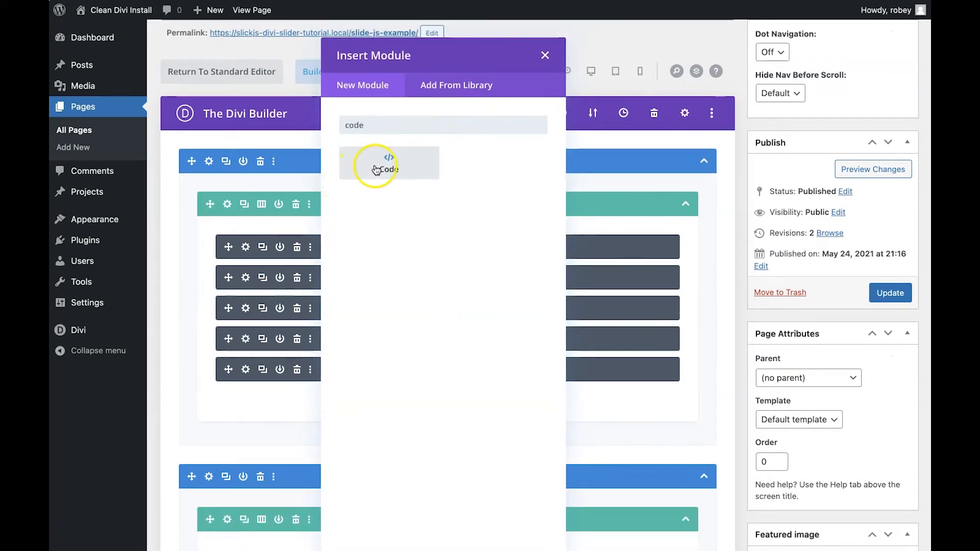
left_click(388, 163)
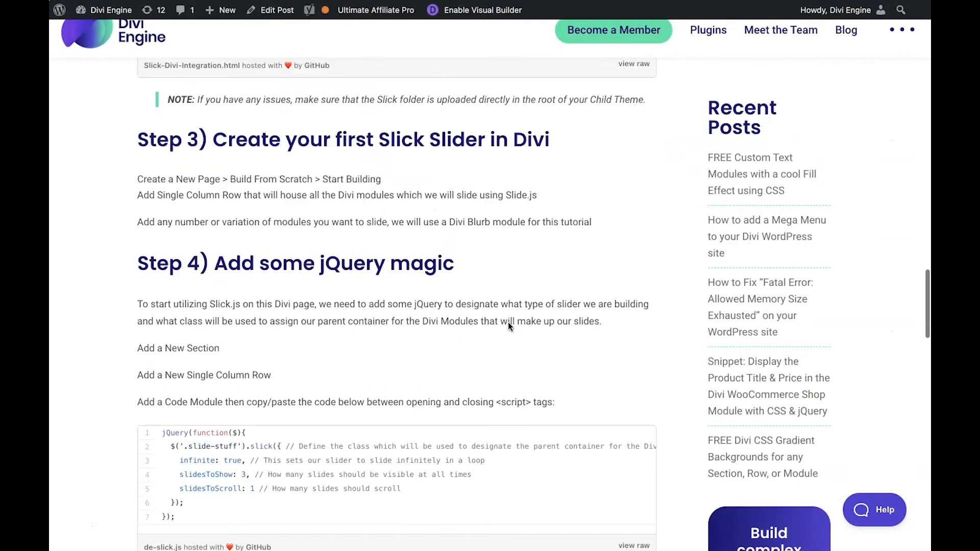
Scroll the Divi Engine blog down to the Step 4 jQuery slider code.
scroll("down", 3)
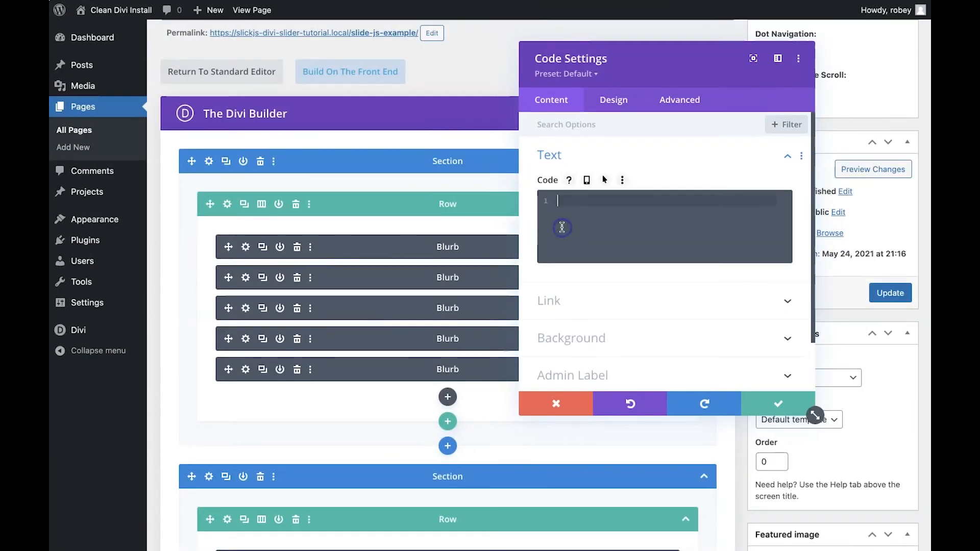
Fill the Code module with the Slick jQuery script inside <script> tags and save it.
type("<")
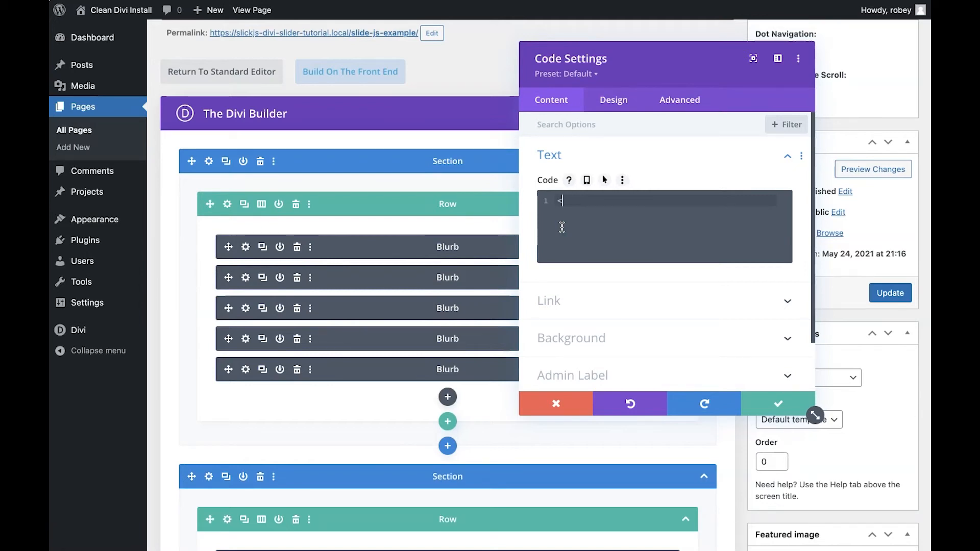
type("<script>")
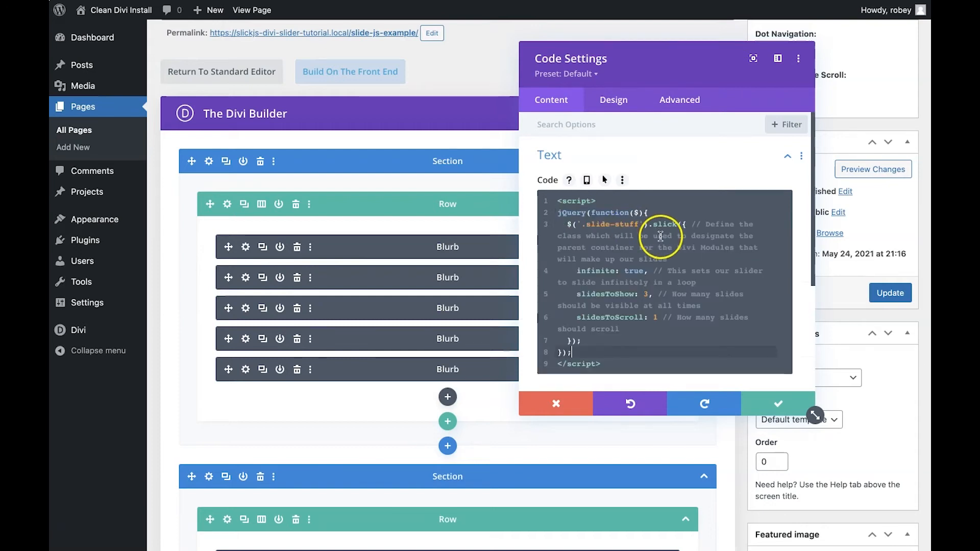
mouse_move(582, 225)
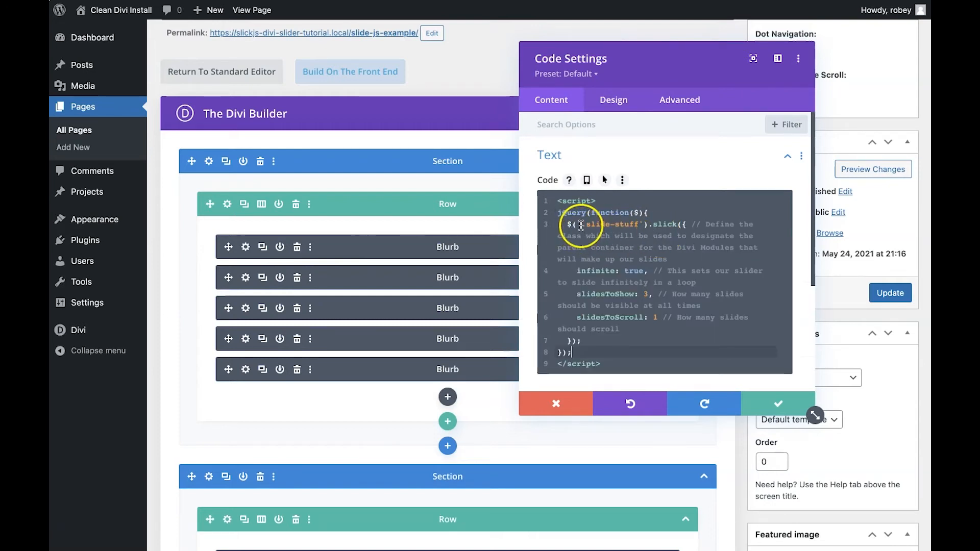
double_click(613, 225)
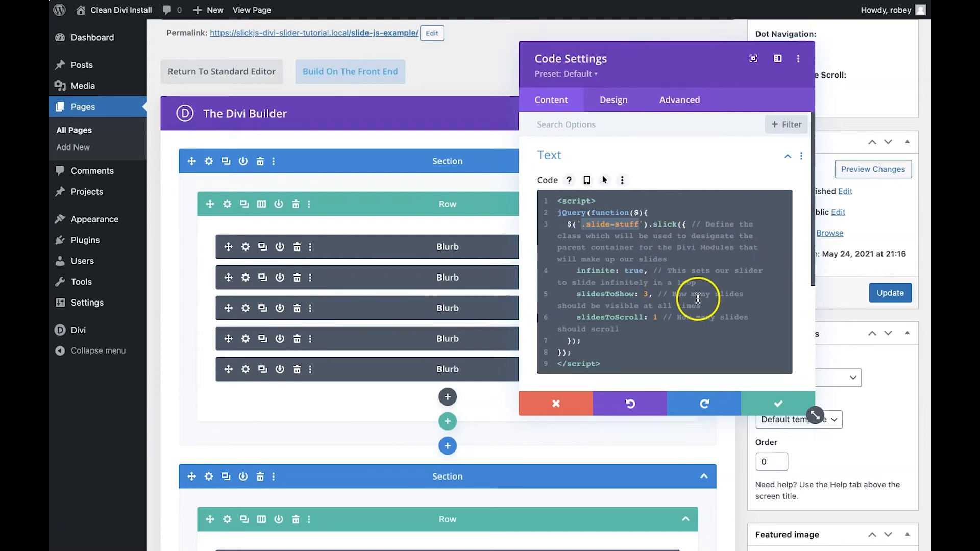
mouse_move(588, 272)
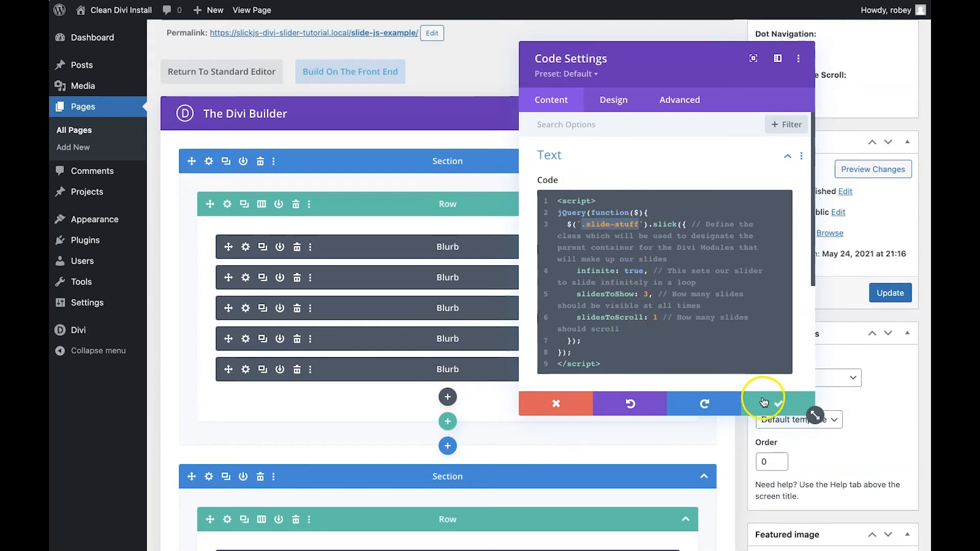
left_click(763, 403)
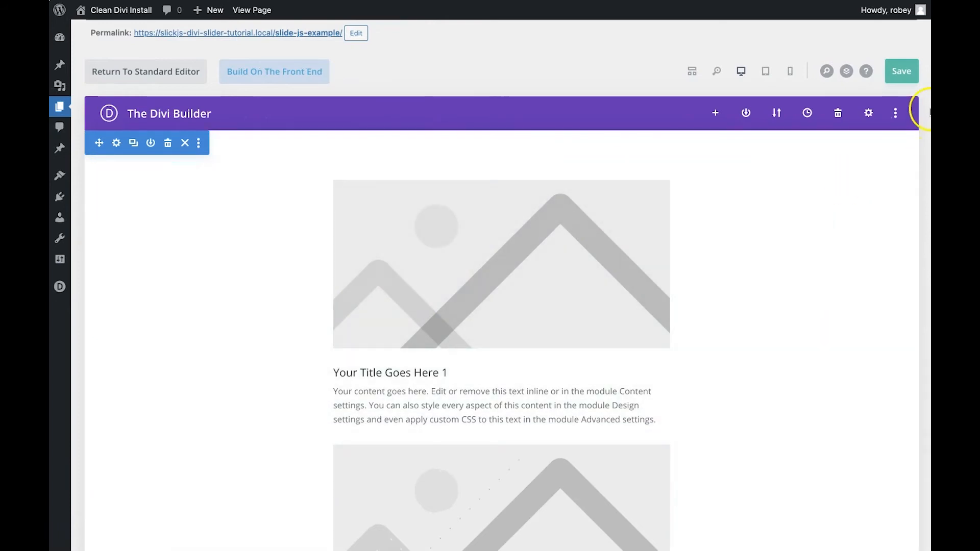
Save the Slide.js Example page and open its live version.
left_click(902, 71)
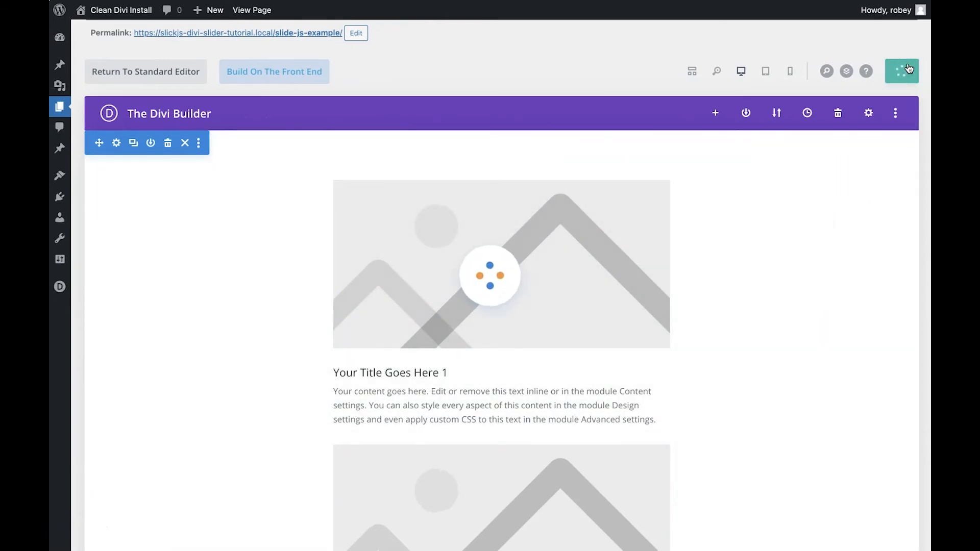
left_click(901, 71)
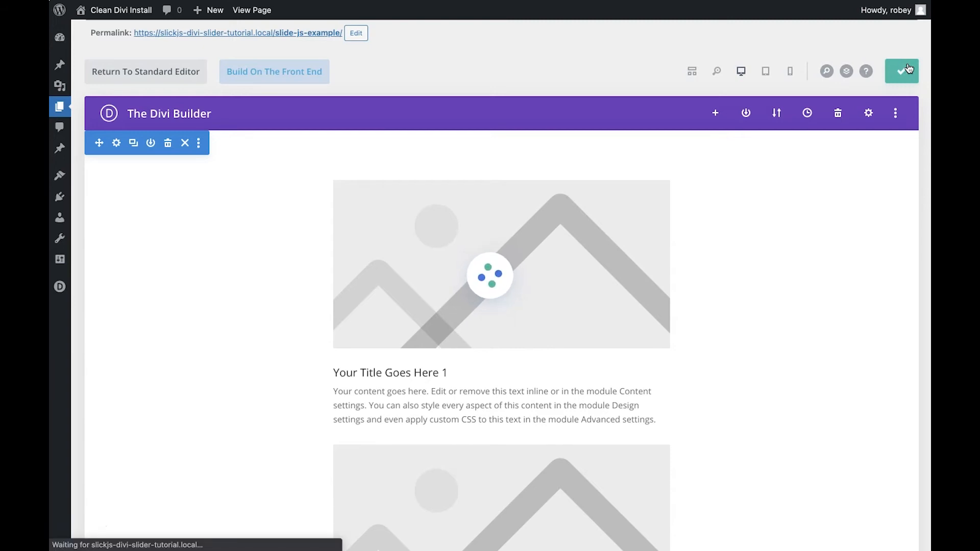
left_click(901, 71)
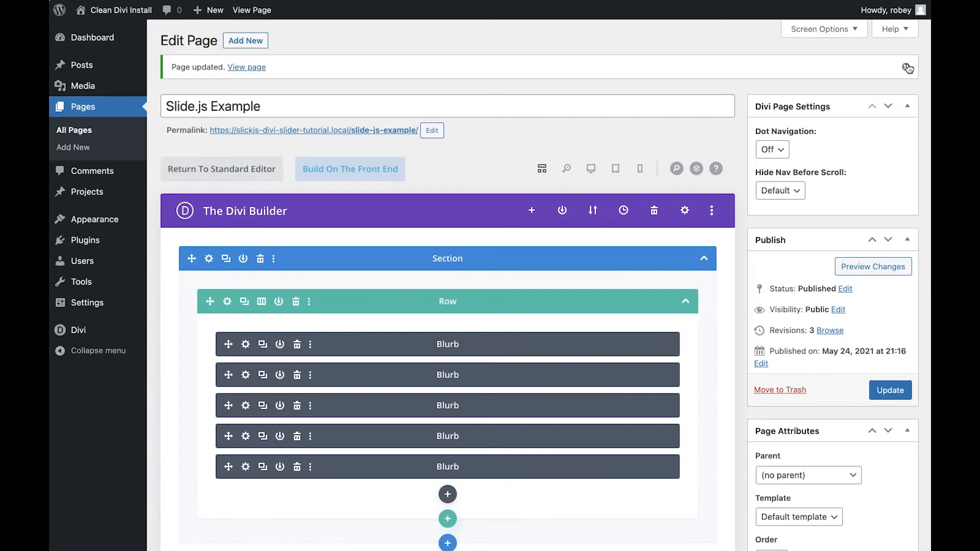
mouse_move(379, 92)
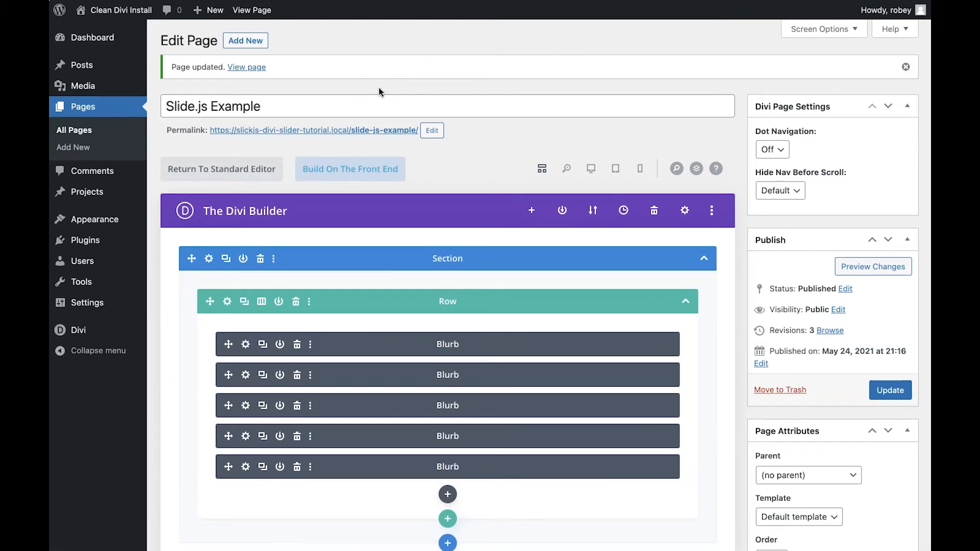
right_click(246, 67)
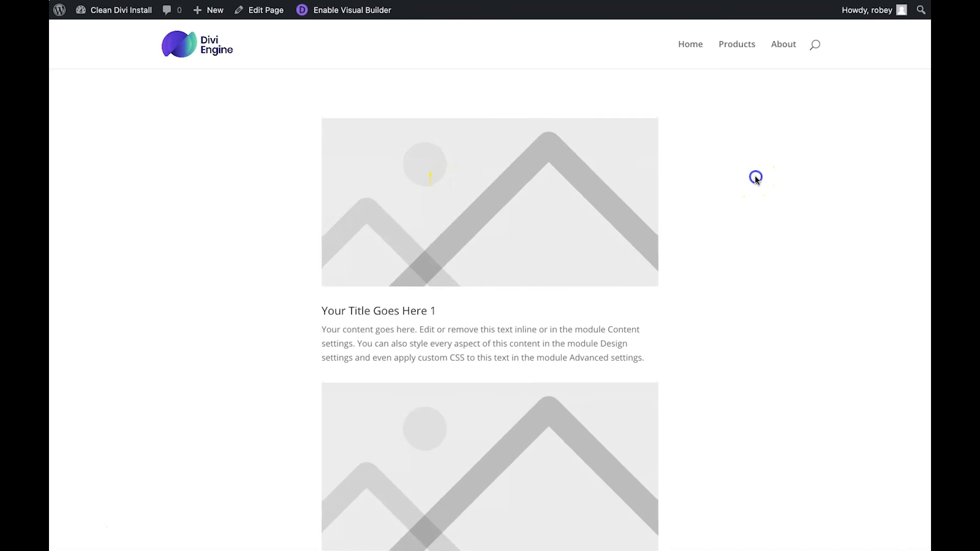
Scroll the live page, where the blurbs sit stacked vertically instead of sliding.
scroll("down", 3)
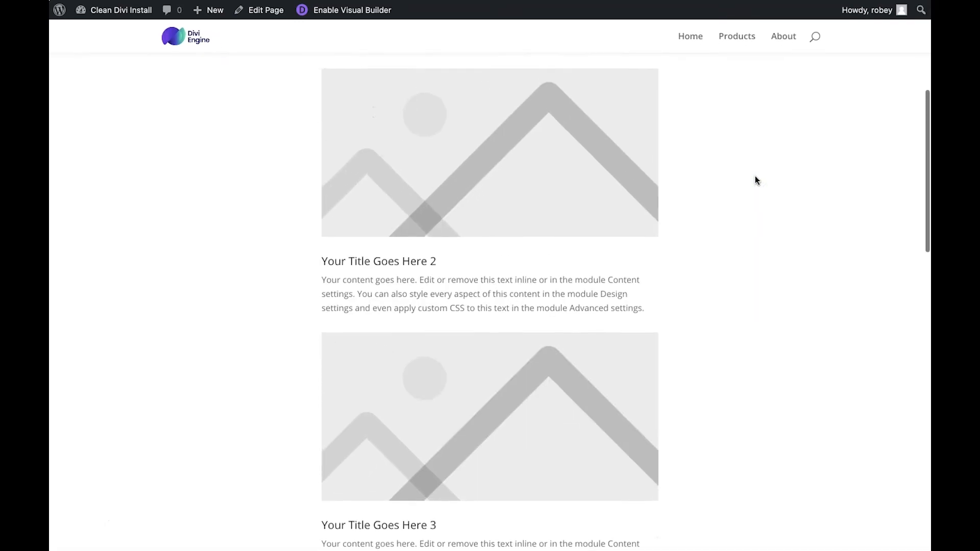
scroll("down", 3)
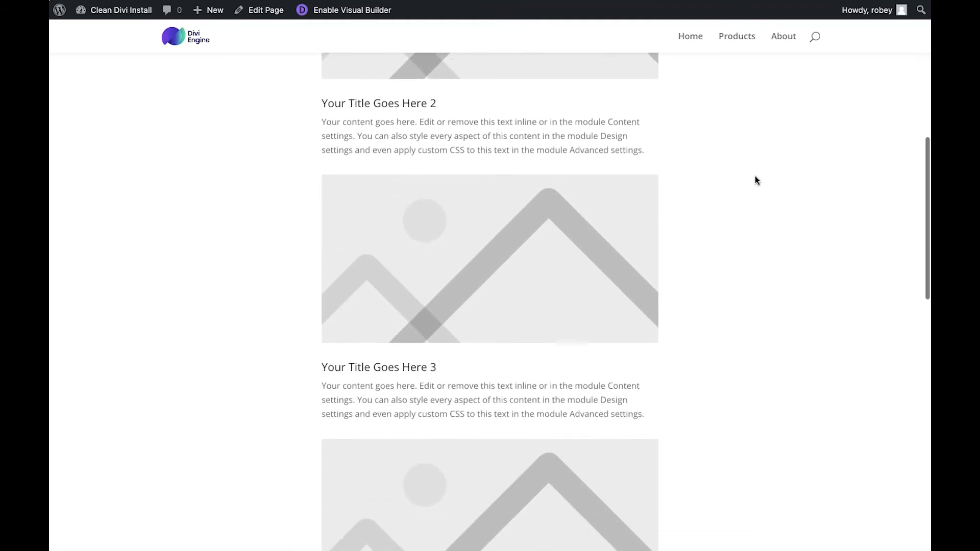
scroll("down", 3)
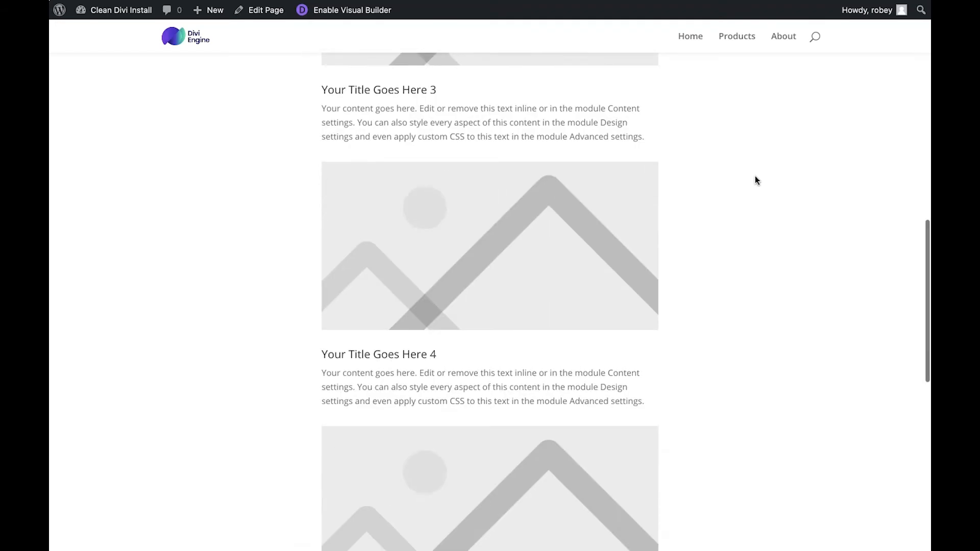
scroll("up", 3)
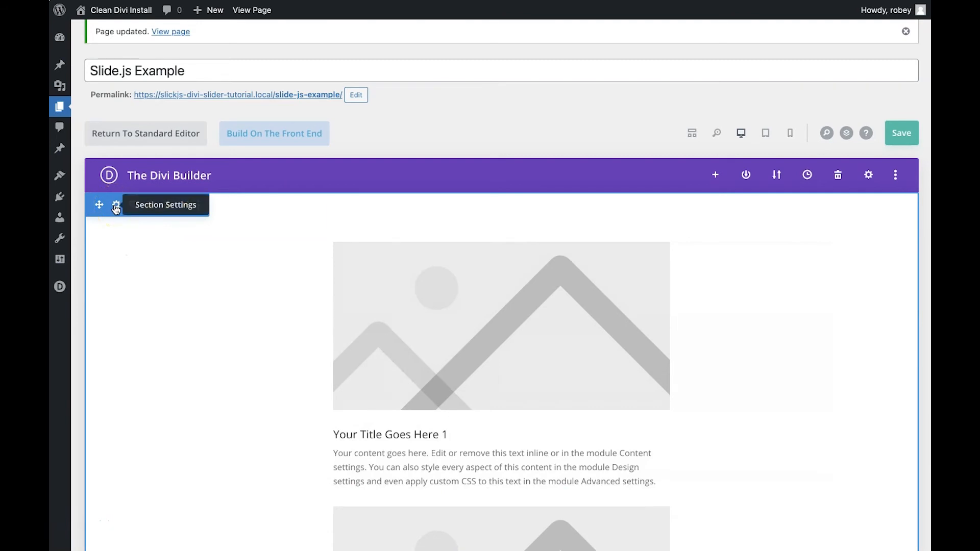
Give the blurbs' section a blue #0c71c3 background and confirm it.
left_click(117, 205)
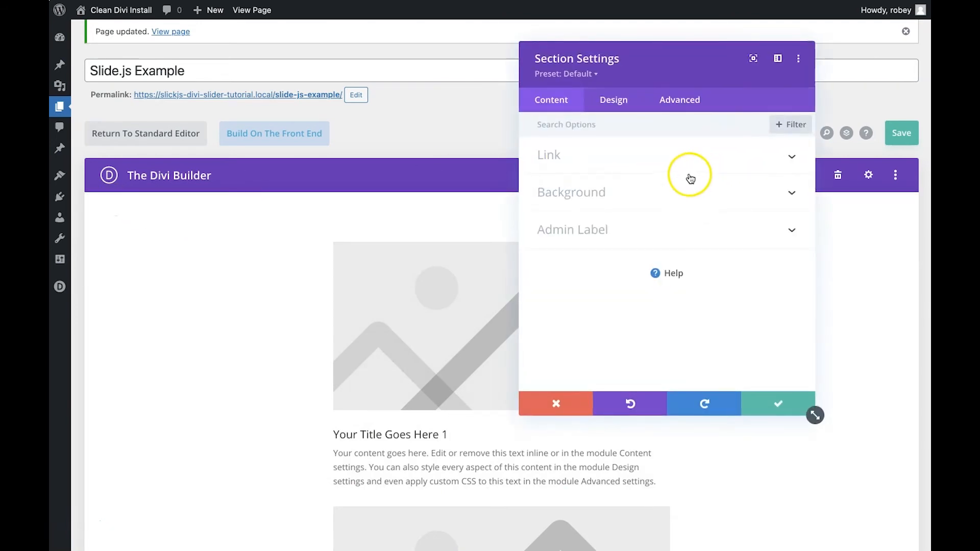
mouse_move(688, 181)
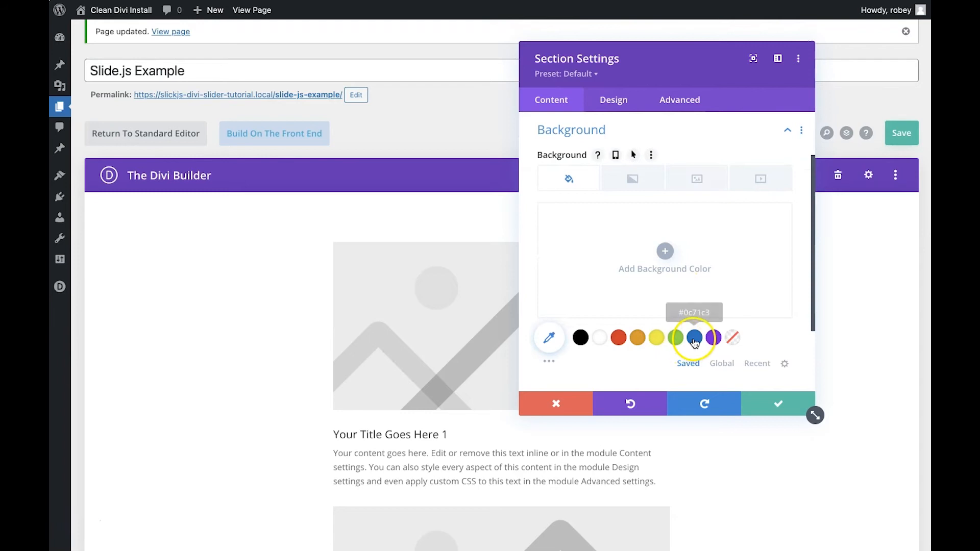
left_click(694, 338)
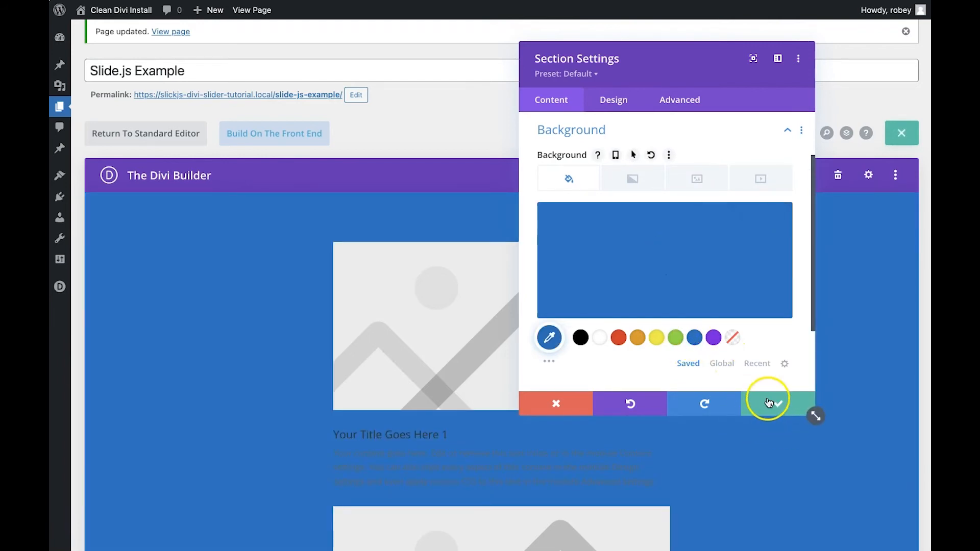
left_click(768, 404)
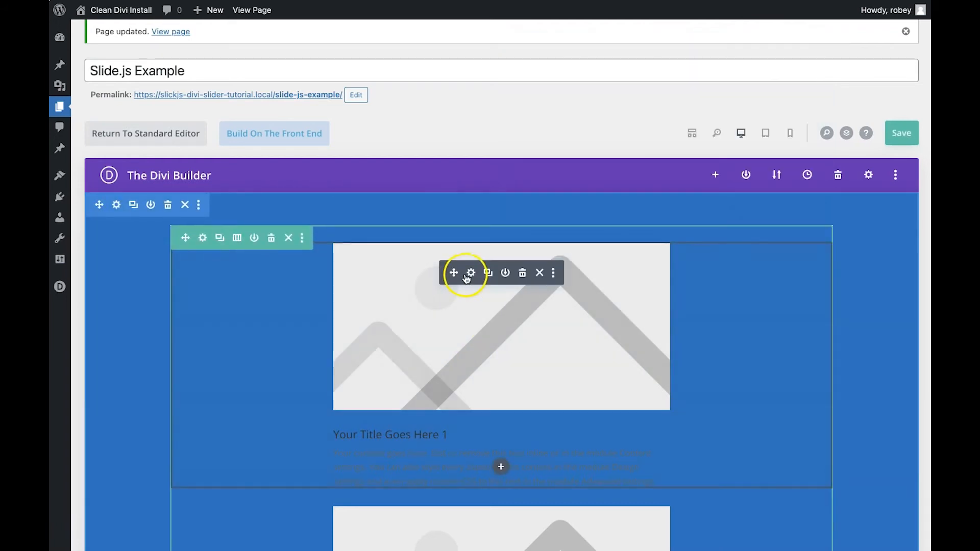
mouse_move(471, 272)
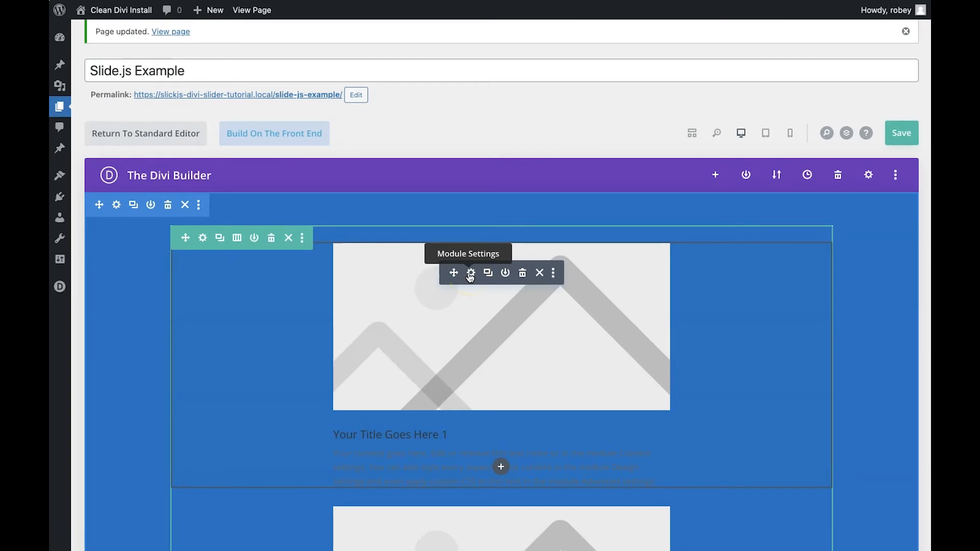
Set the blurb Text Color to Light, apply it to all blurbs, and confirm.
left_click(470, 273)
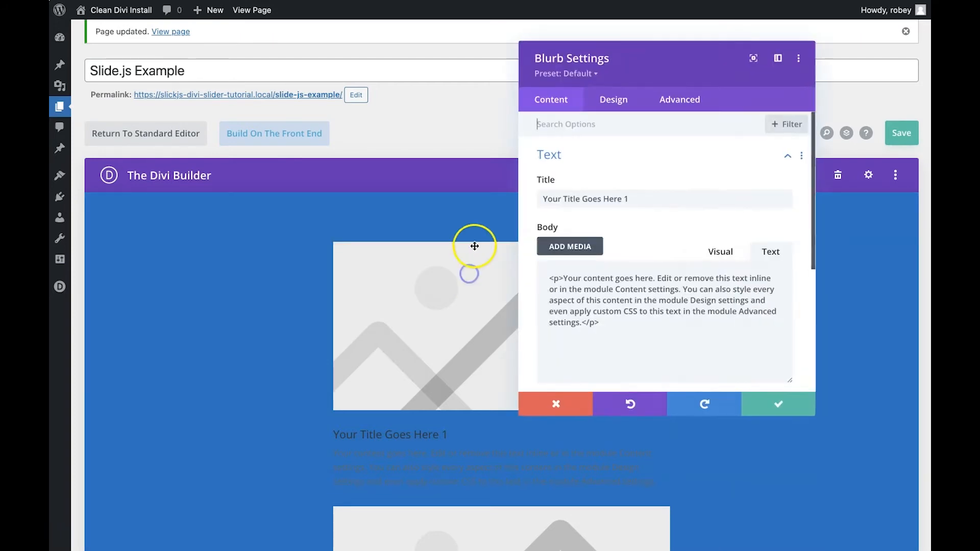
left_click(613, 100)
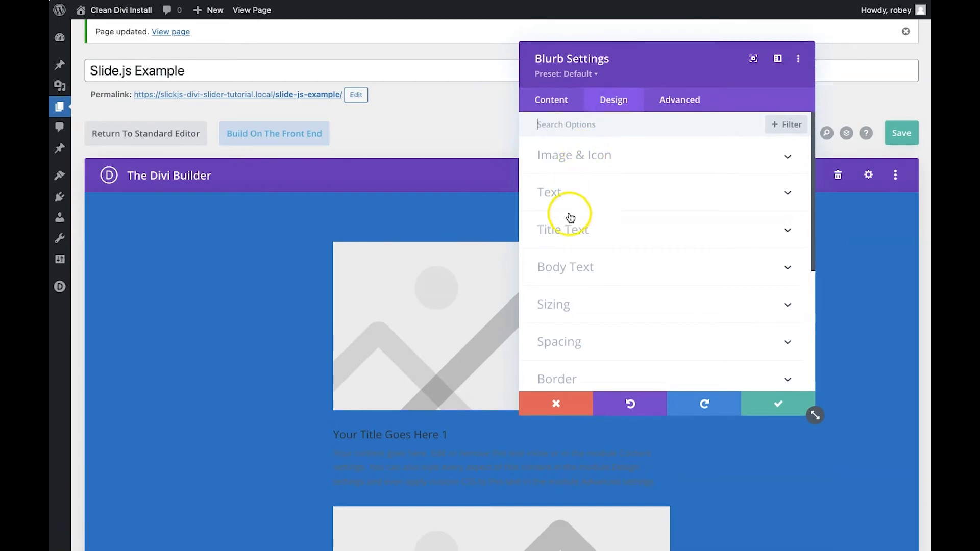
left_click(563, 229)
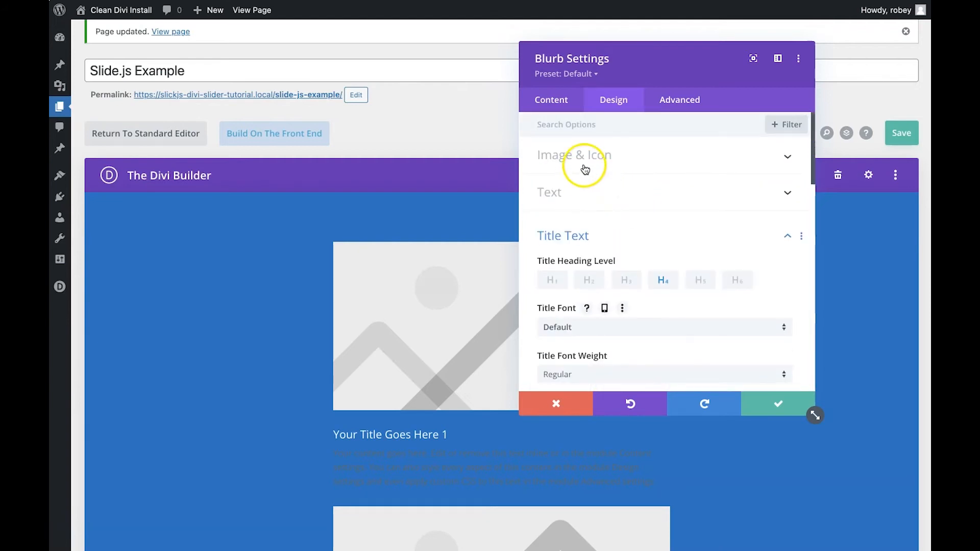
left_click(801, 236)
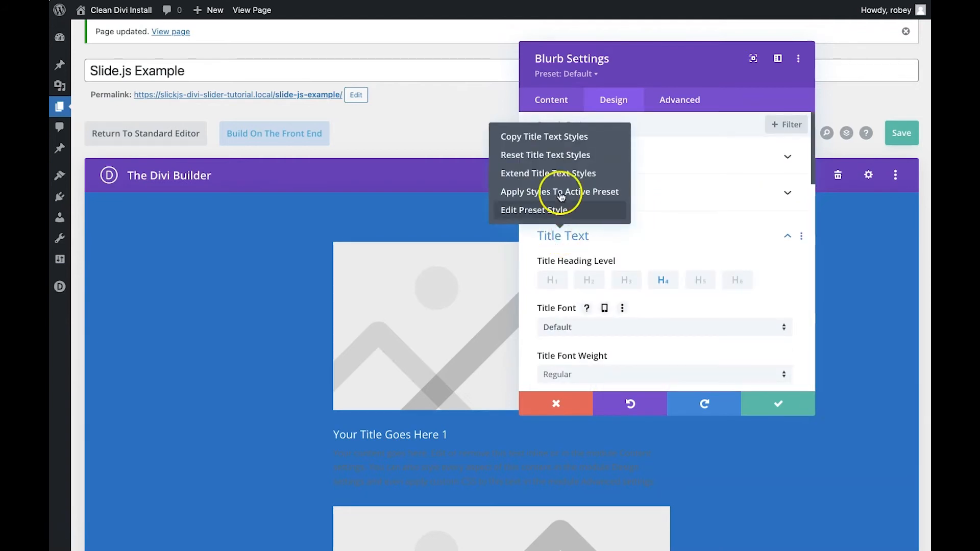
left_click(547, 173)
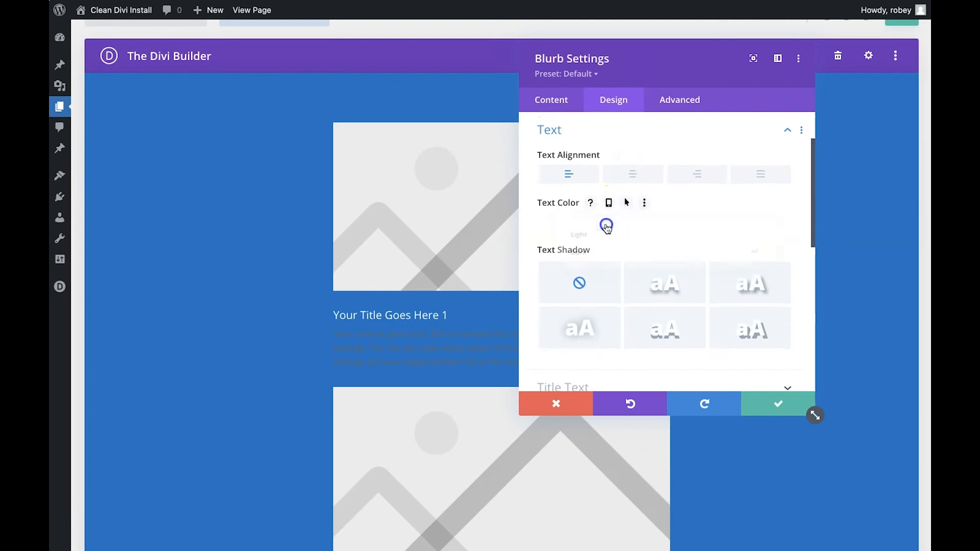
left_click(606, 226)
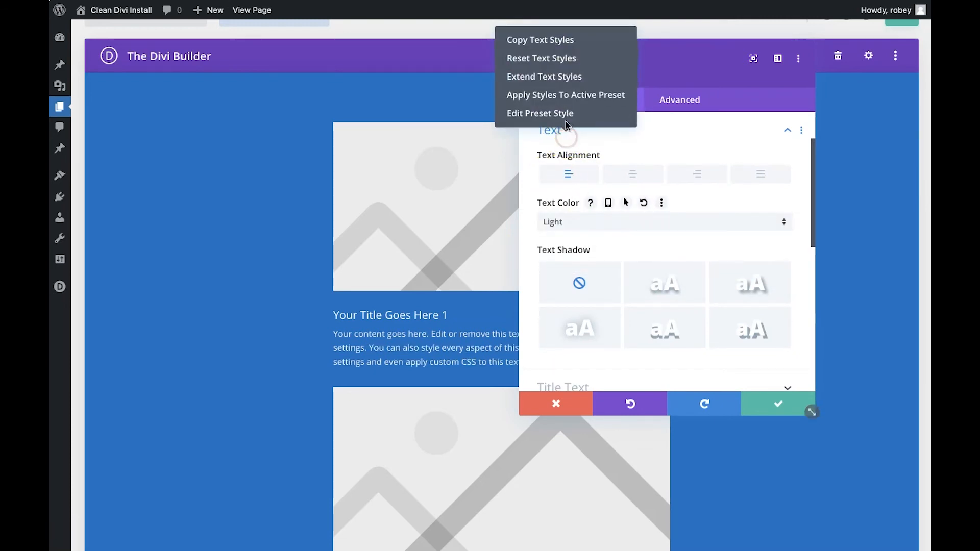
left_click(543, 77)
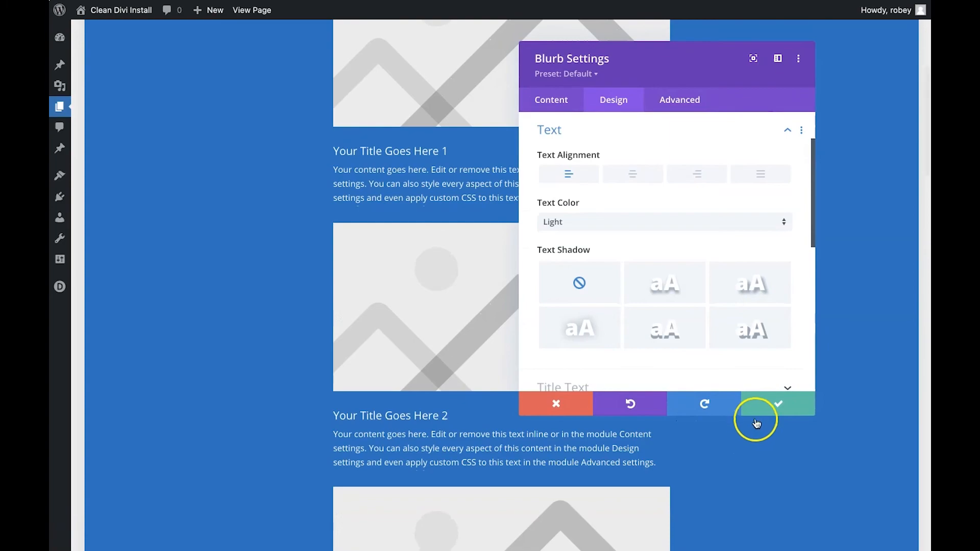
left_click(778, 403)
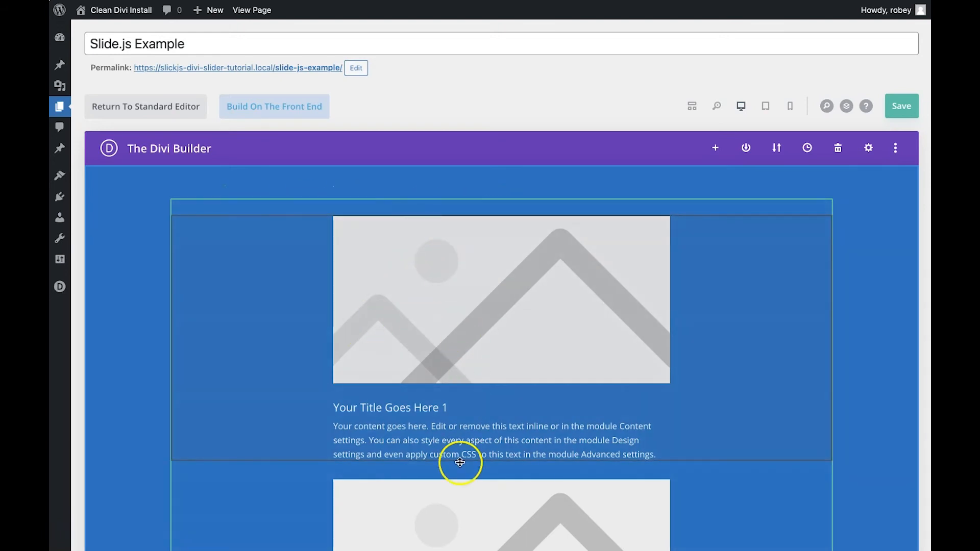
Enter slide-stuff as the CSS Class of the blurbs' column.
scroll("down", 3)
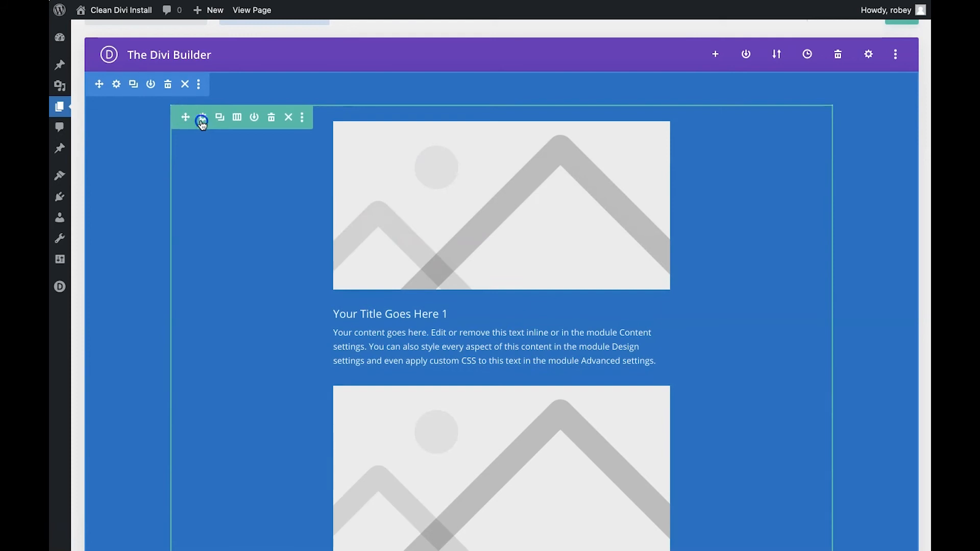
left_click(202, 118)
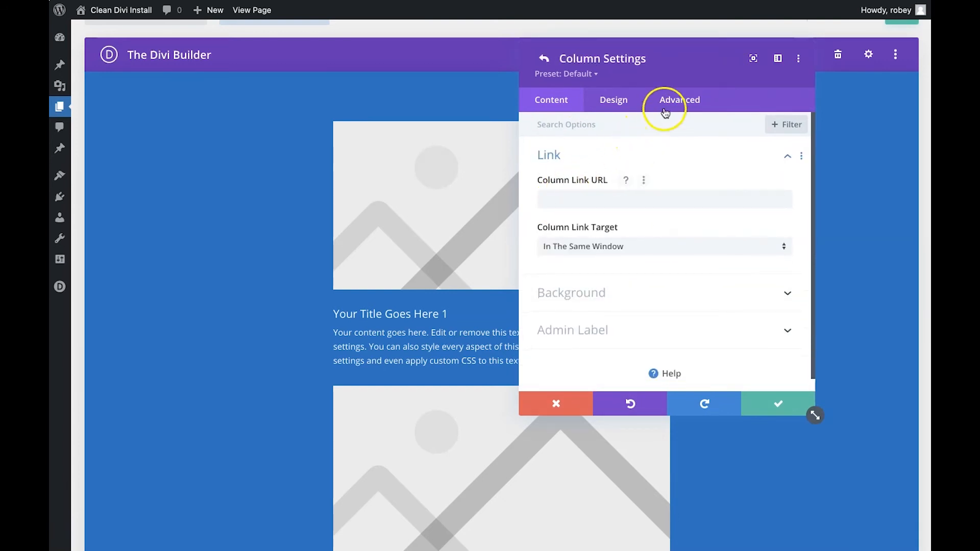
left_click(679, 100)
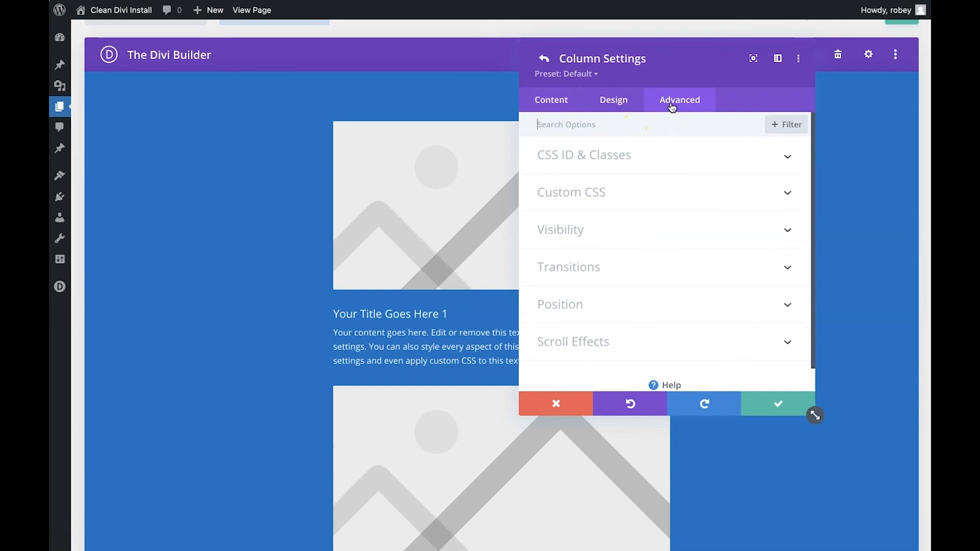
left_click(583, 154)
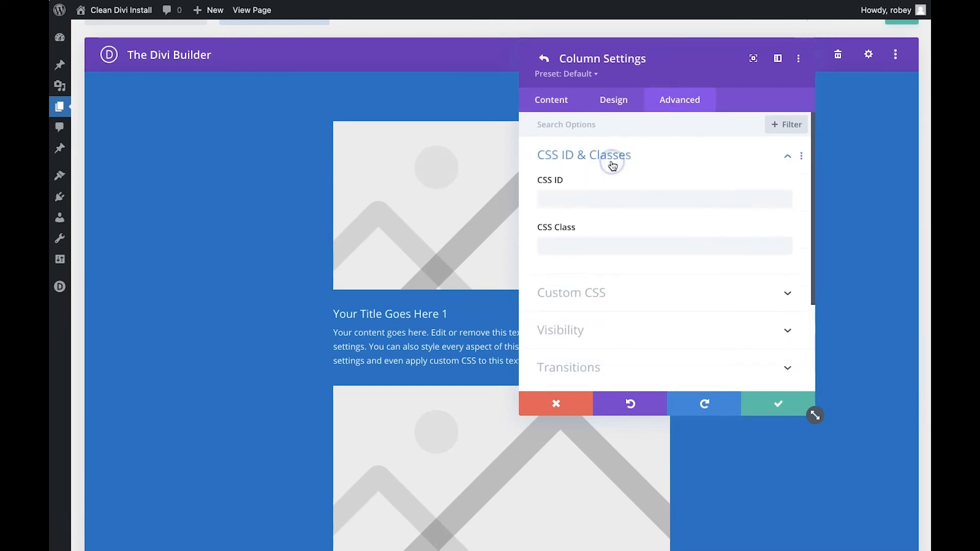
left_click(664, 246)
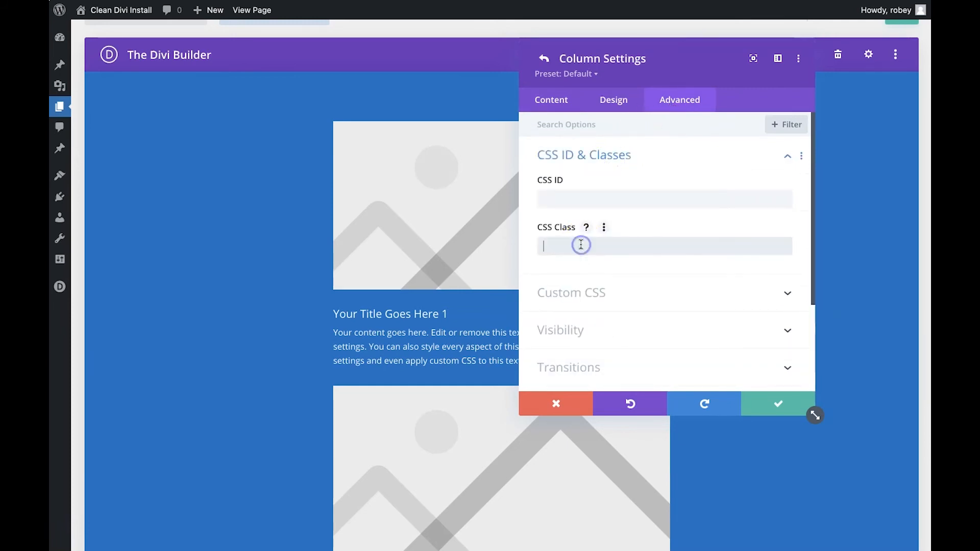
type("slide-s")
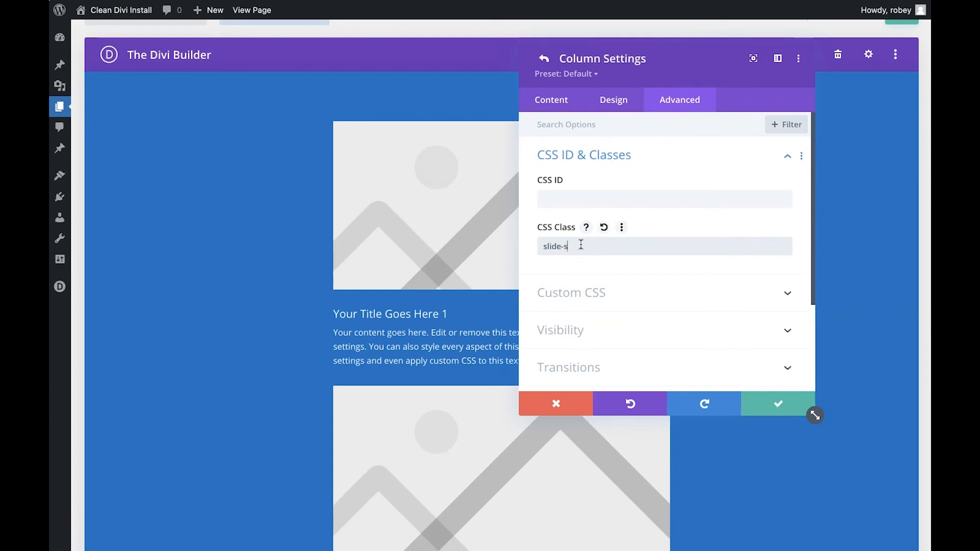
type("tuff")
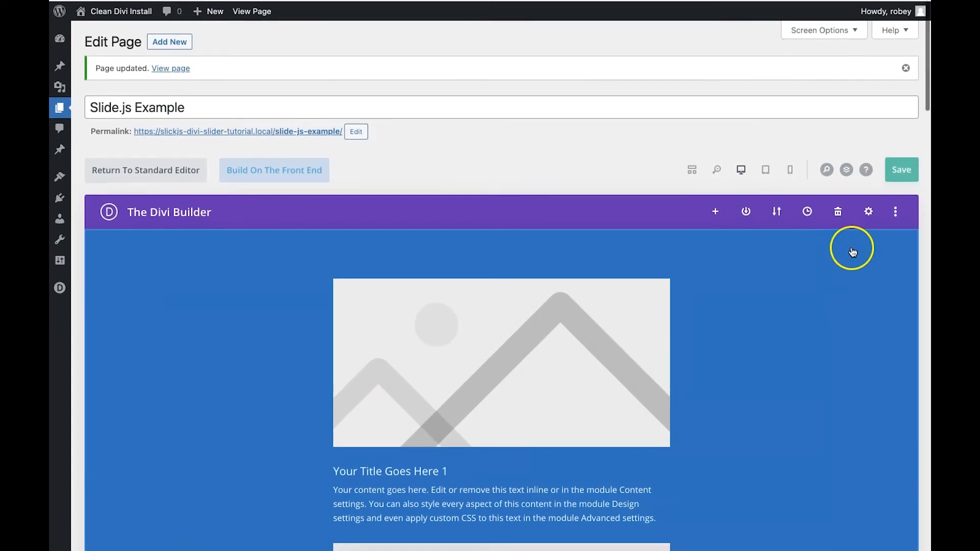
Save the page and view the blue blurb carousel on the live site.
left_click(901, 170)
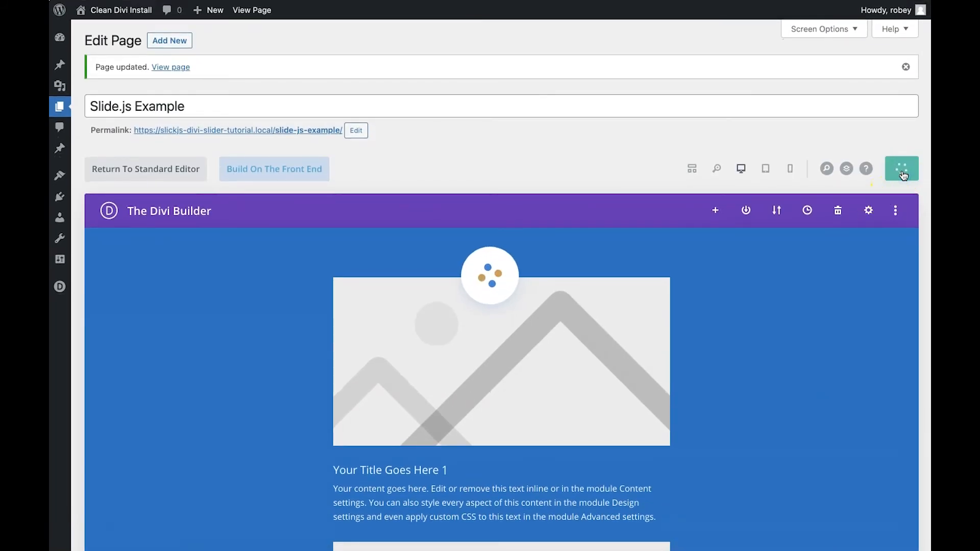
left_click(901, 169)
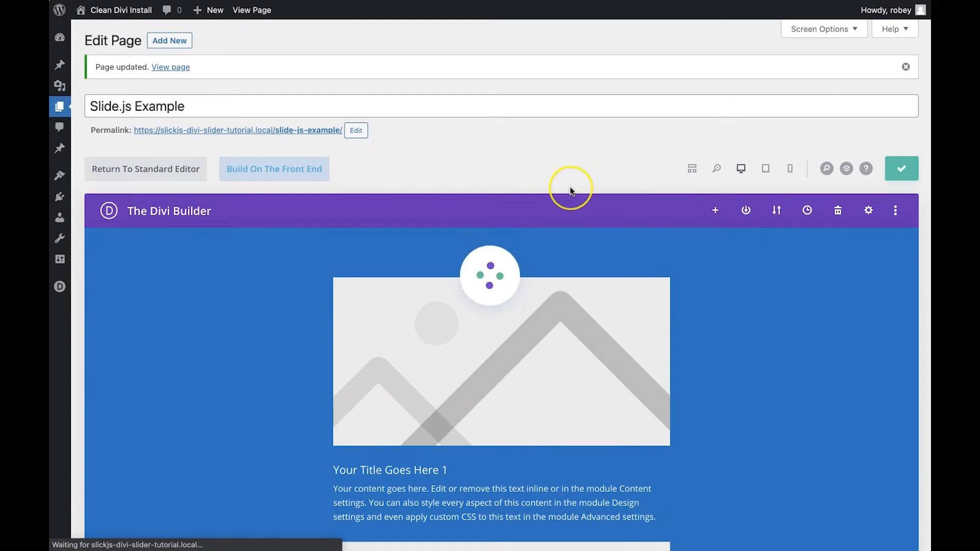
left_click(145, 169)
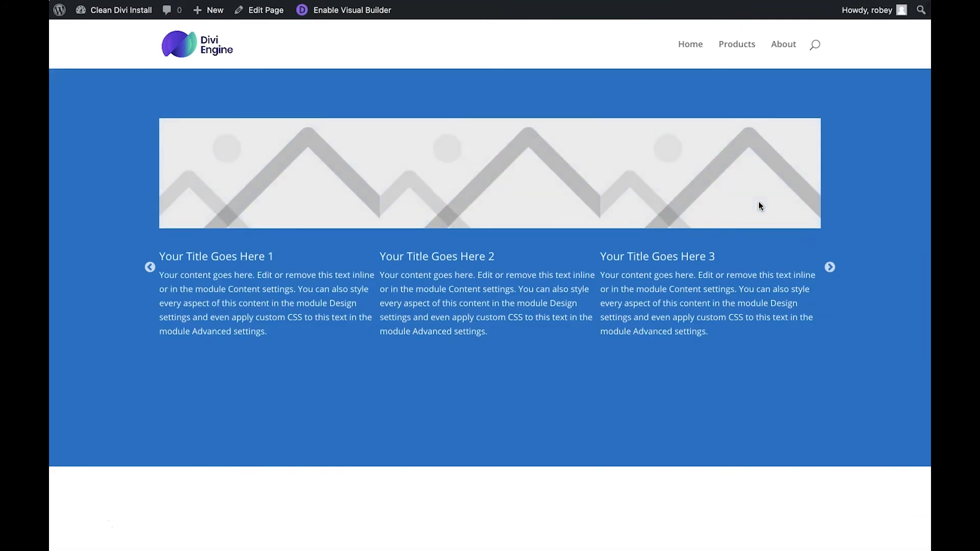
Advance the live carousel six times, looping past blurb 5 back to 1 and 2.
left_click(830, 267)
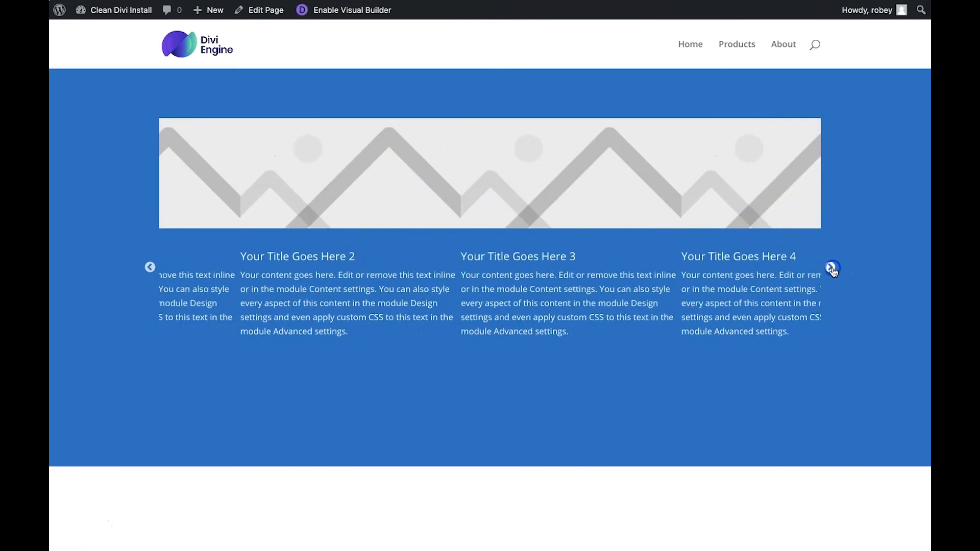
left_click(832, 267)
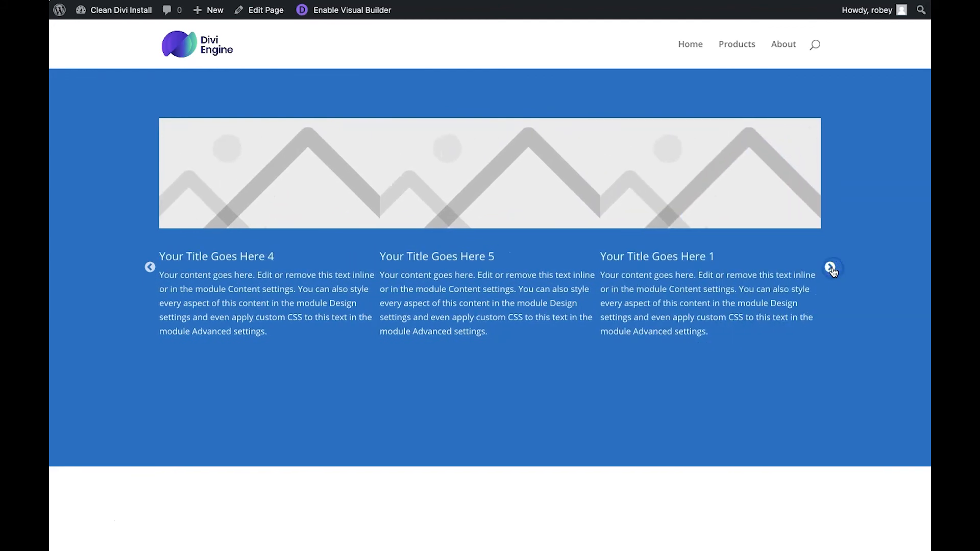
left_click(832, 267)
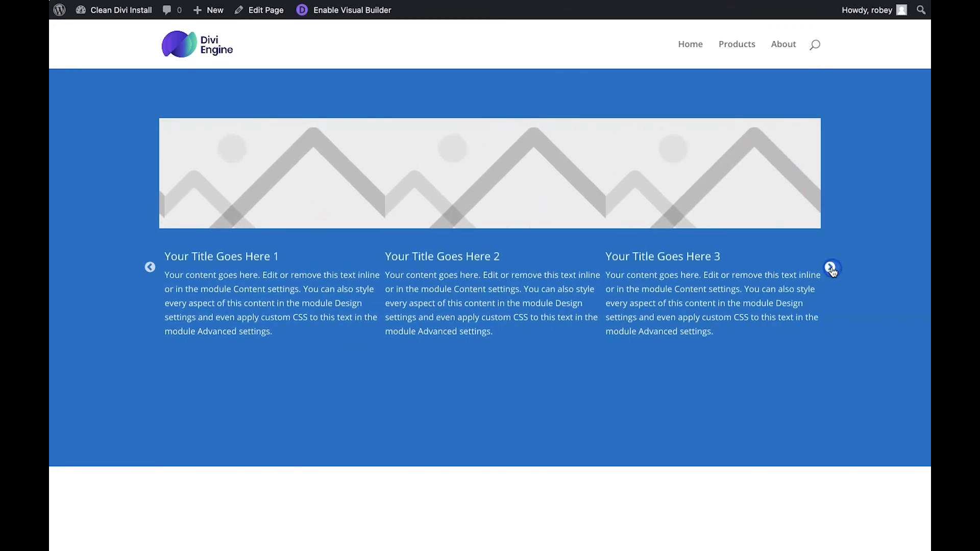
left_click(833, 268)
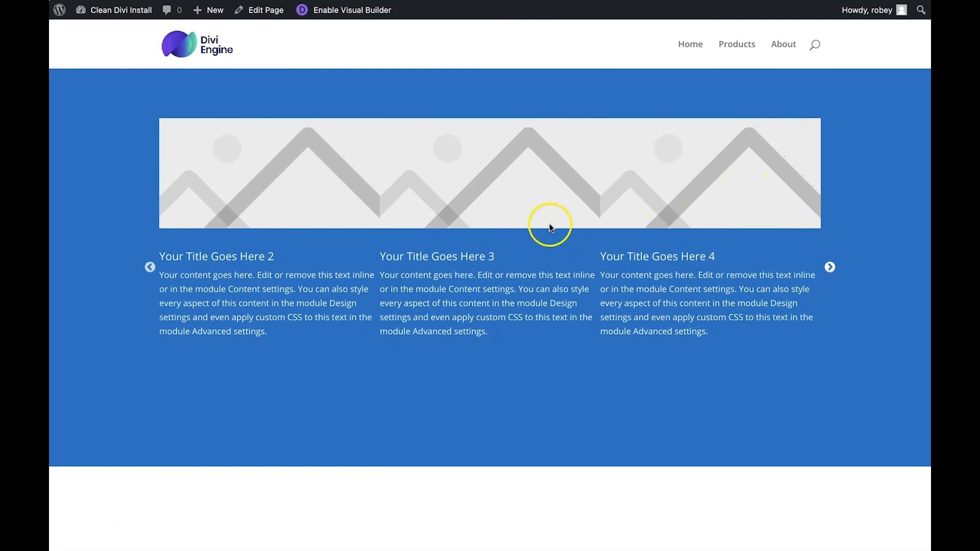
mouse_move(480, 307)
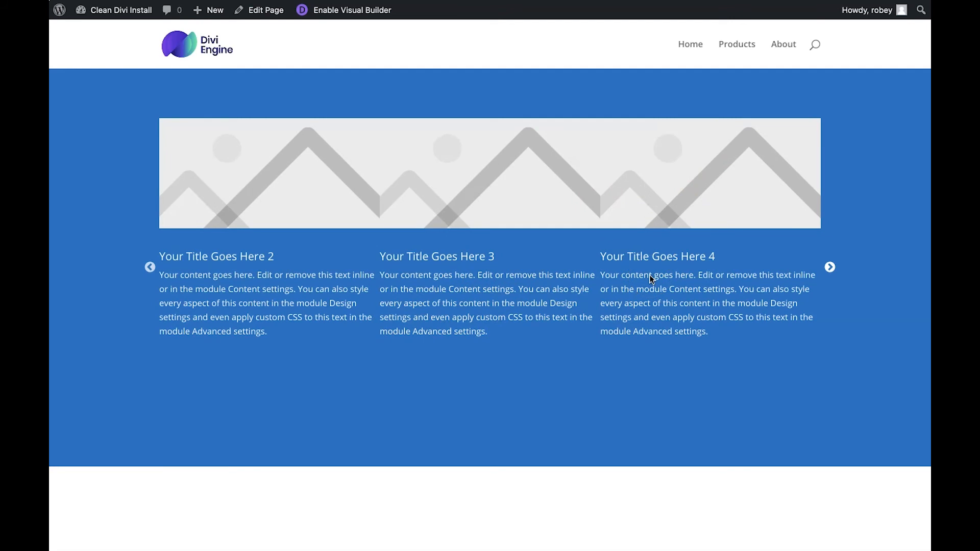
left_click(830, 267)
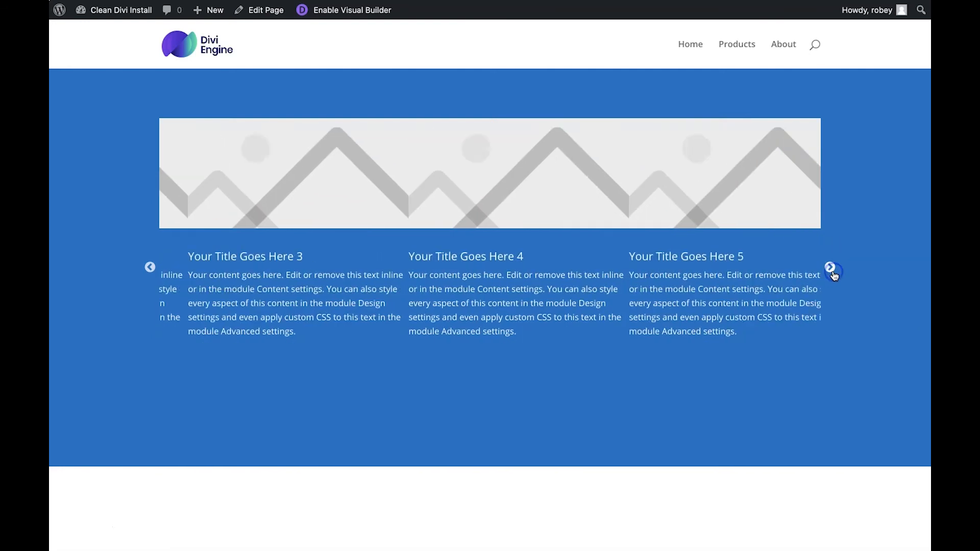
left_click(830, 267)
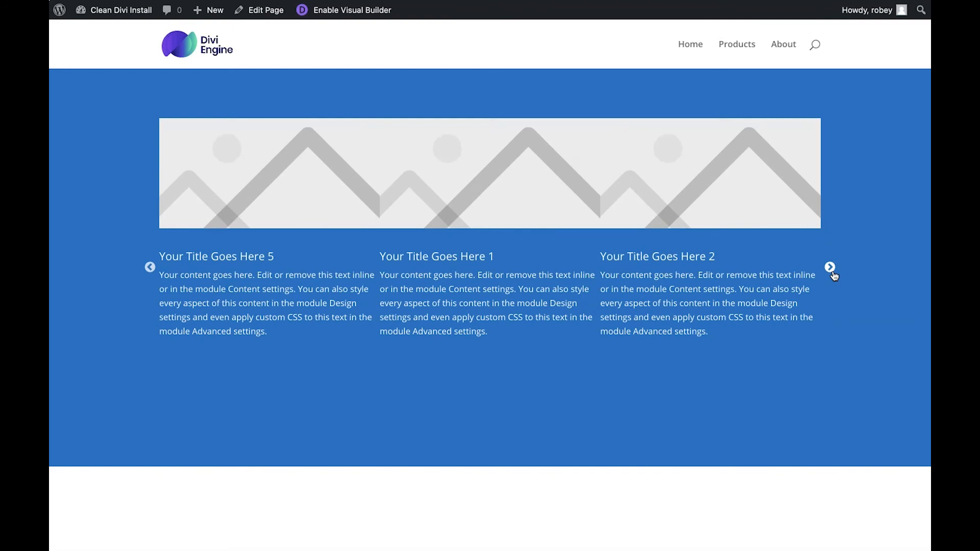
mouse_move(376, 234)
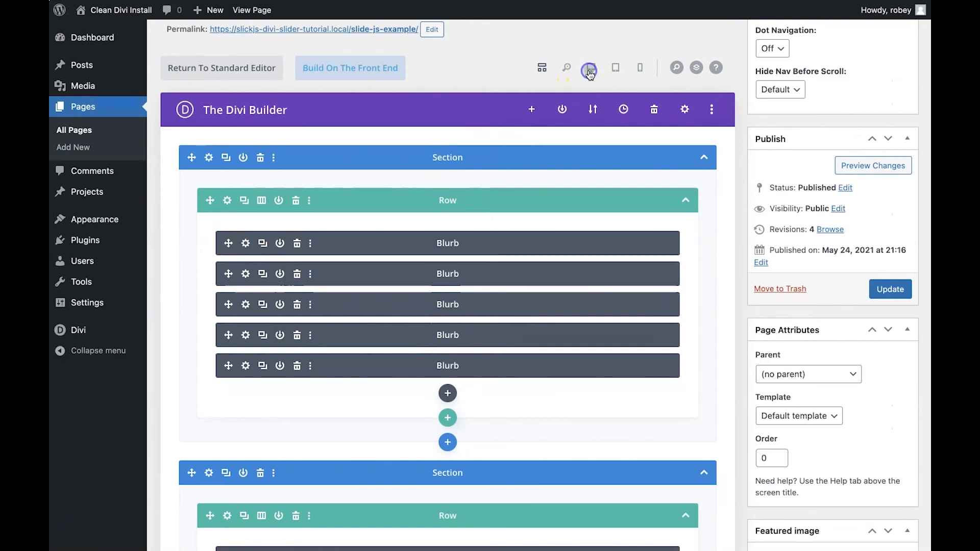
Switch to desktop preview and give the first blurb 25px left and right padding.
left_click(588, 68)
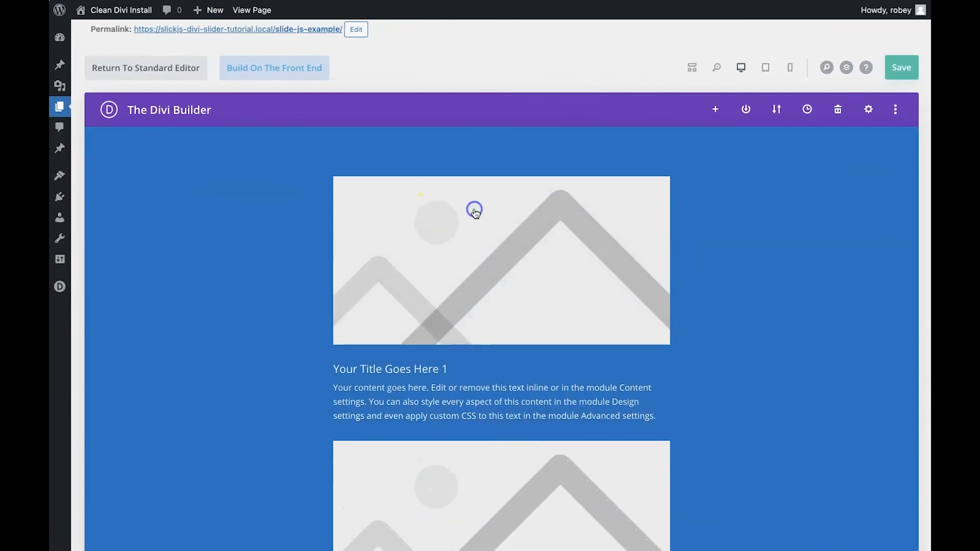
left_click(474, 210)
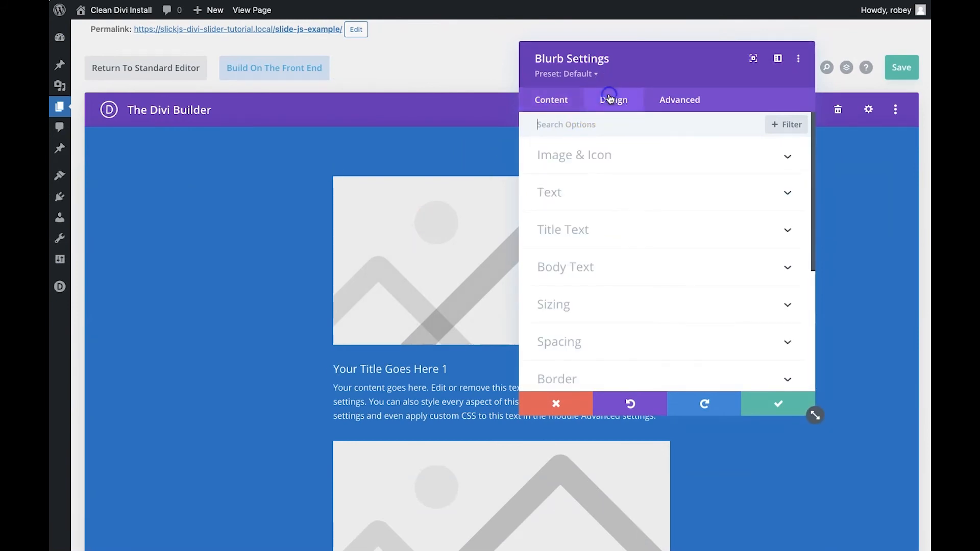
scroll("down", 3)
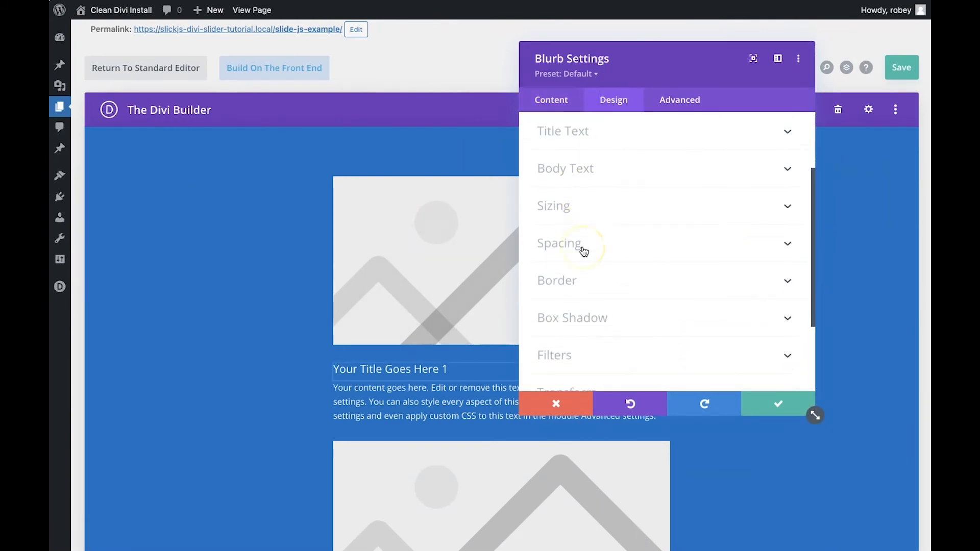
left_click(559, 242)
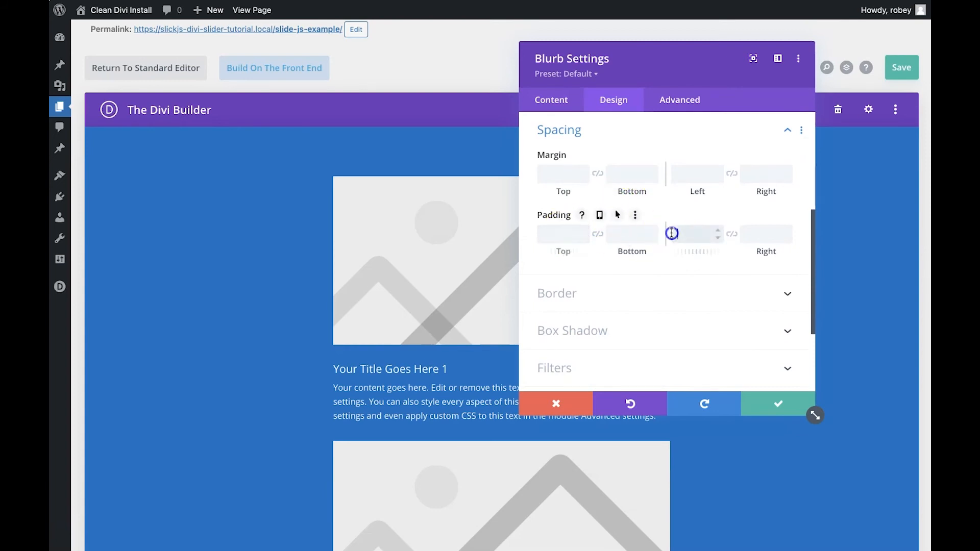
type("25px")
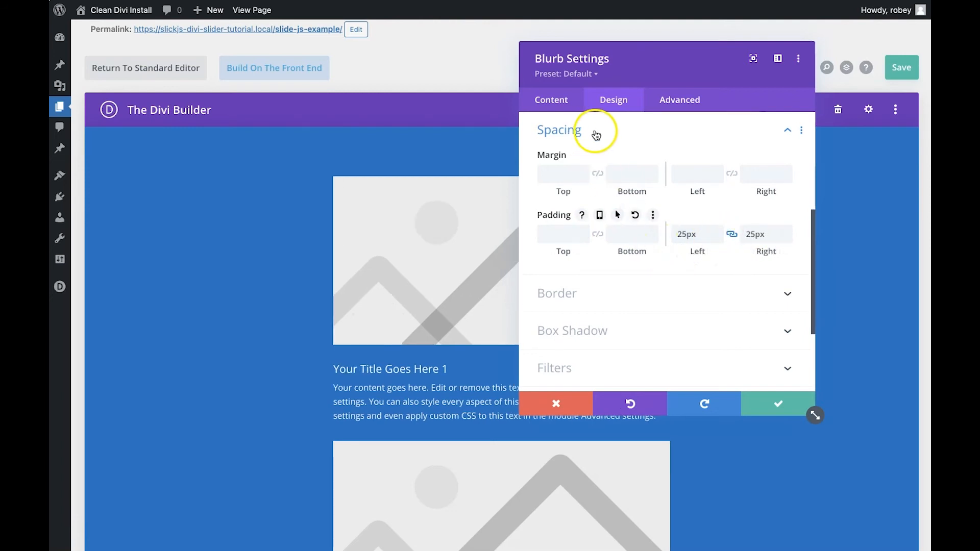
Extend the 25px padding to all blurbs on the page, confirm, and save.
left_click(802, 130)
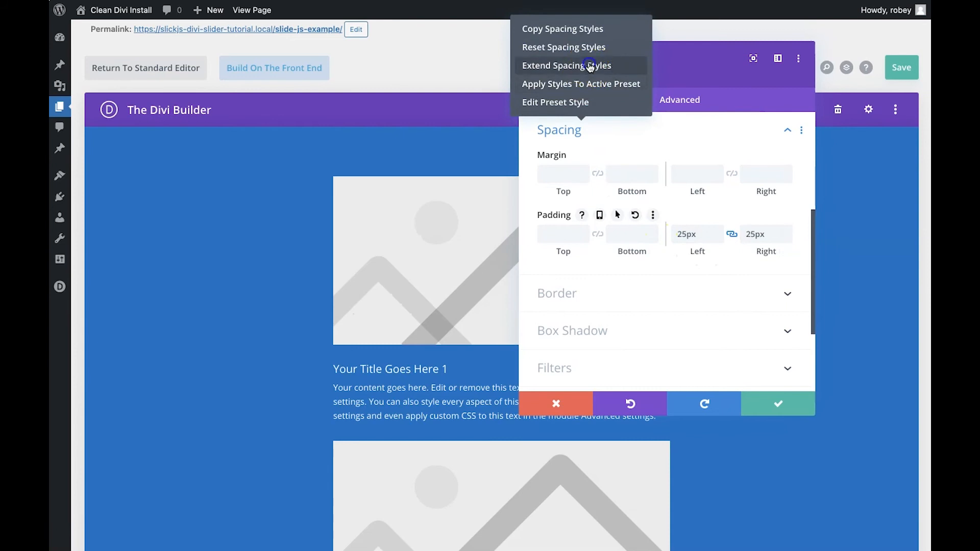
left_click(567, 65)
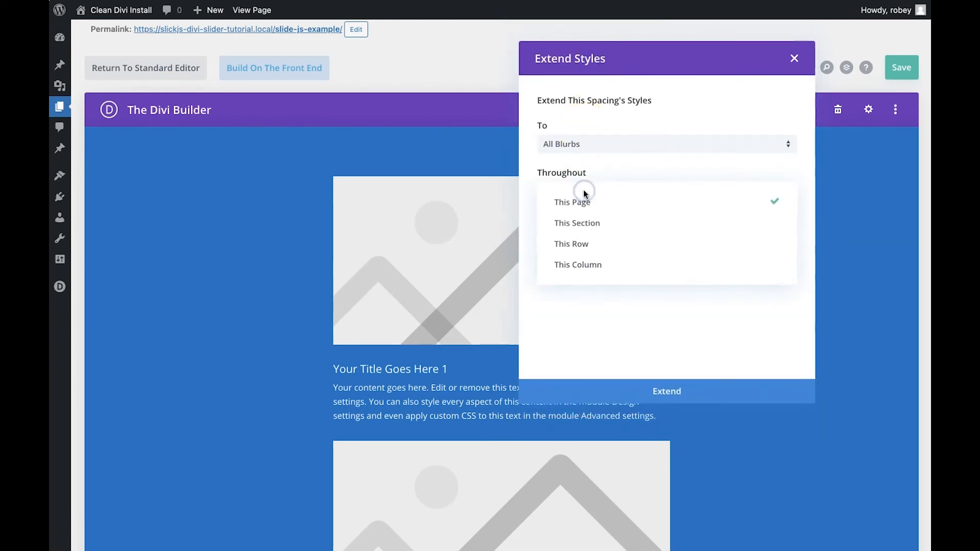
left_click(577, 223)
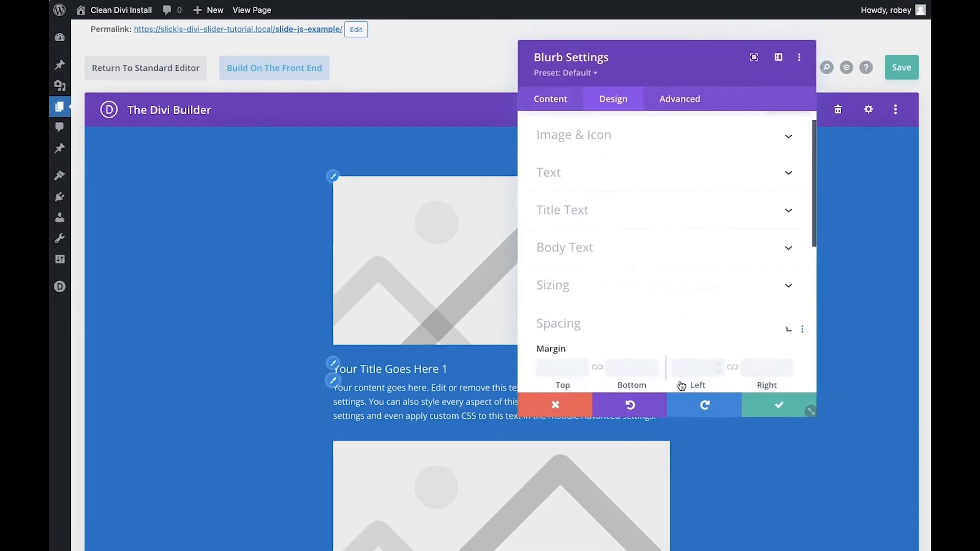
left_click(554, 405)
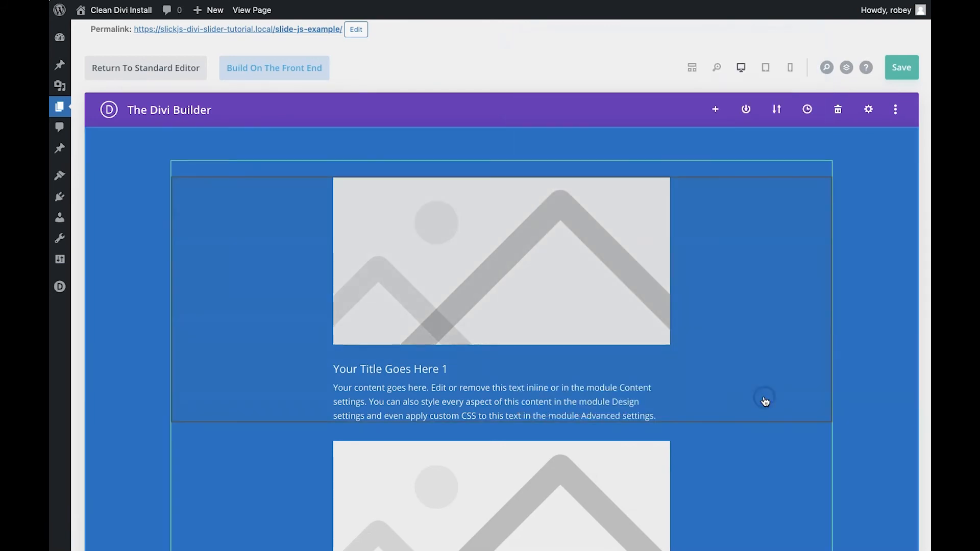
left_click(901, 67)
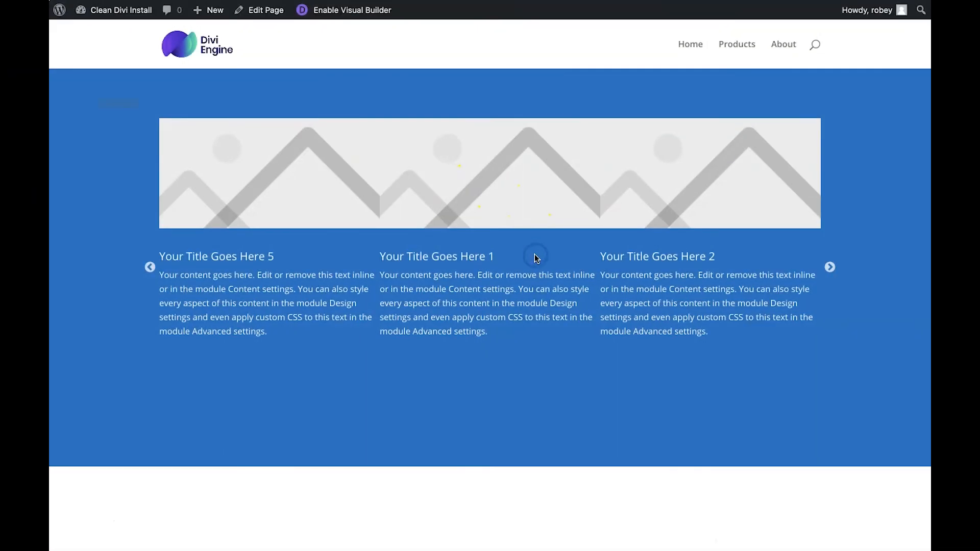
Reload the live page and advance the padded blurb carousel three slides.
left_click(830, 267)
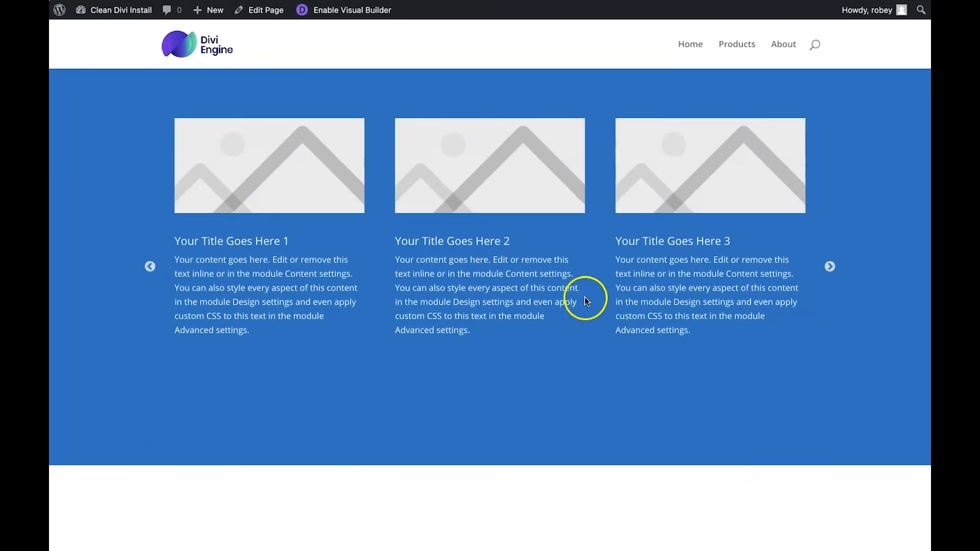
left_click(830, 266)
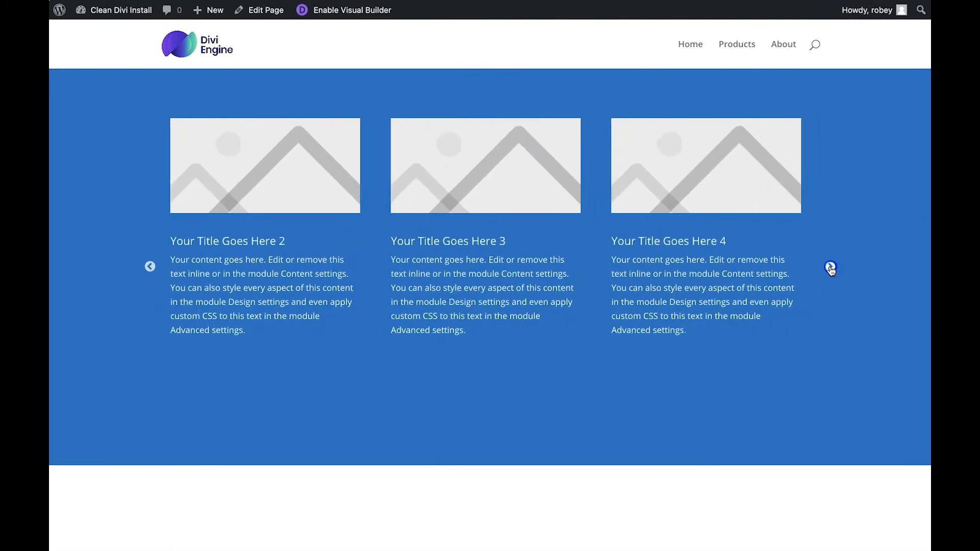
left_click(831, 267)
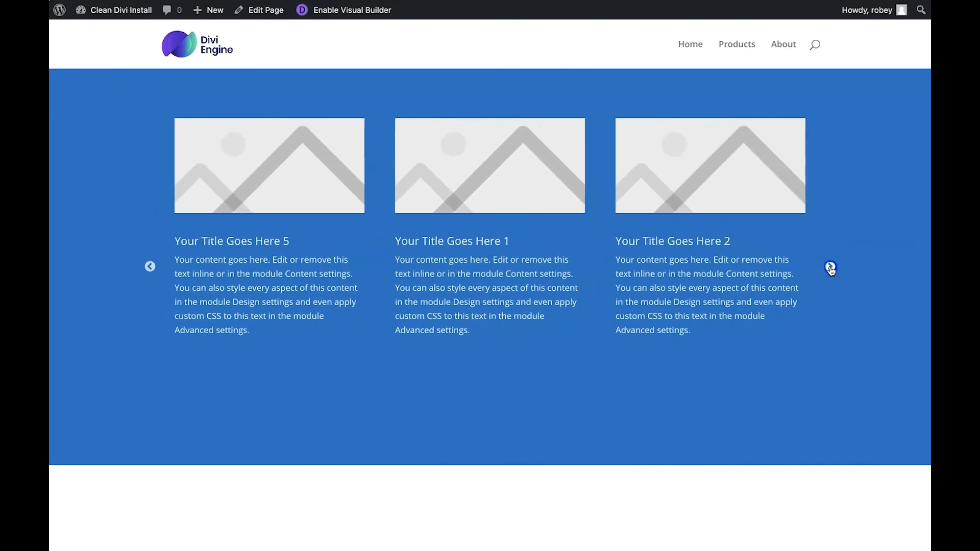
left_click(830, 267)
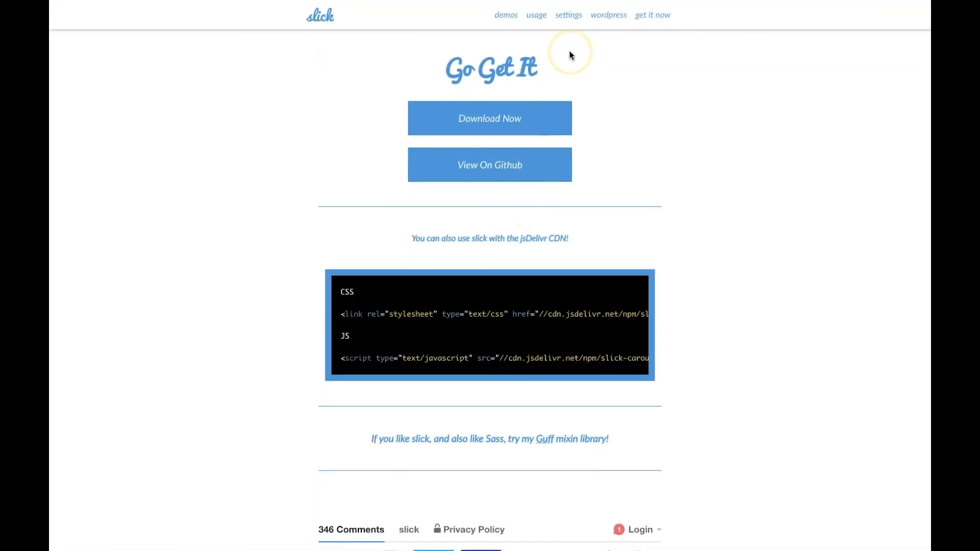
Jump to the Slick demos and advance the Single Item slider twice.
left_click(506, 14)
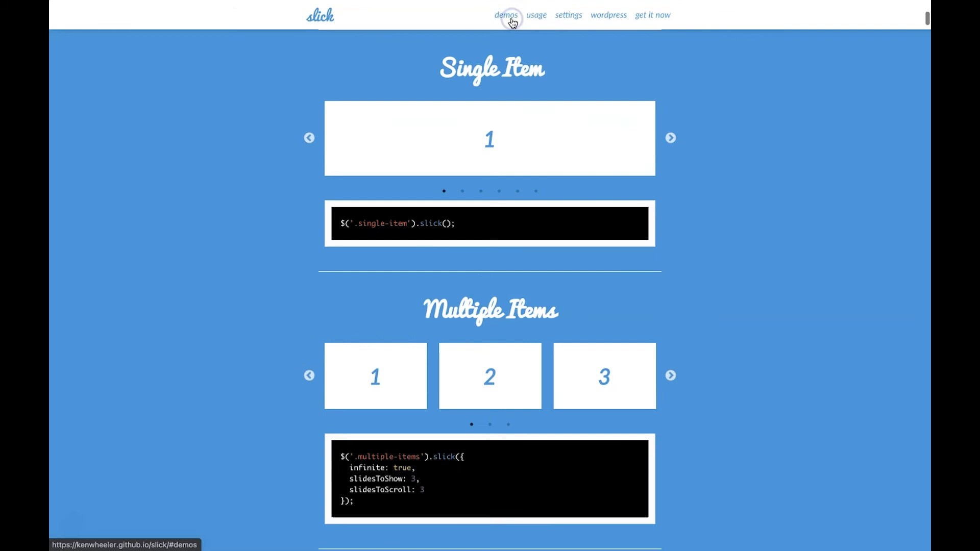
mouse_move(655, 186)
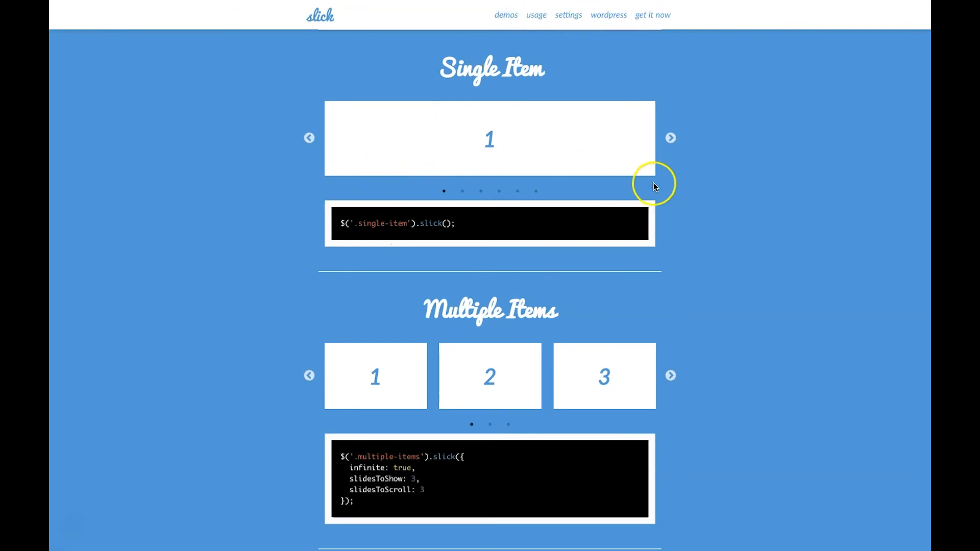
mouse_move(657, 153)
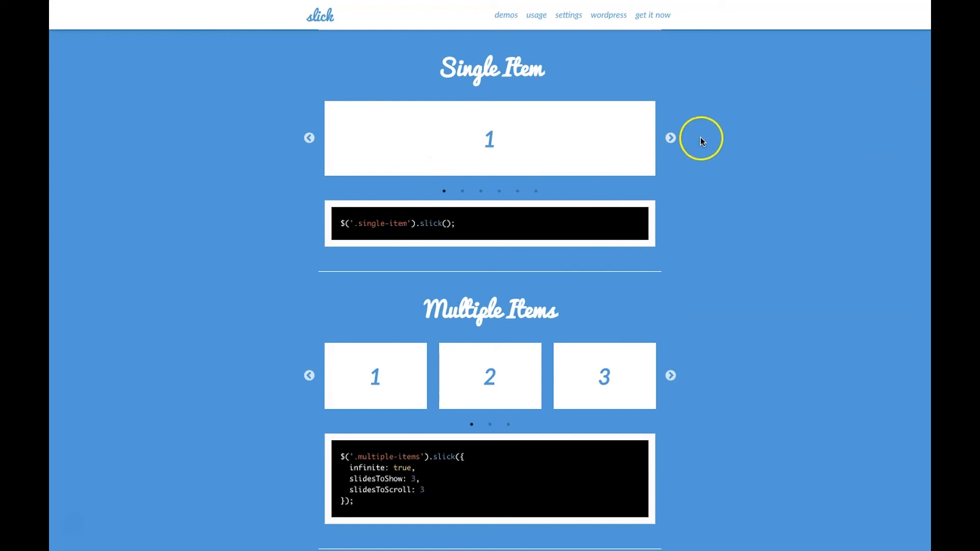
left_click(671, 139)
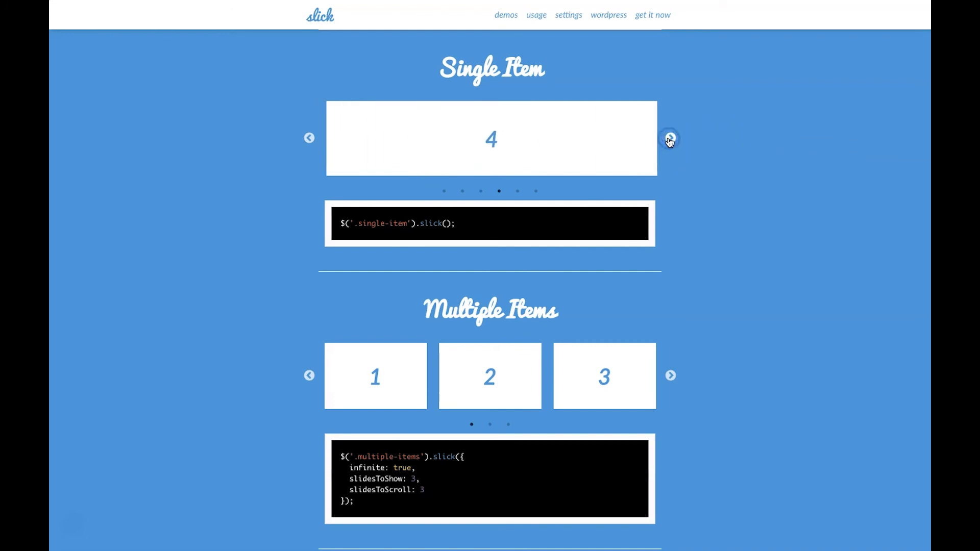
left_click(670, 139)
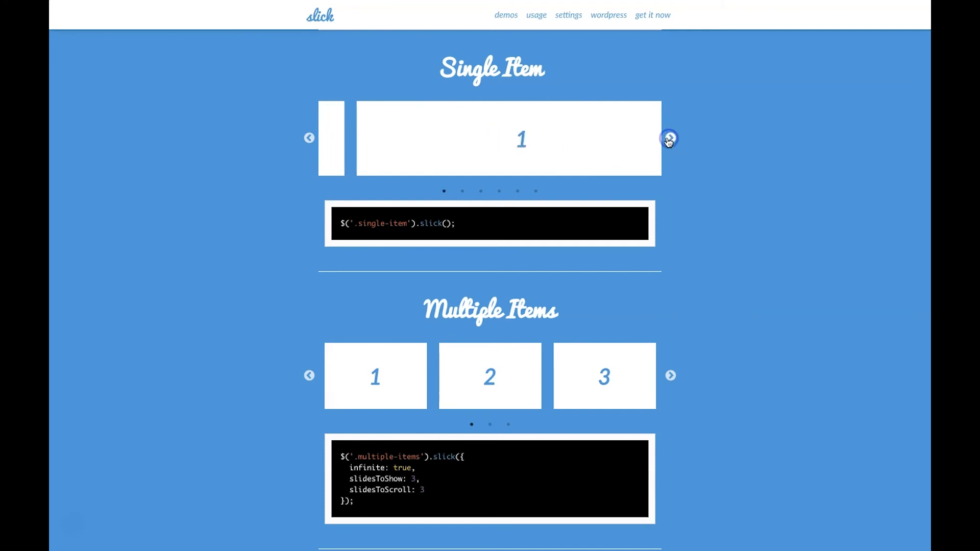
Advance the Multiple Items carousel twice and the Responsive Display carousel once.
scroll("down", 3)
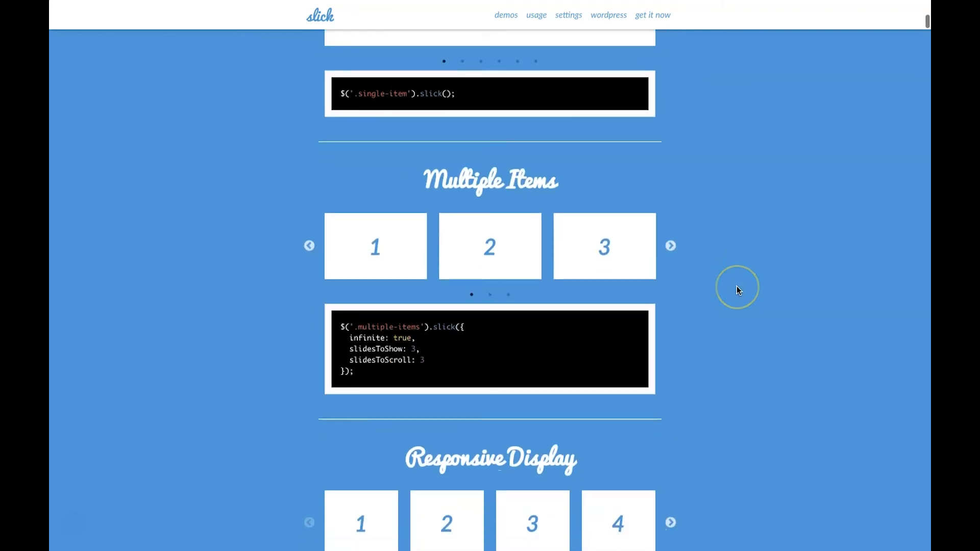
mouse_move(410, 358)
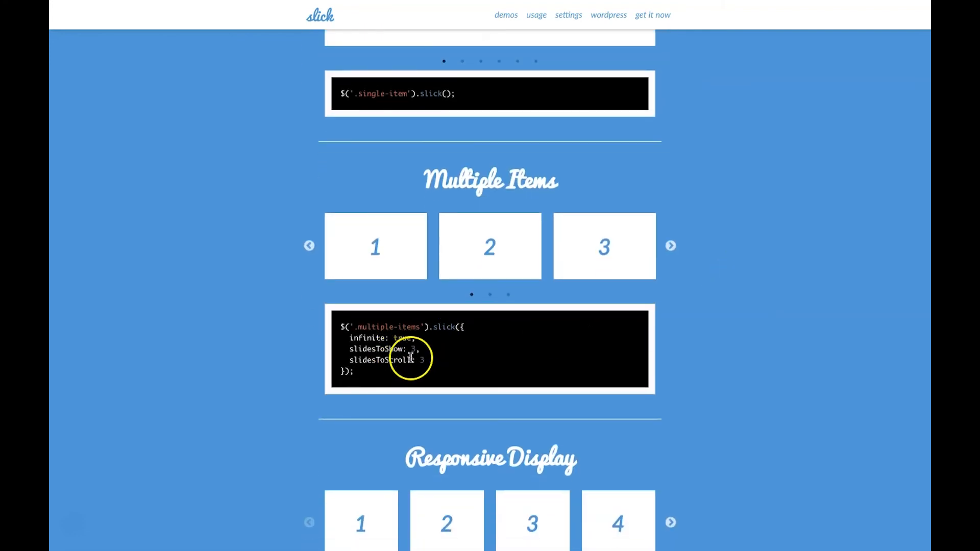
left_click(671, 245)
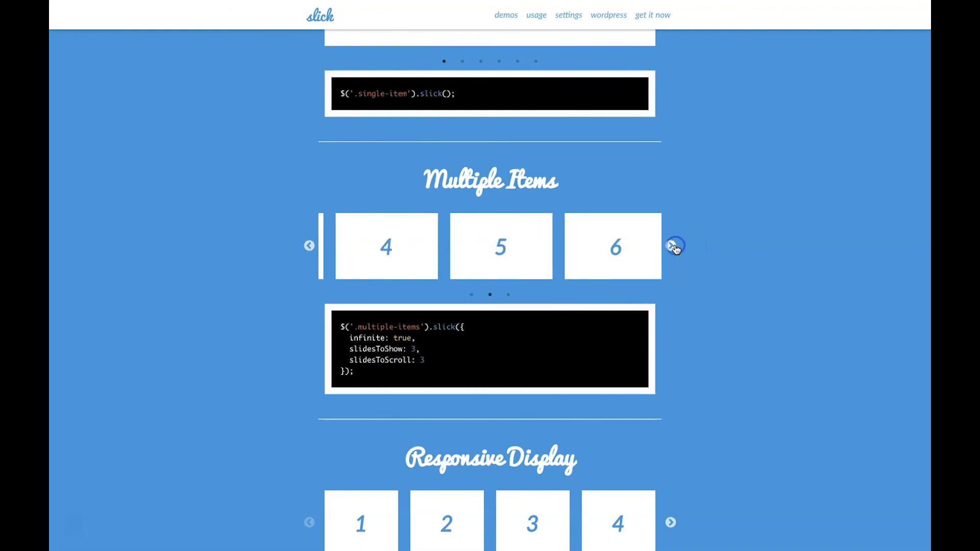
left_click(675, 246)
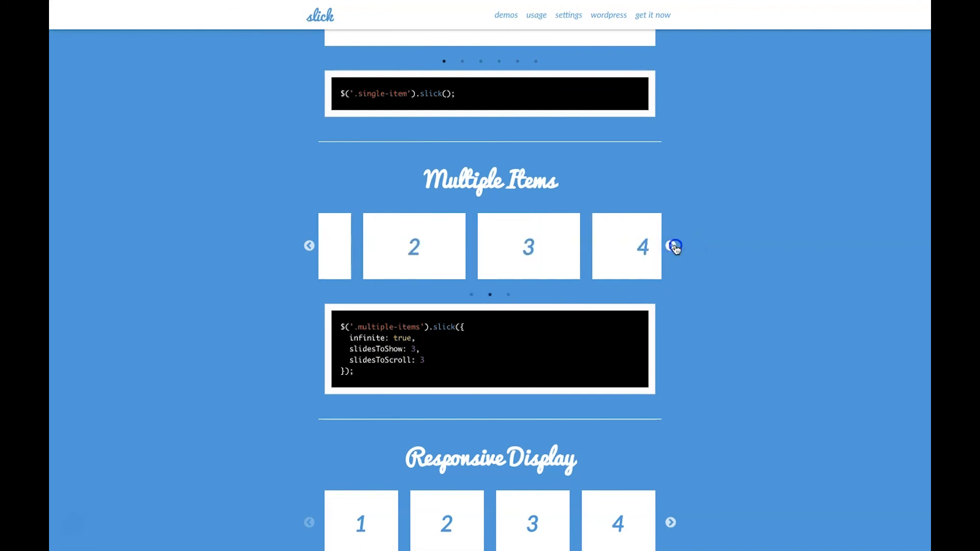
scroll("down", 3)
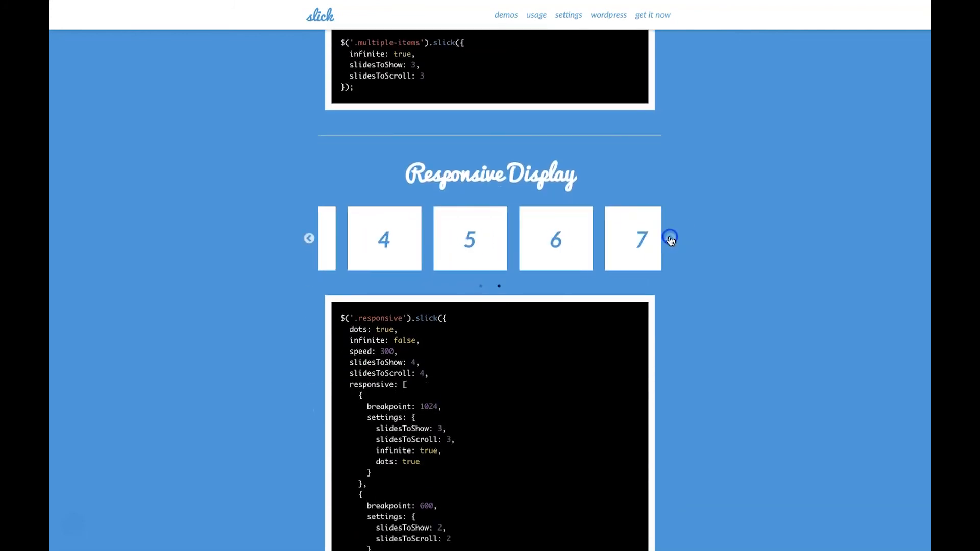
left_click(670, 239)
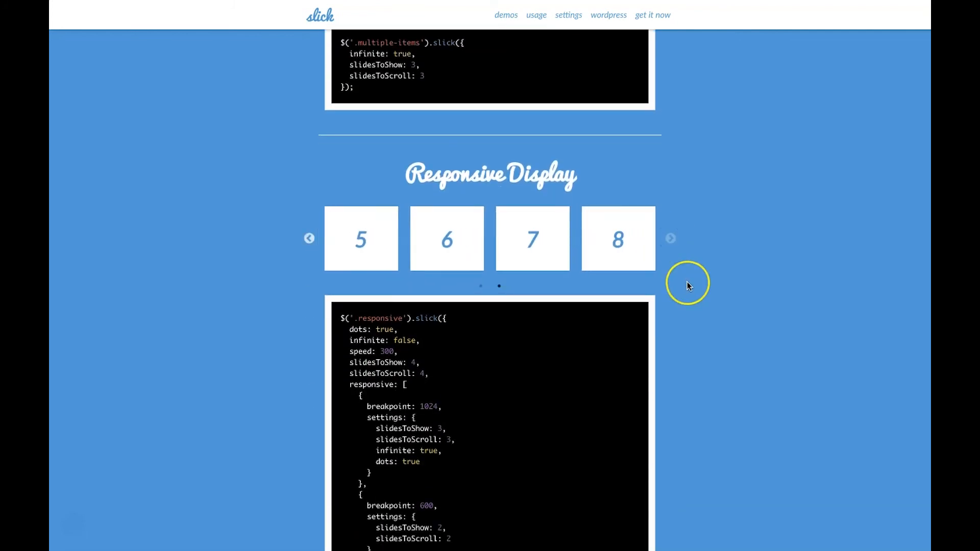
Advance the Variable Width and Adaptive Height carousels, then scroll down to Lazy Loading.
scroll("down", 3)
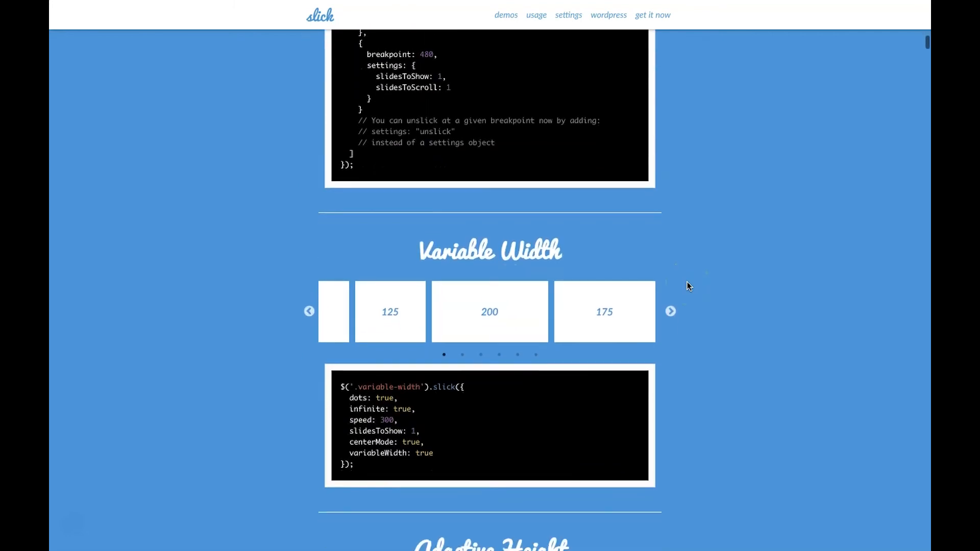
left_click(670, 311)
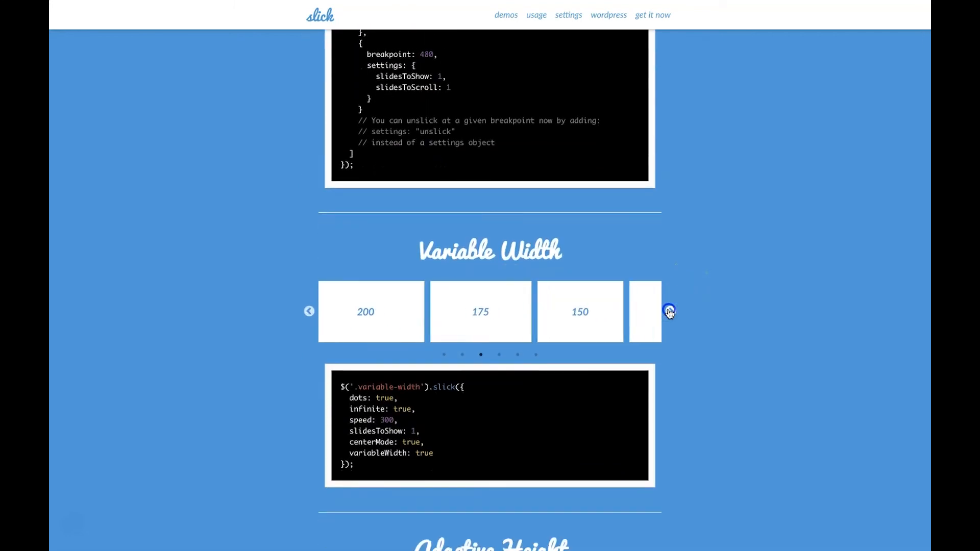
scroll("down", 3)
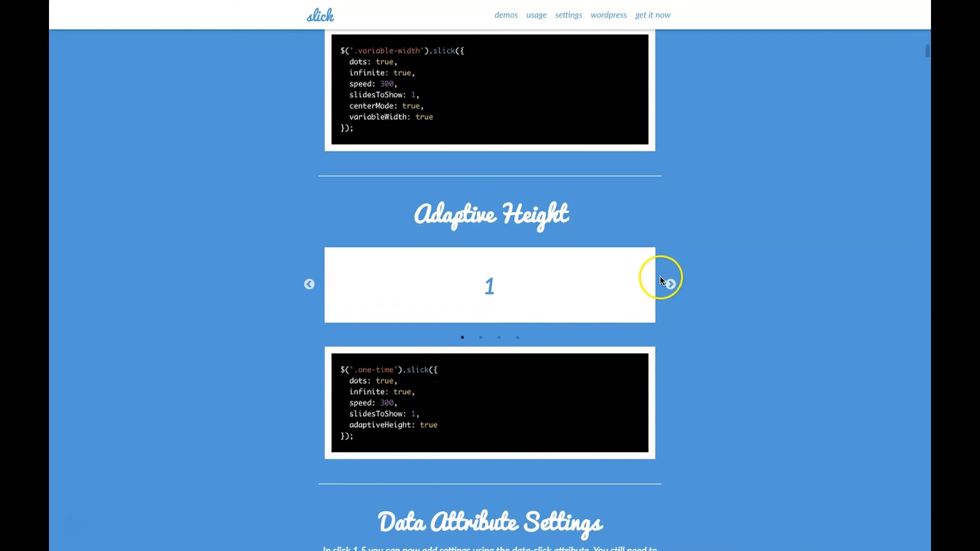
left_click(670, 284)
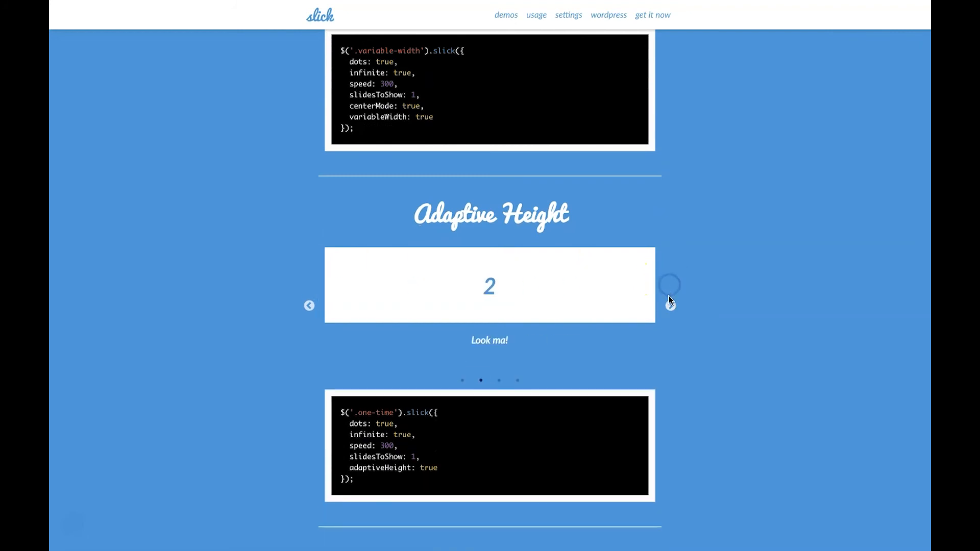
scroll("down", 3)
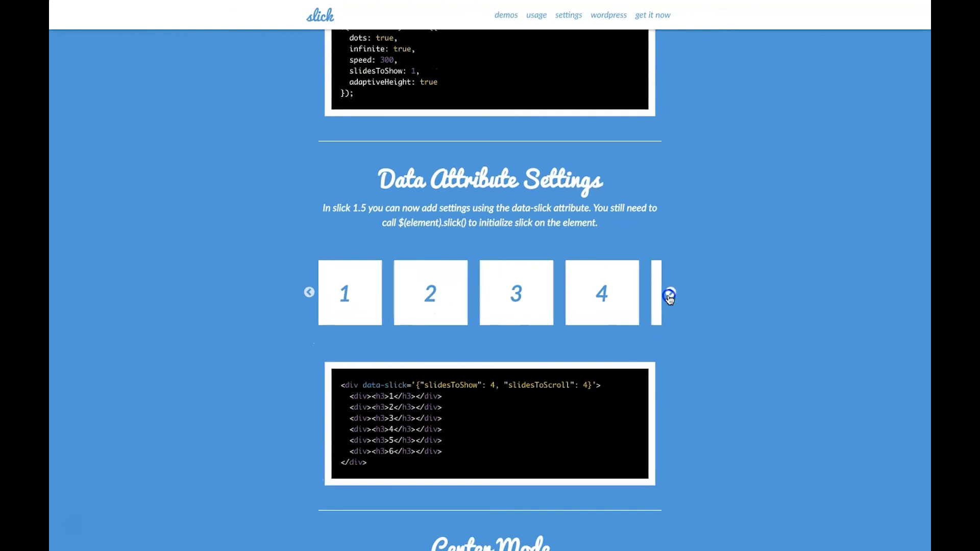
scroll("down", 3)
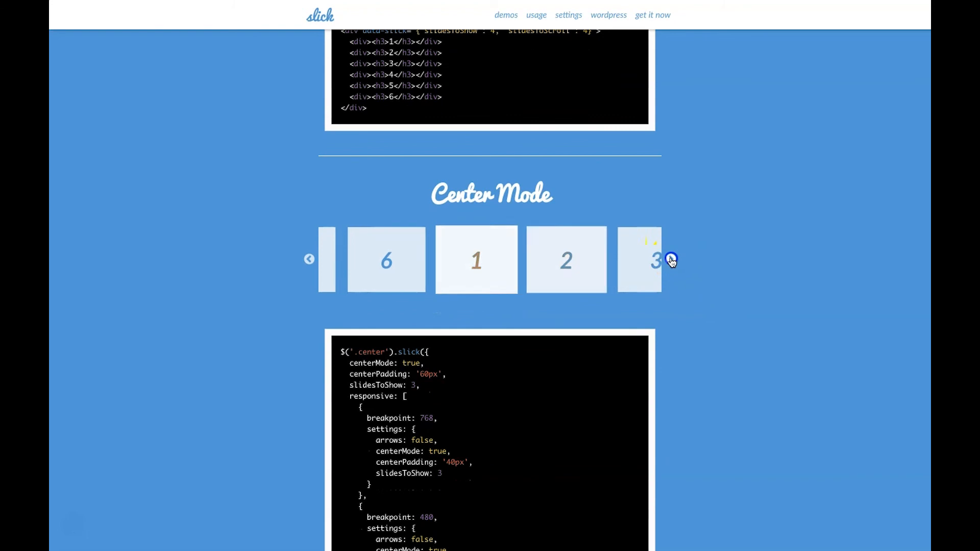
scroll("down", 3)
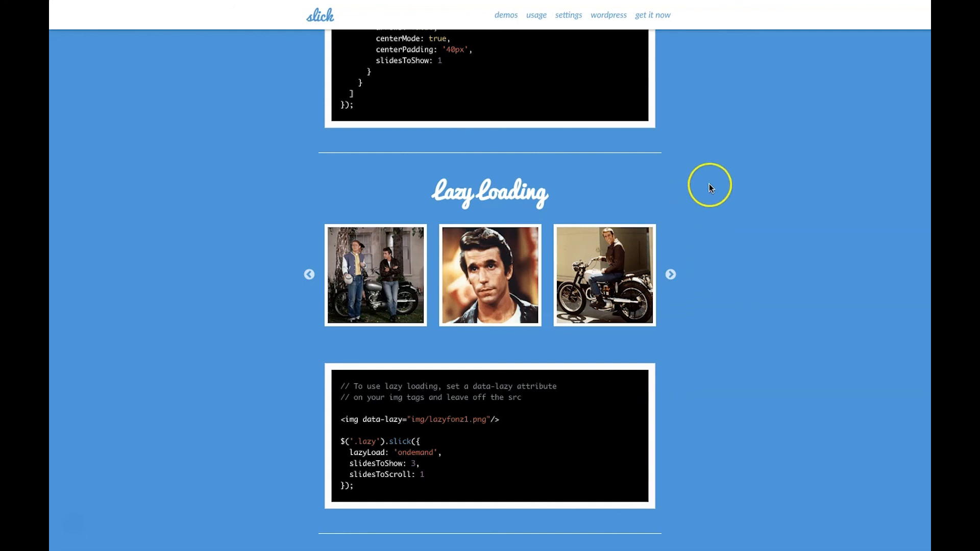
mouse_move(725, 183)
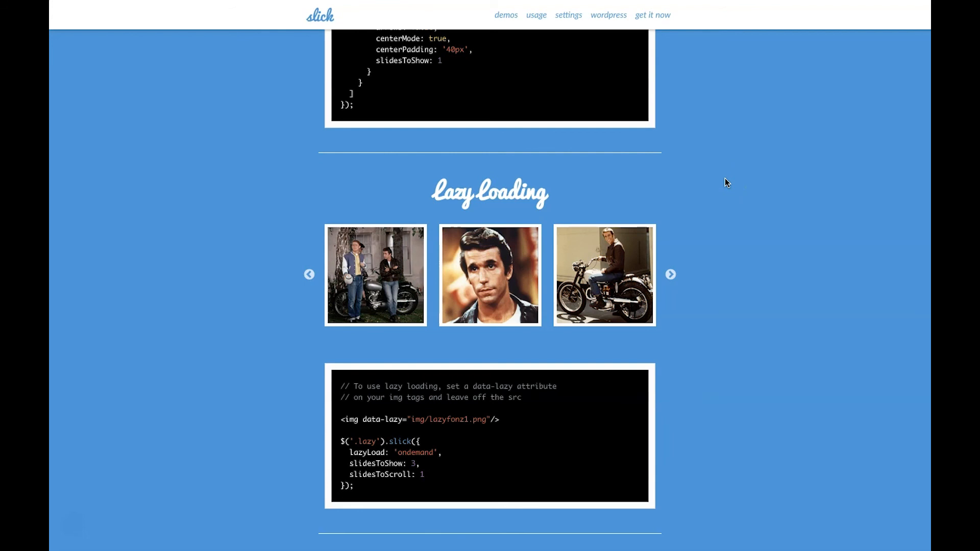
mouse_move(703, 184)
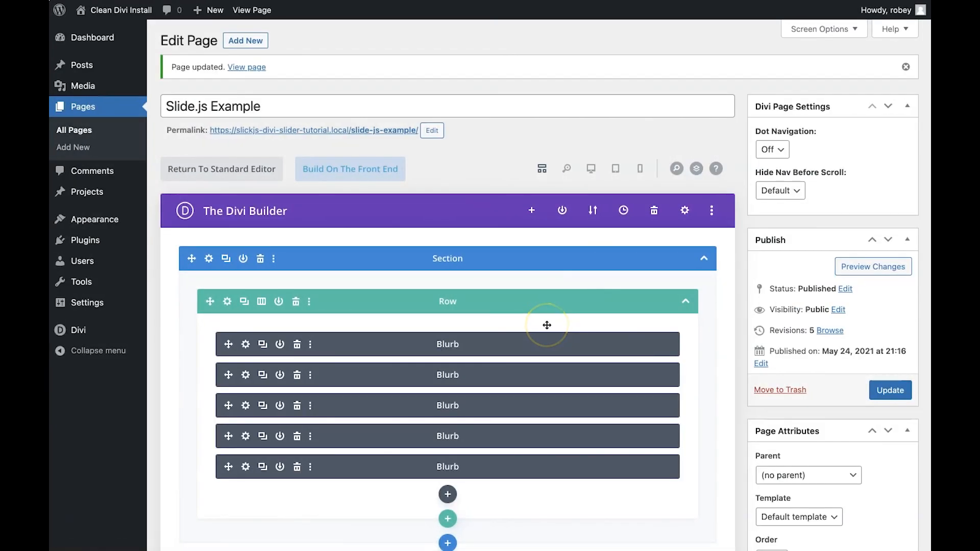
mouse_move(547, 325)
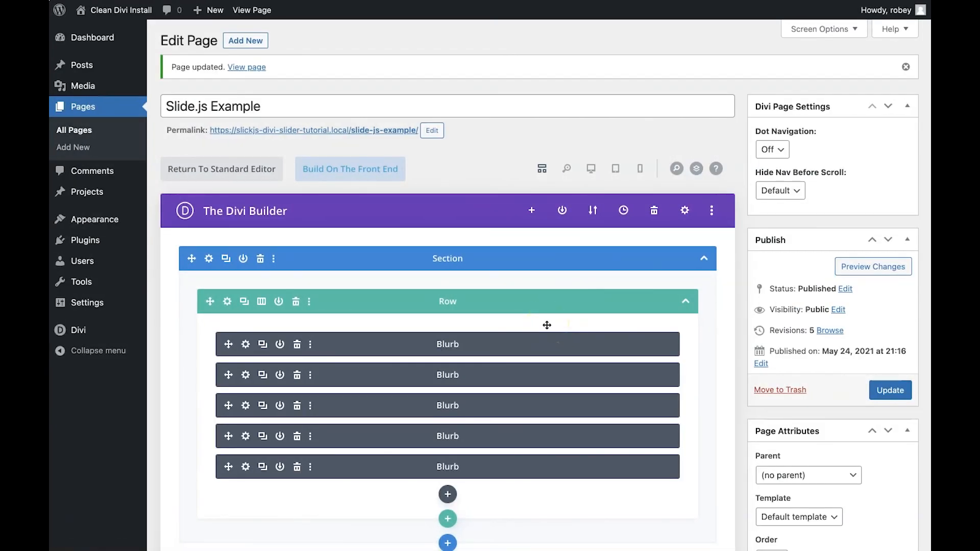
left_click(209, 188)
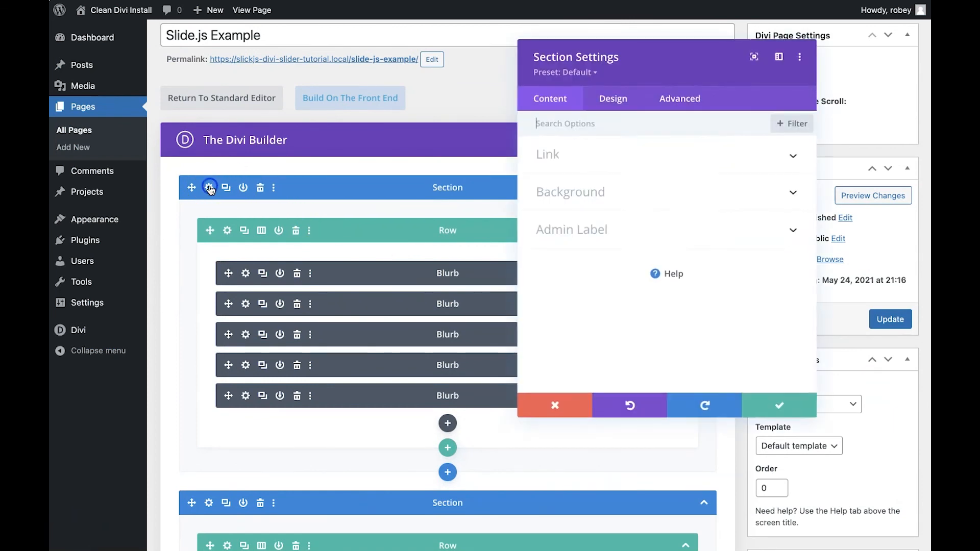
left_click(680, 99)
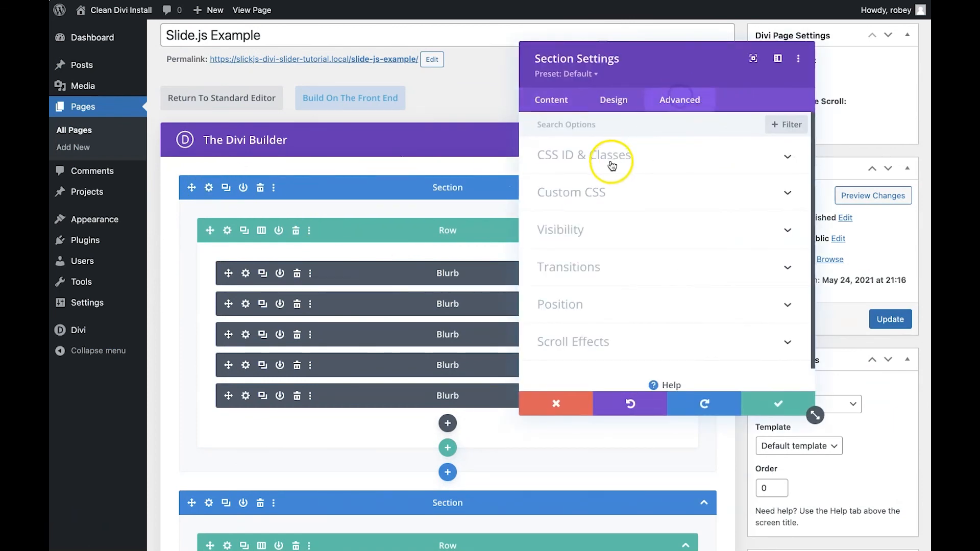
left_click(583, 155)
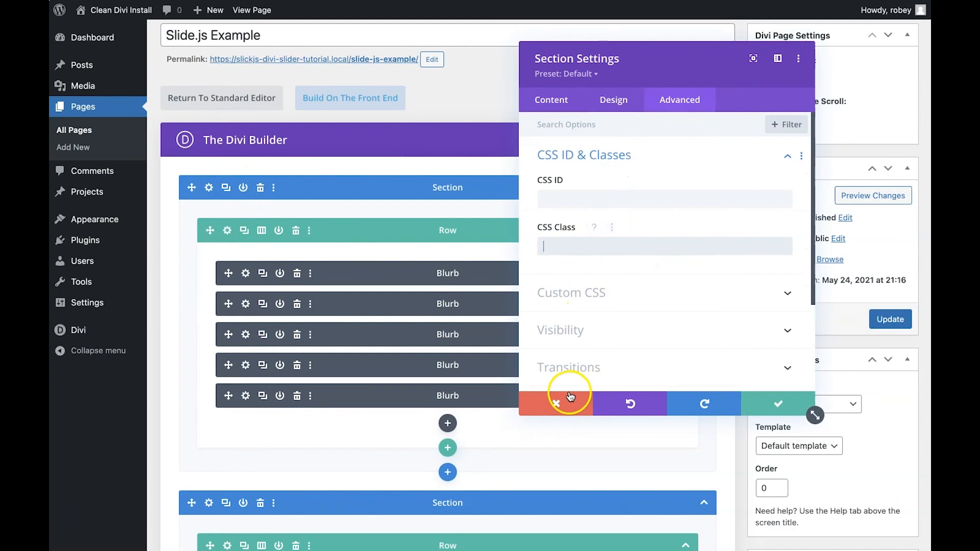
left_click(556, 404)
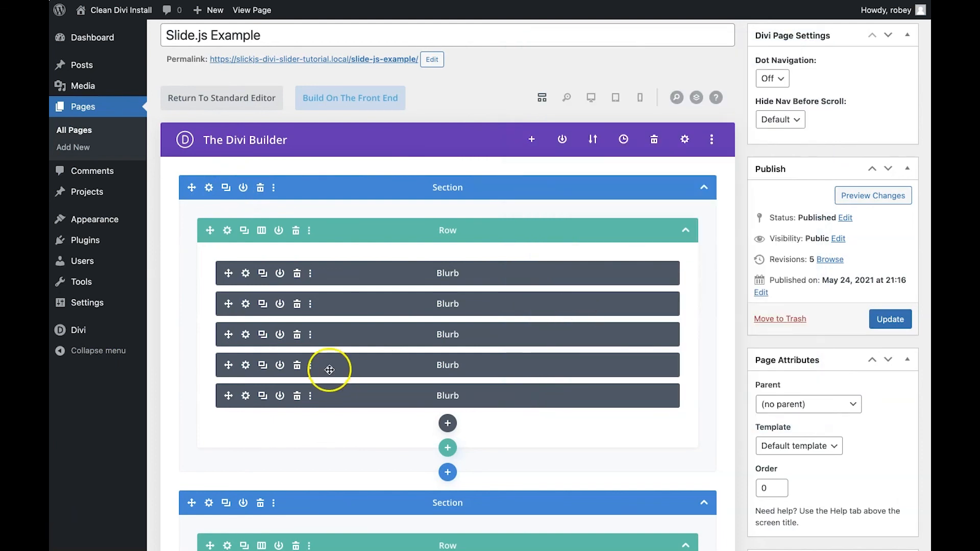
mouse_move(376, 345)
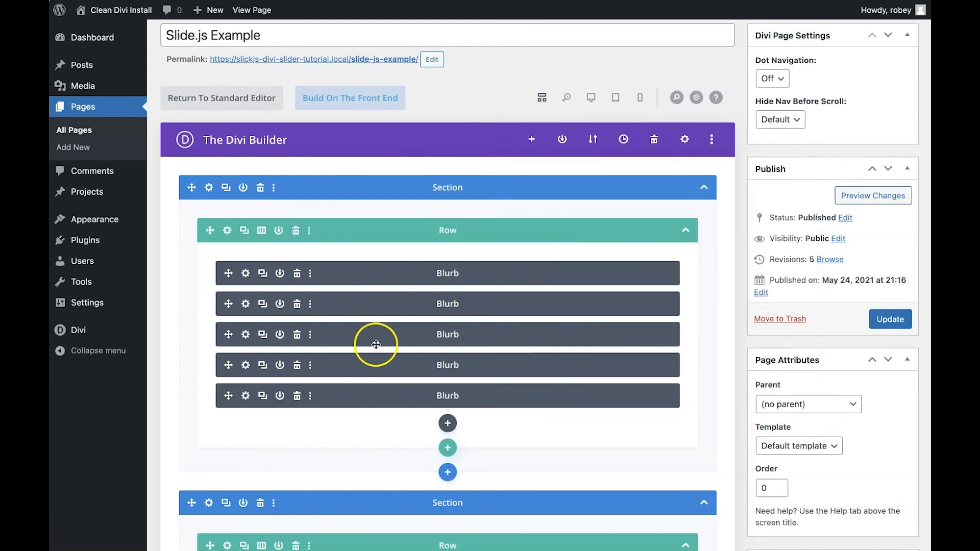
mouse_move(224, 233)
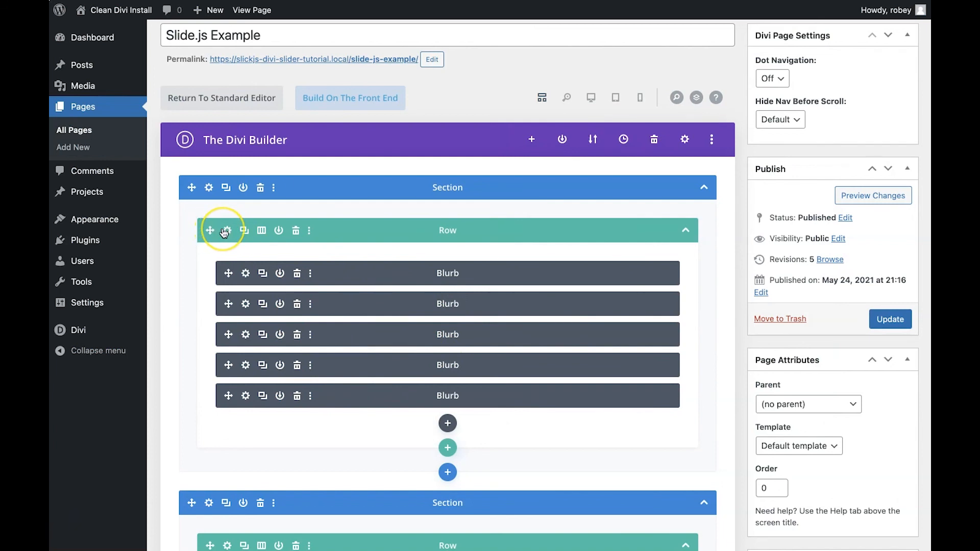
mouse_move(227, 230)
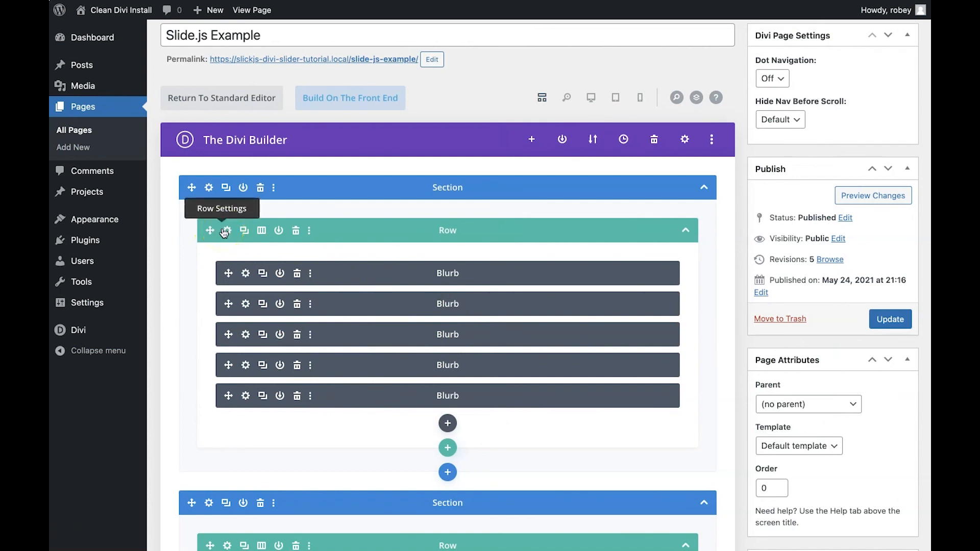
left_click(297, 305)
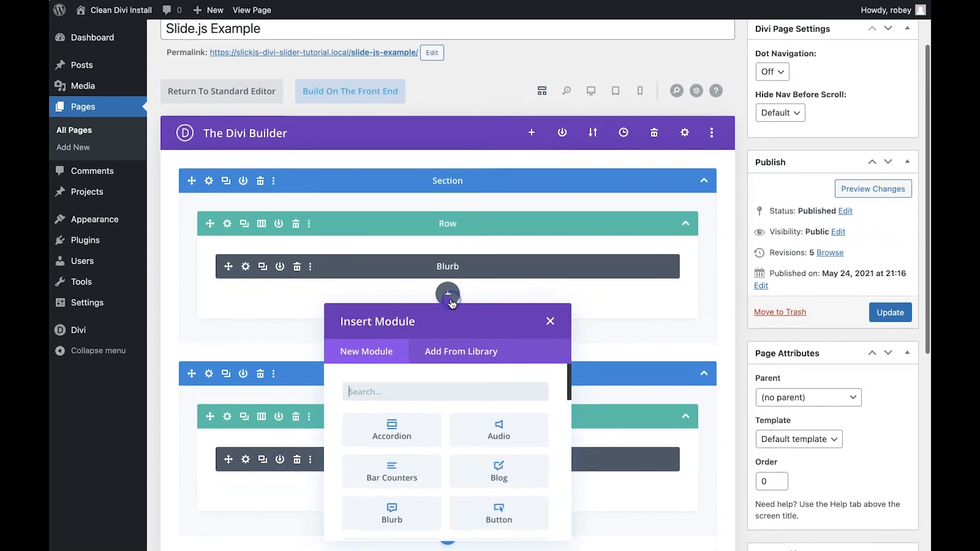
Insert a Button module below the blurb with the text 'Click me'.
type("button")
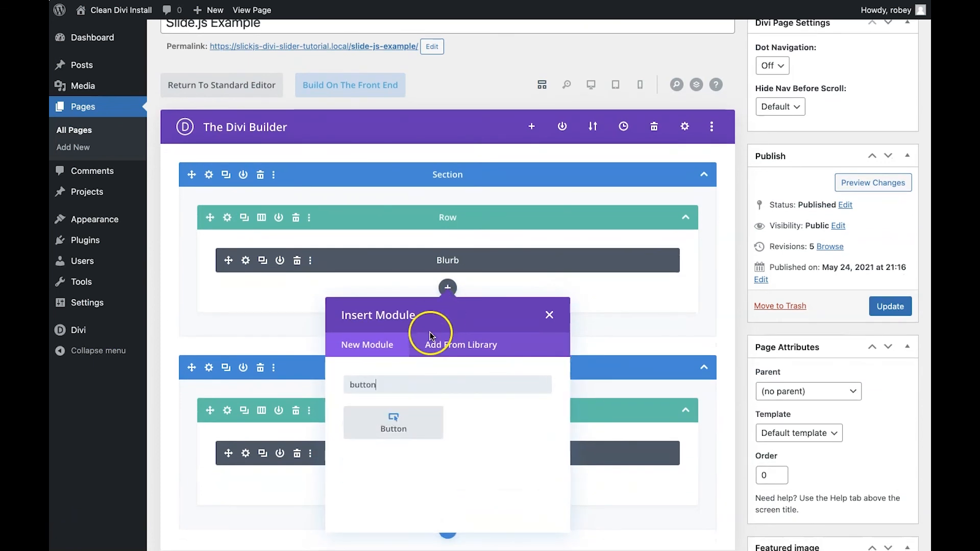
left_click(393, 423)
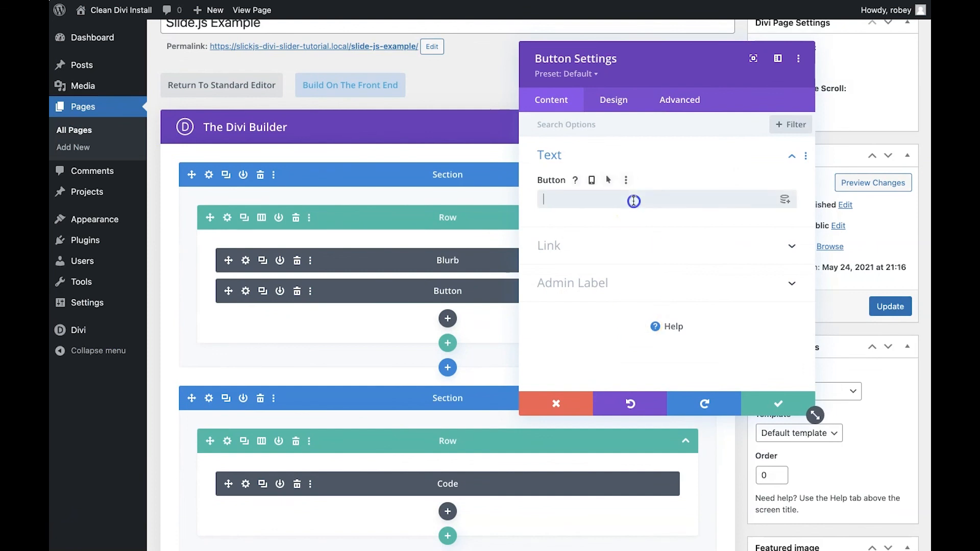
type("Click me")
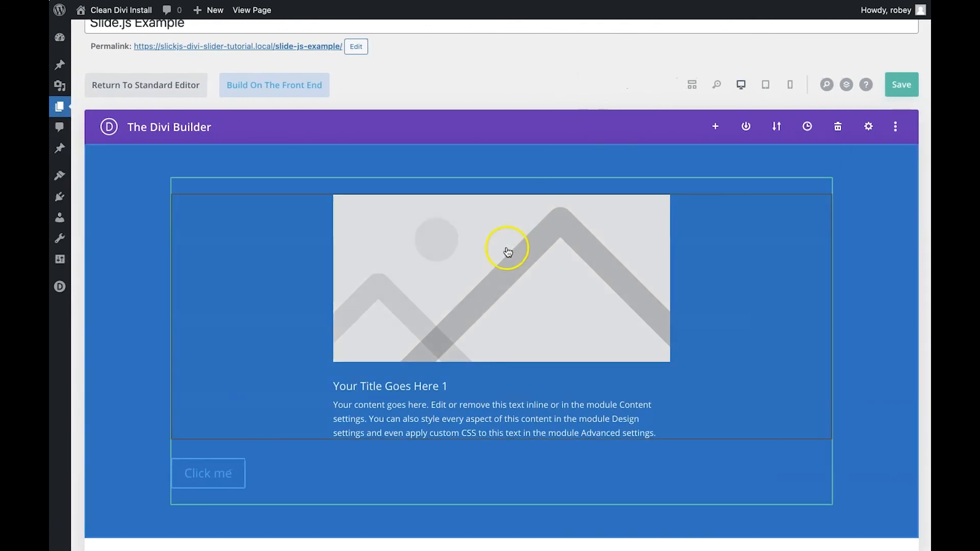
mouse_move(212, 199)
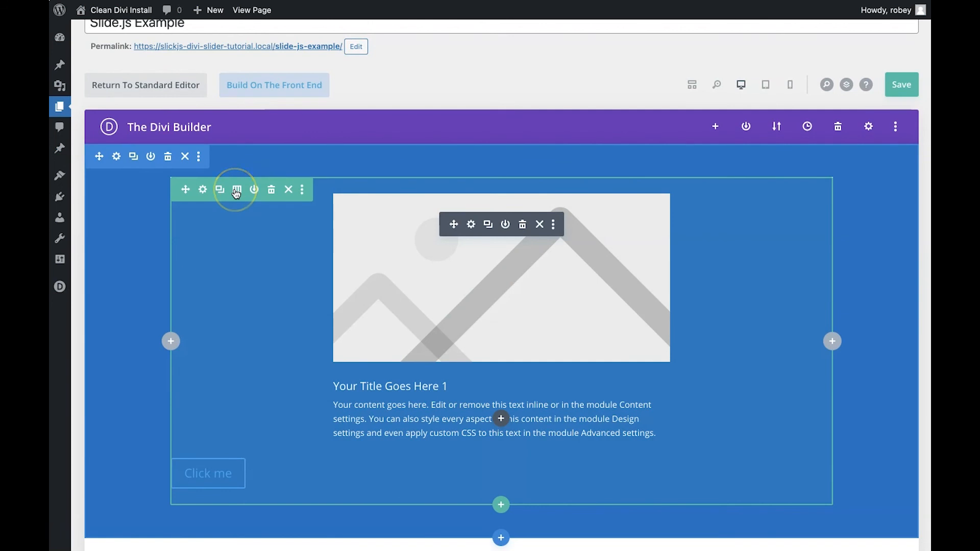
mouse_move(236, 189)
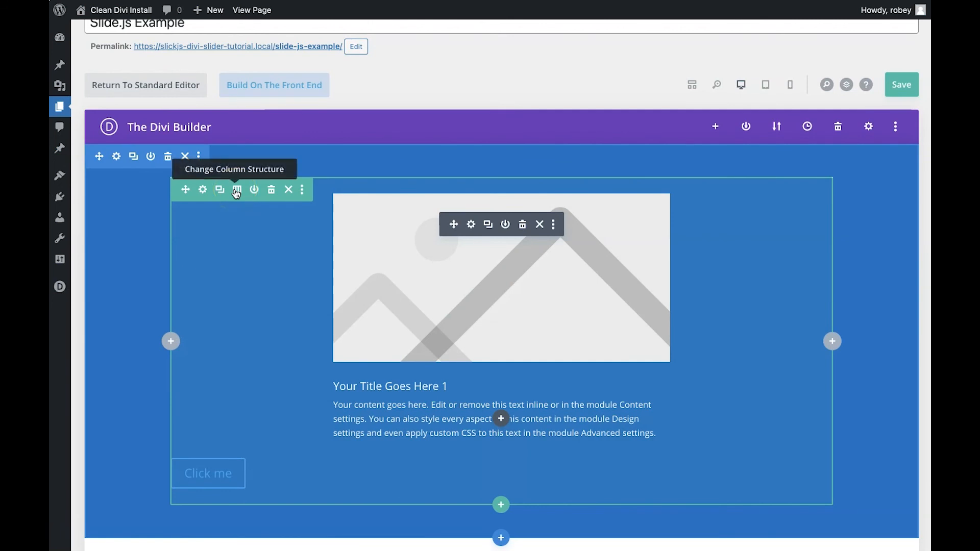